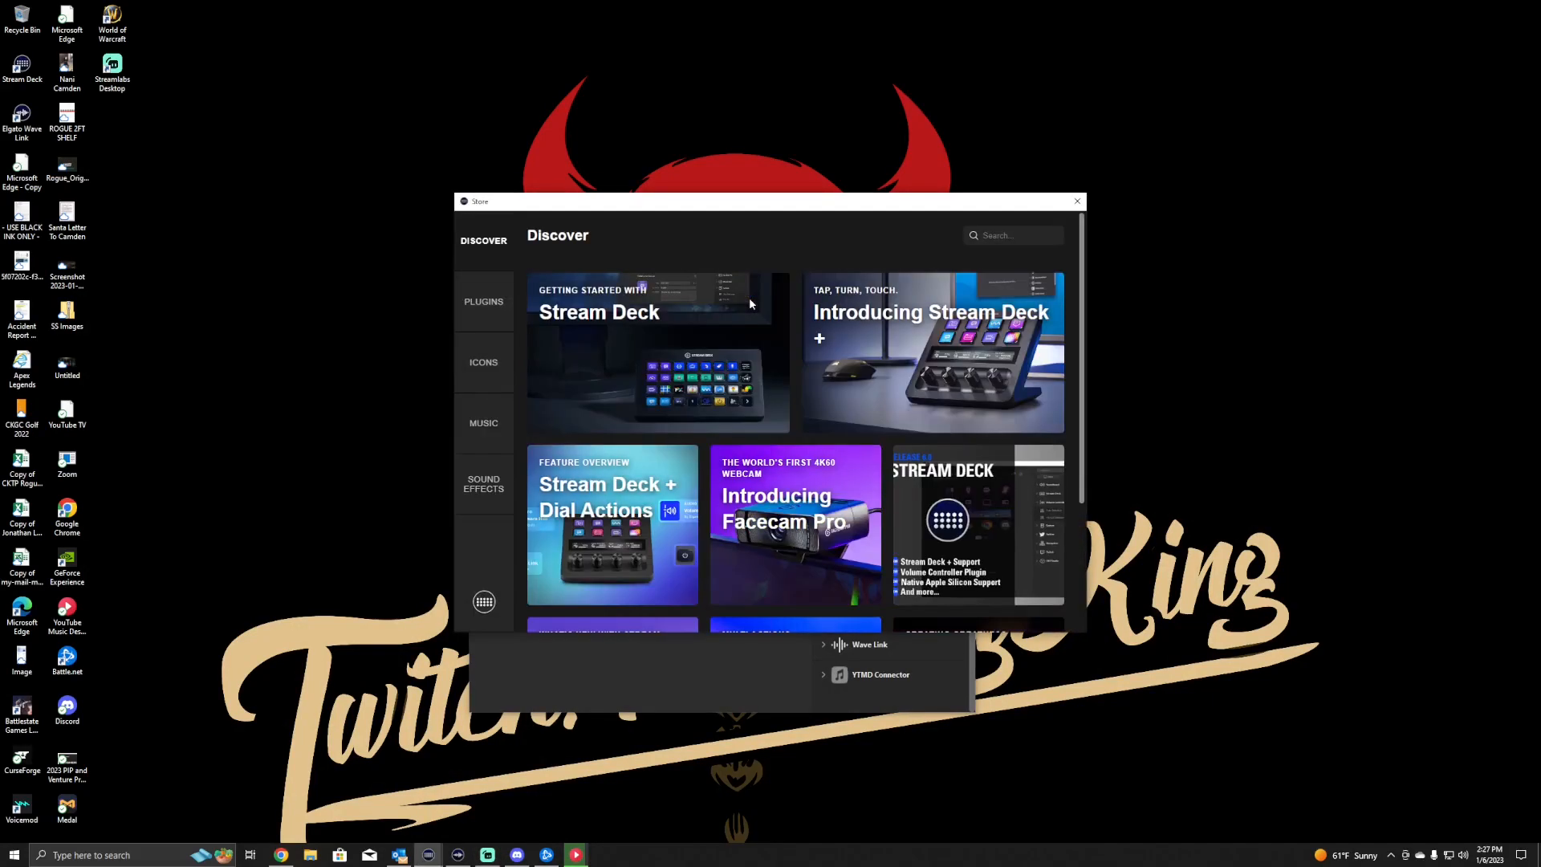
Search store plugins for 'youtube' and find the installed YouTube Music Desktop Connector.
left_click(483, 301)
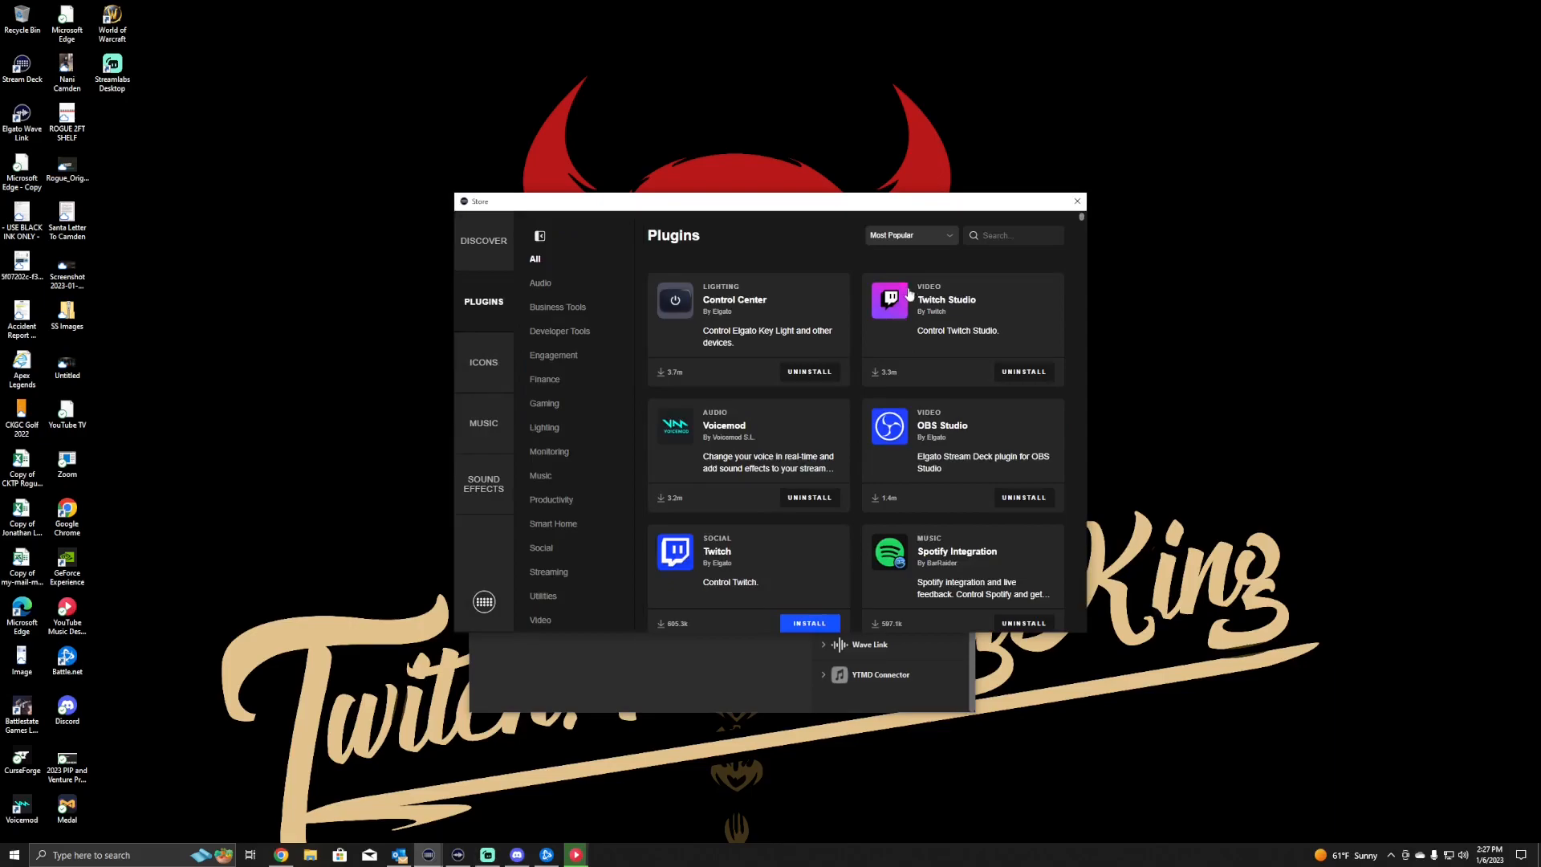
type("yt")
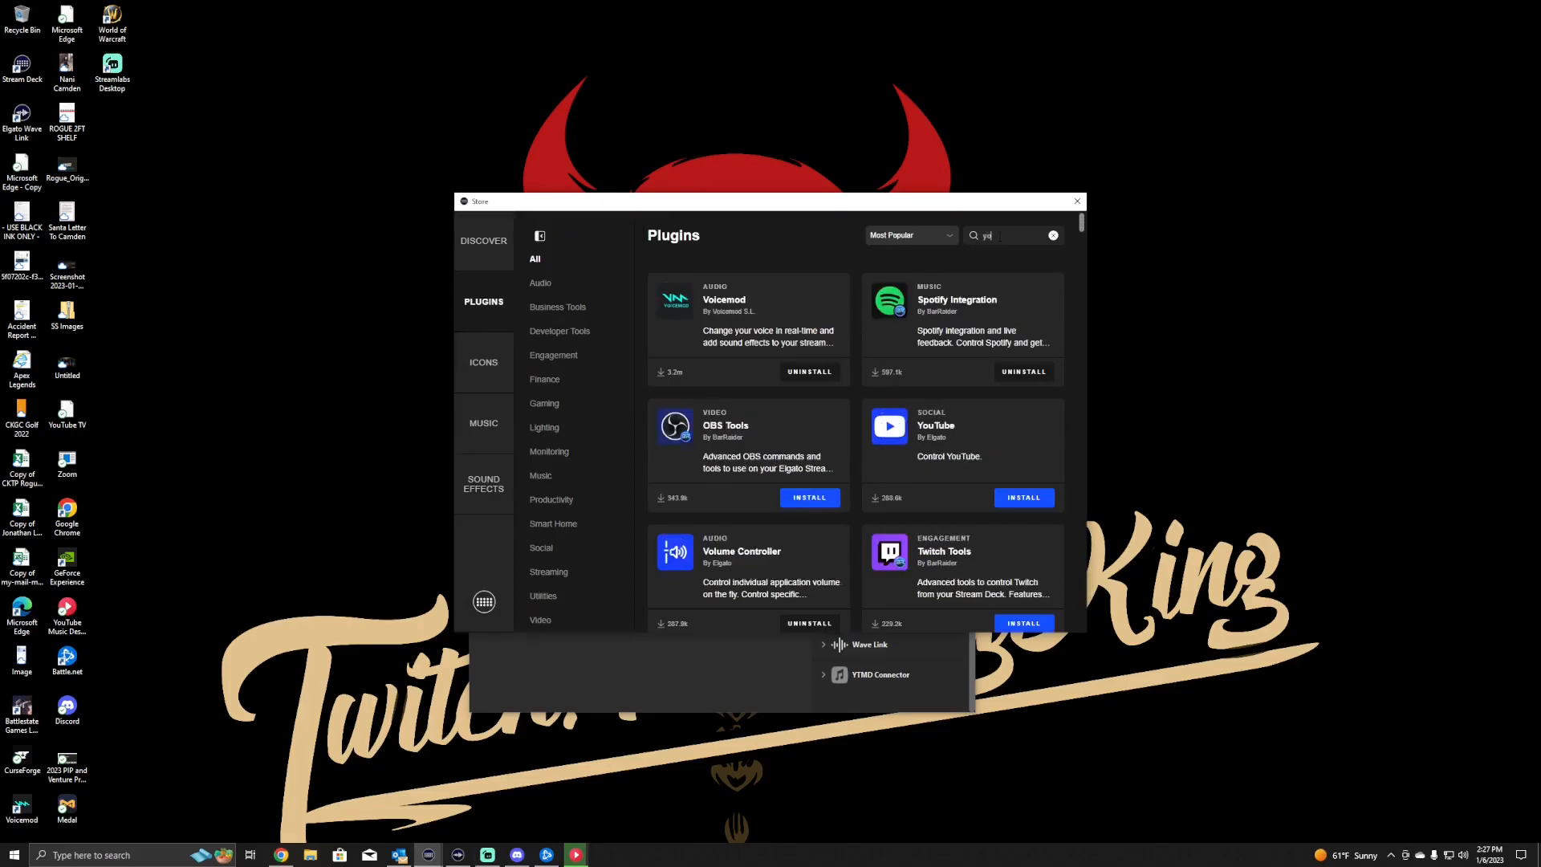
type("youtube")
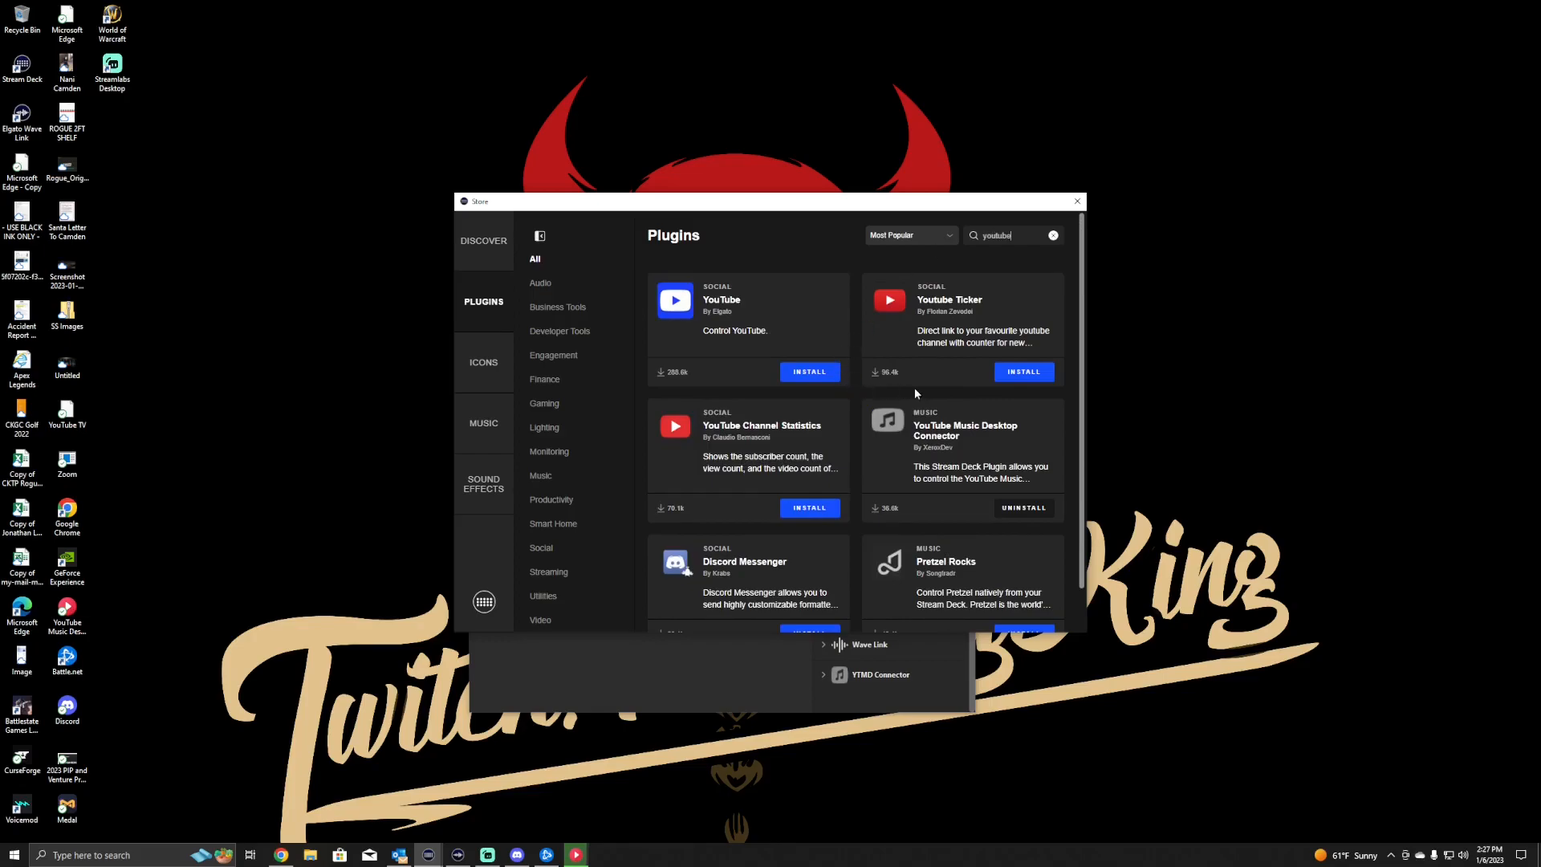
scroll("down", 3)
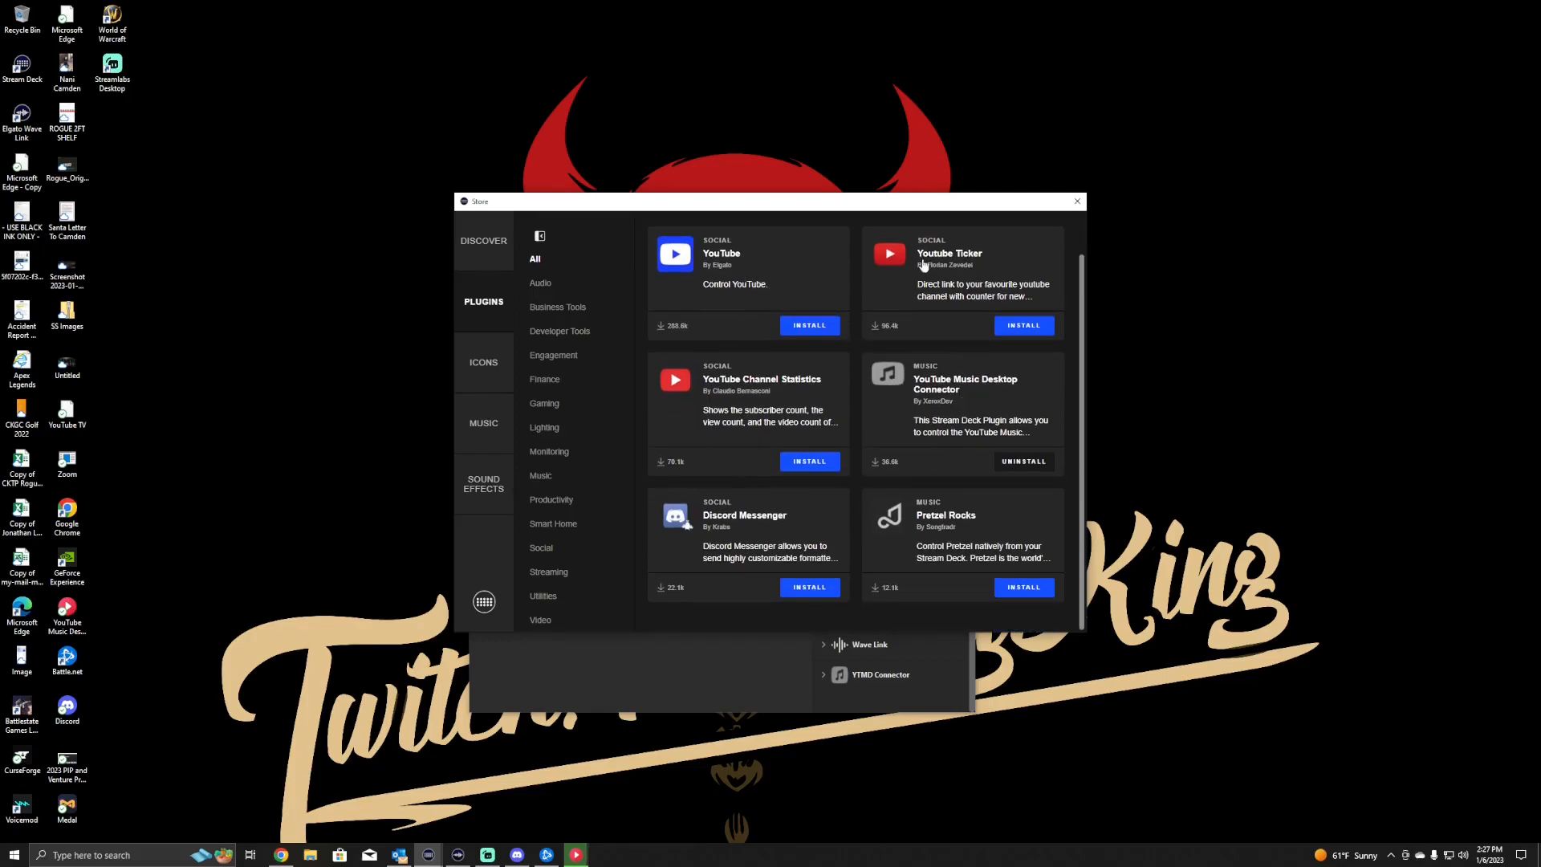
type("youtube")
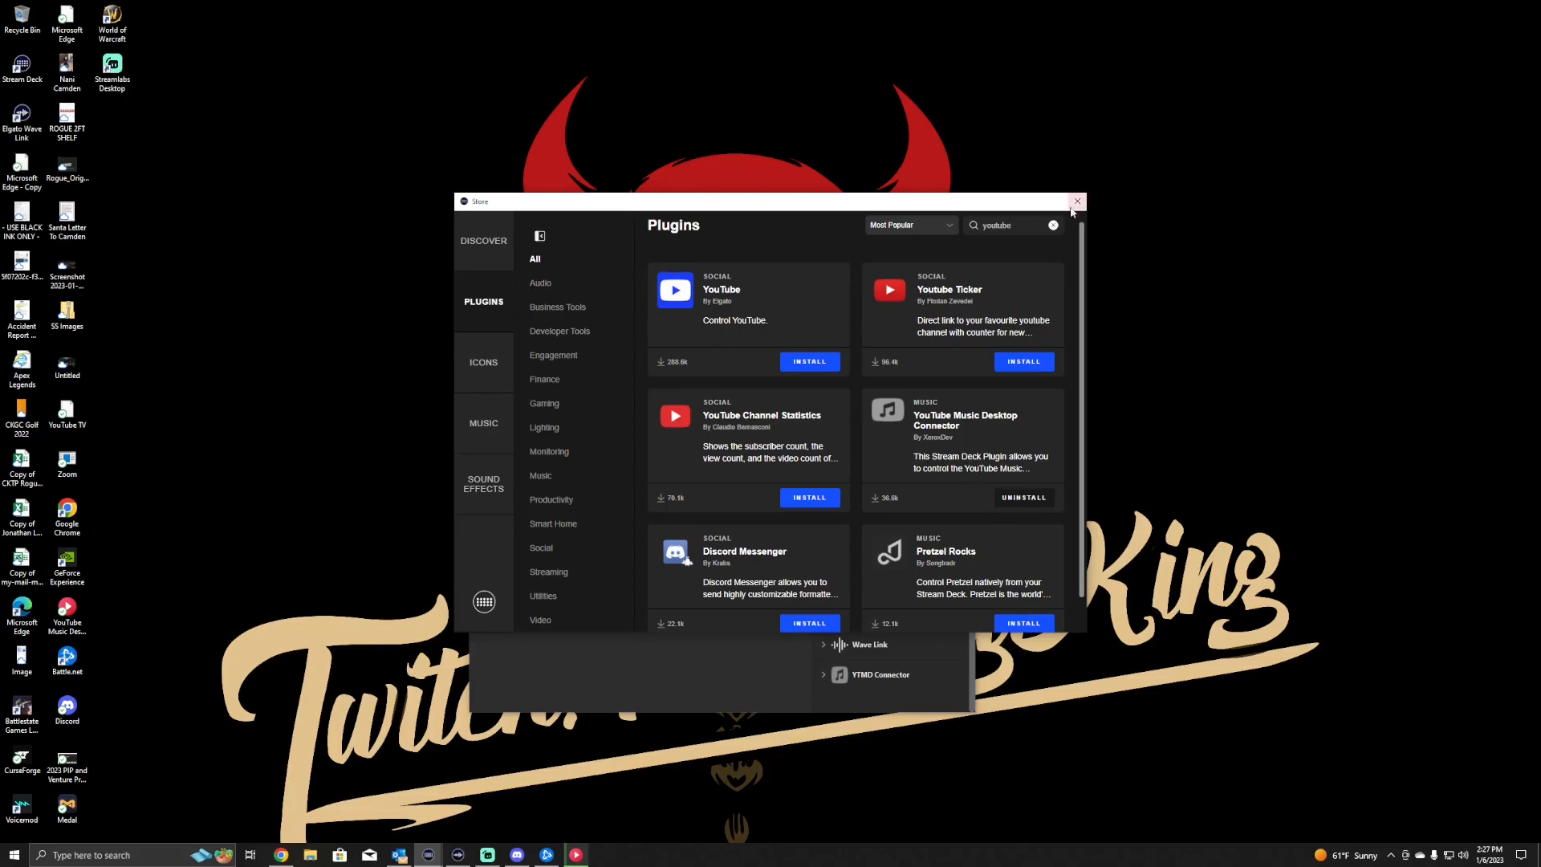
Close the Store window to return to the main Stream Deck editor.
left_click(1077, 202)
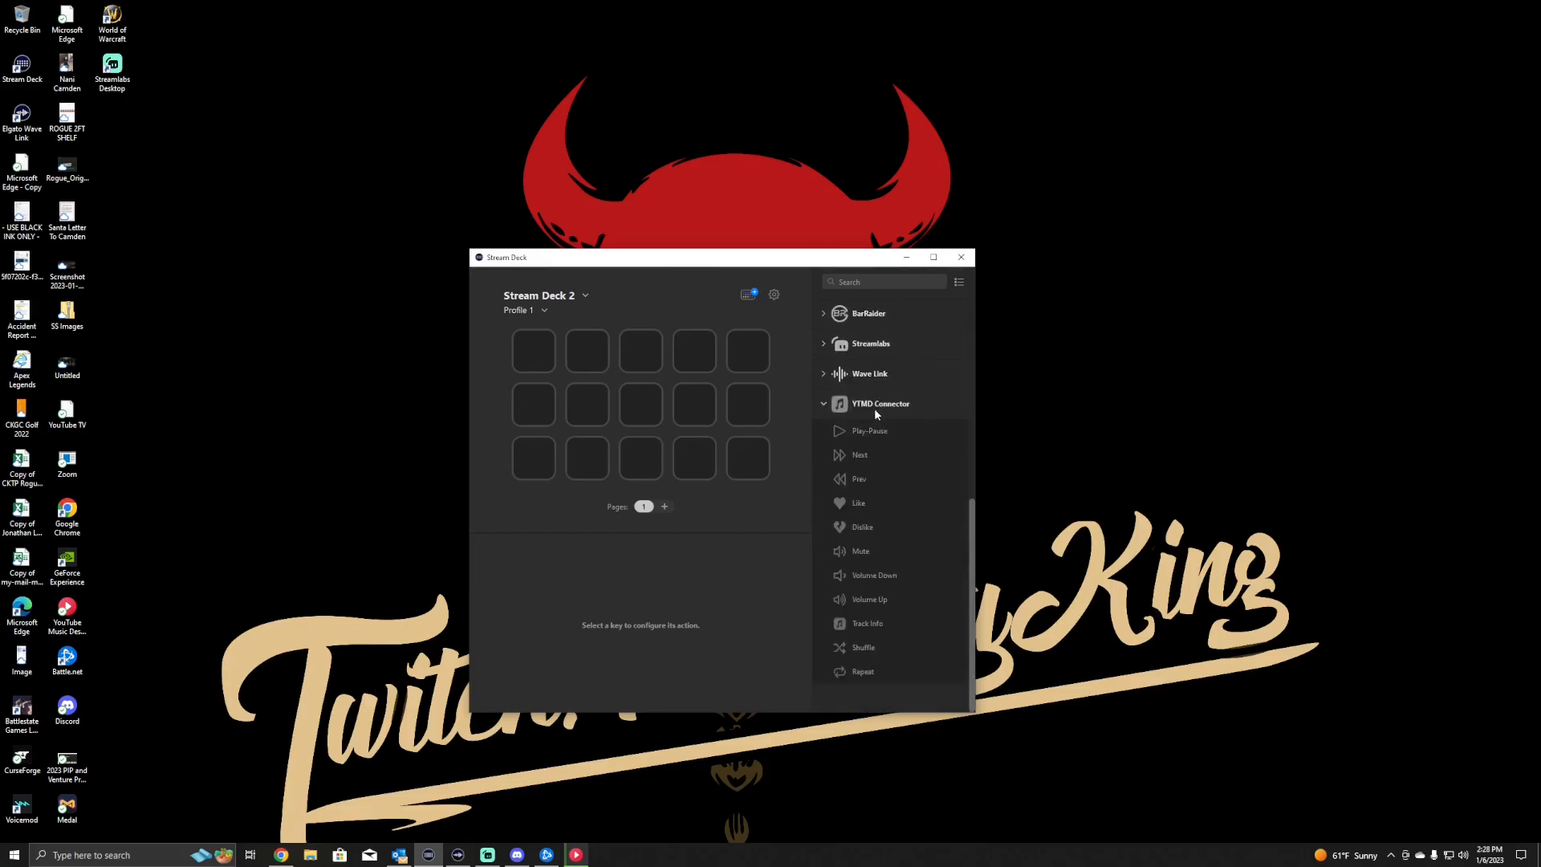
mouse_move(865, 411)
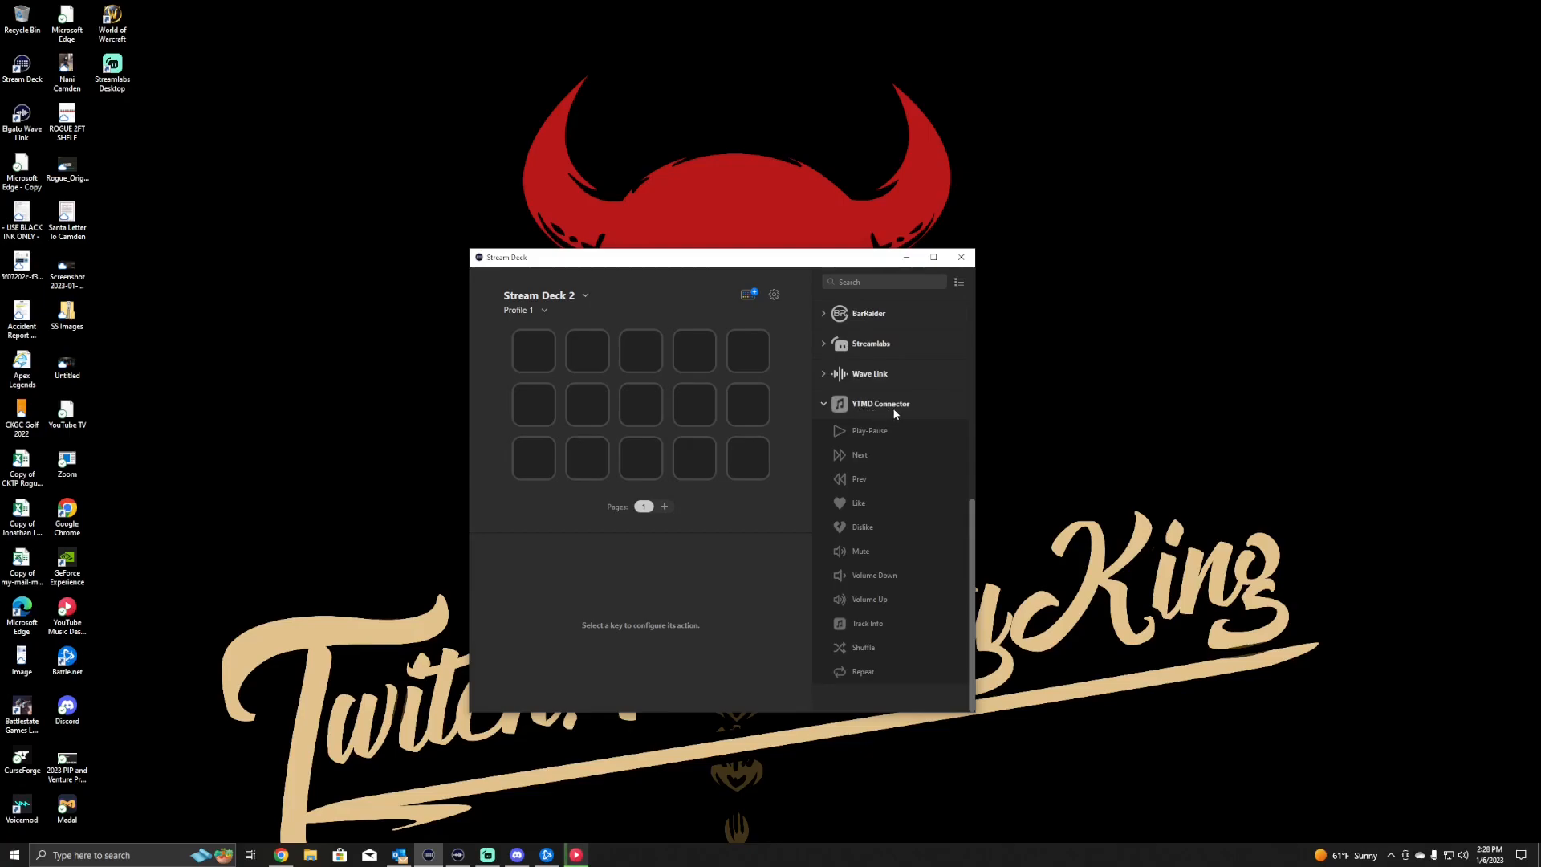
mouse_move(883, 413)
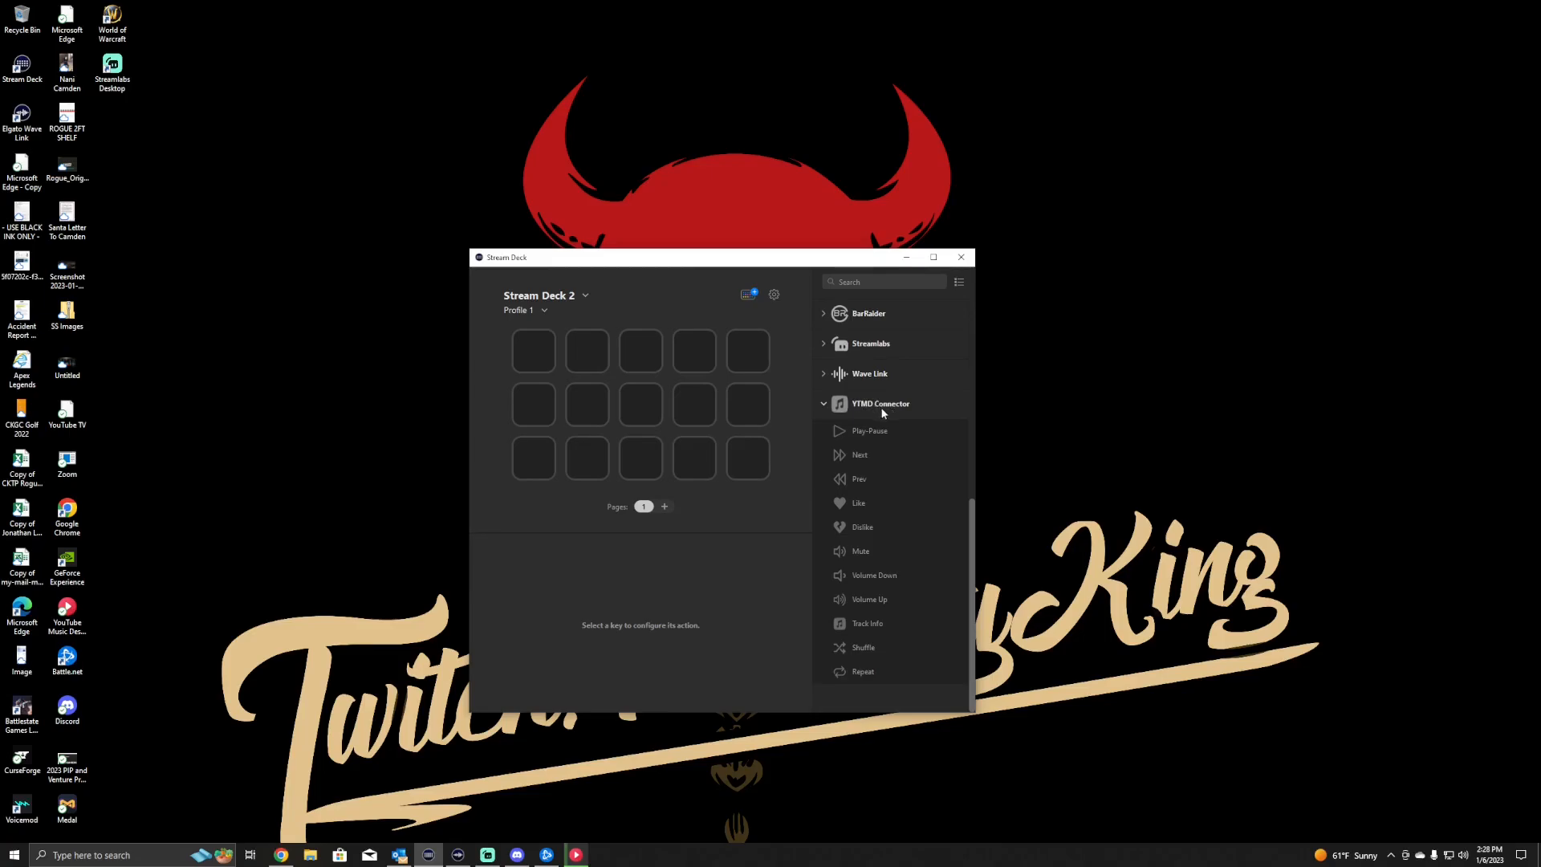
mouse_move(868, 430)
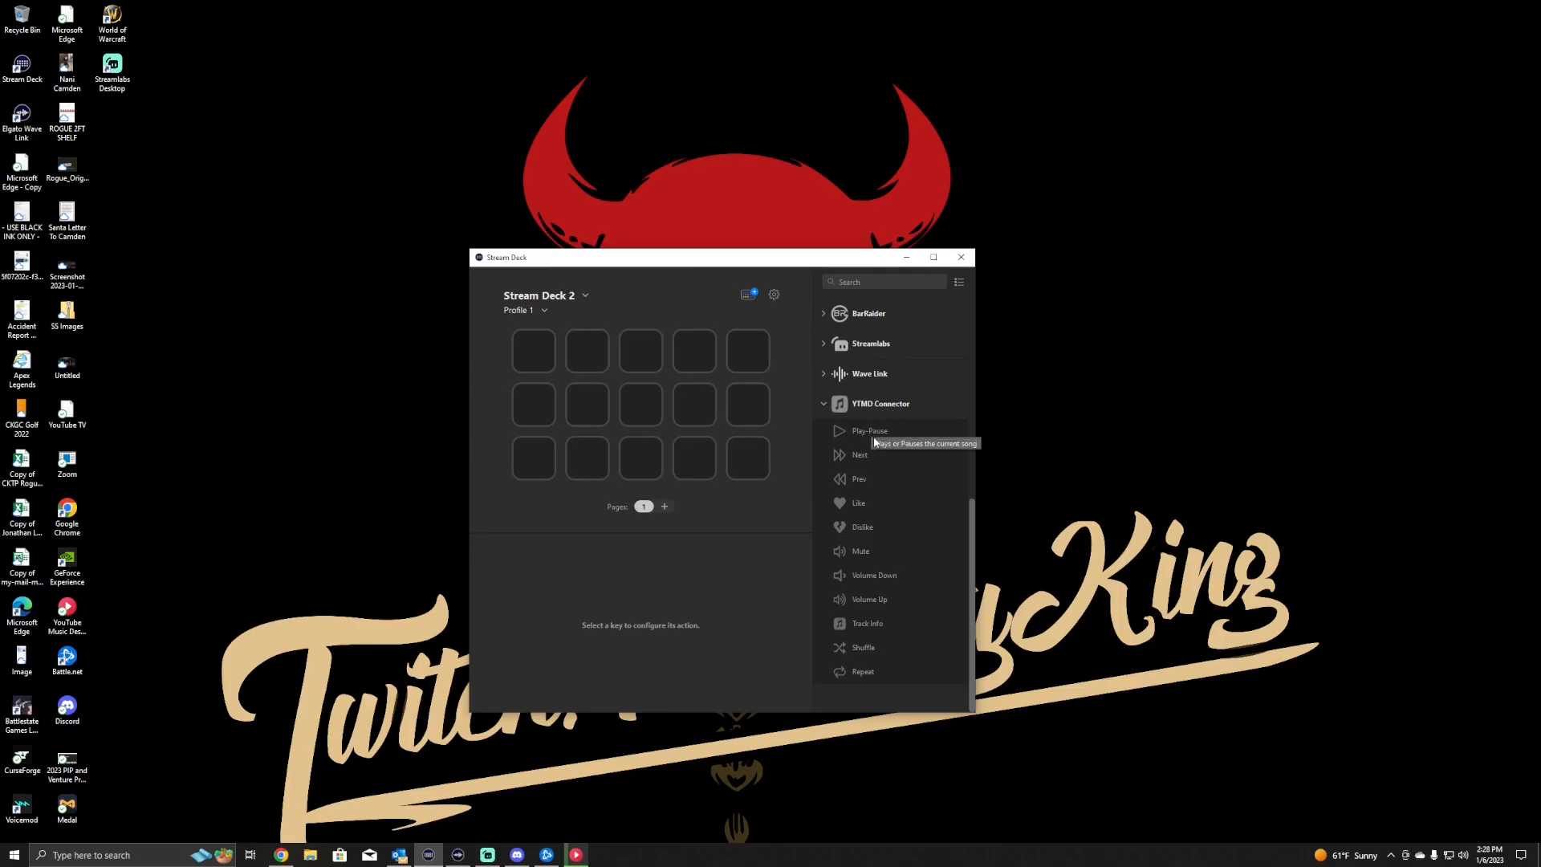
mouse_move(862, 526)
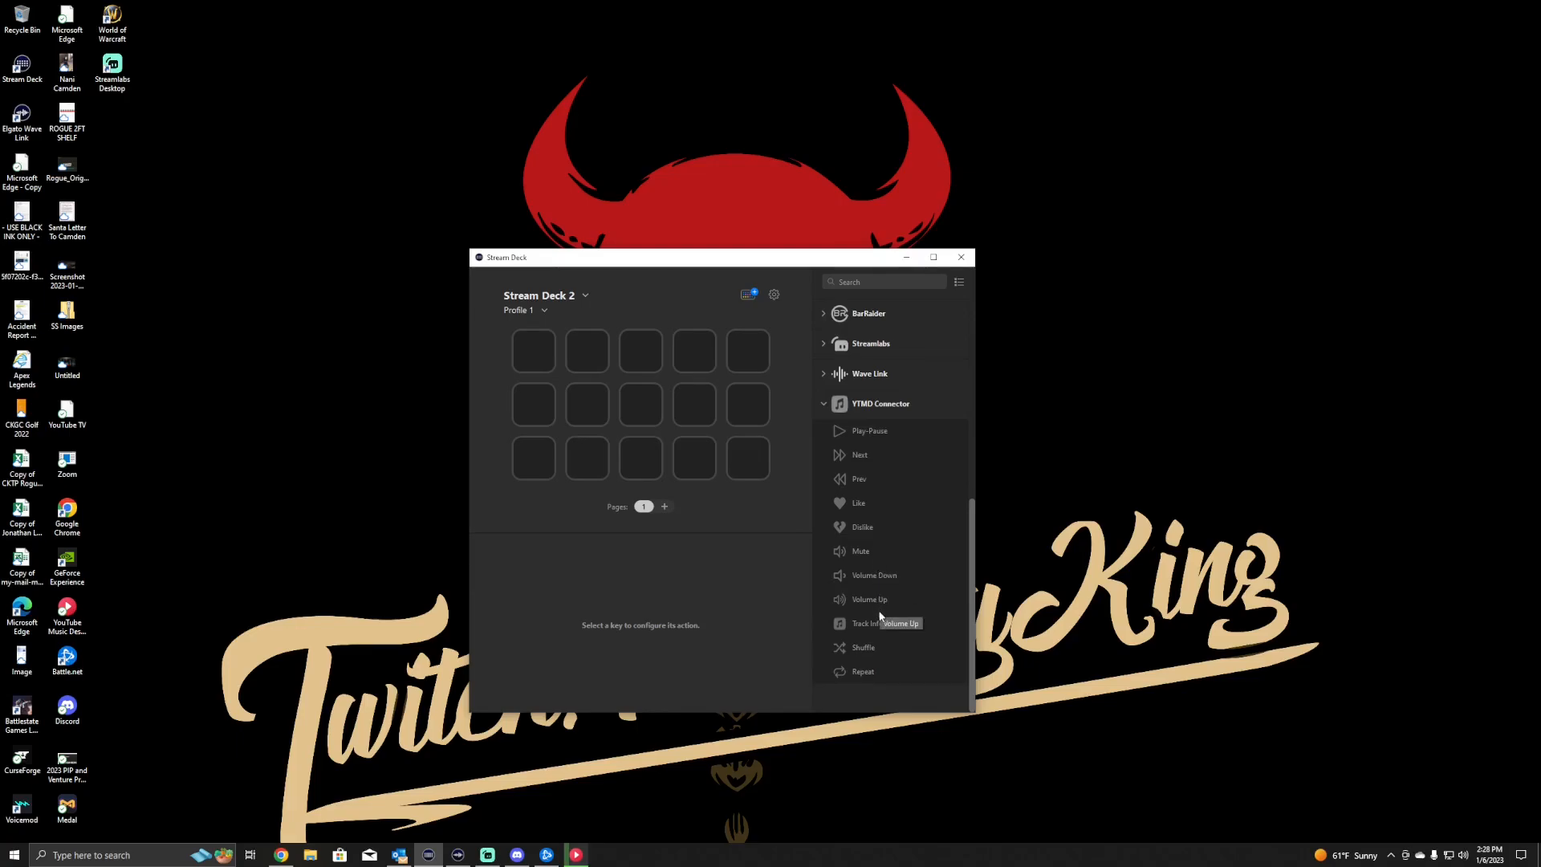
mouse_move(865, 479)
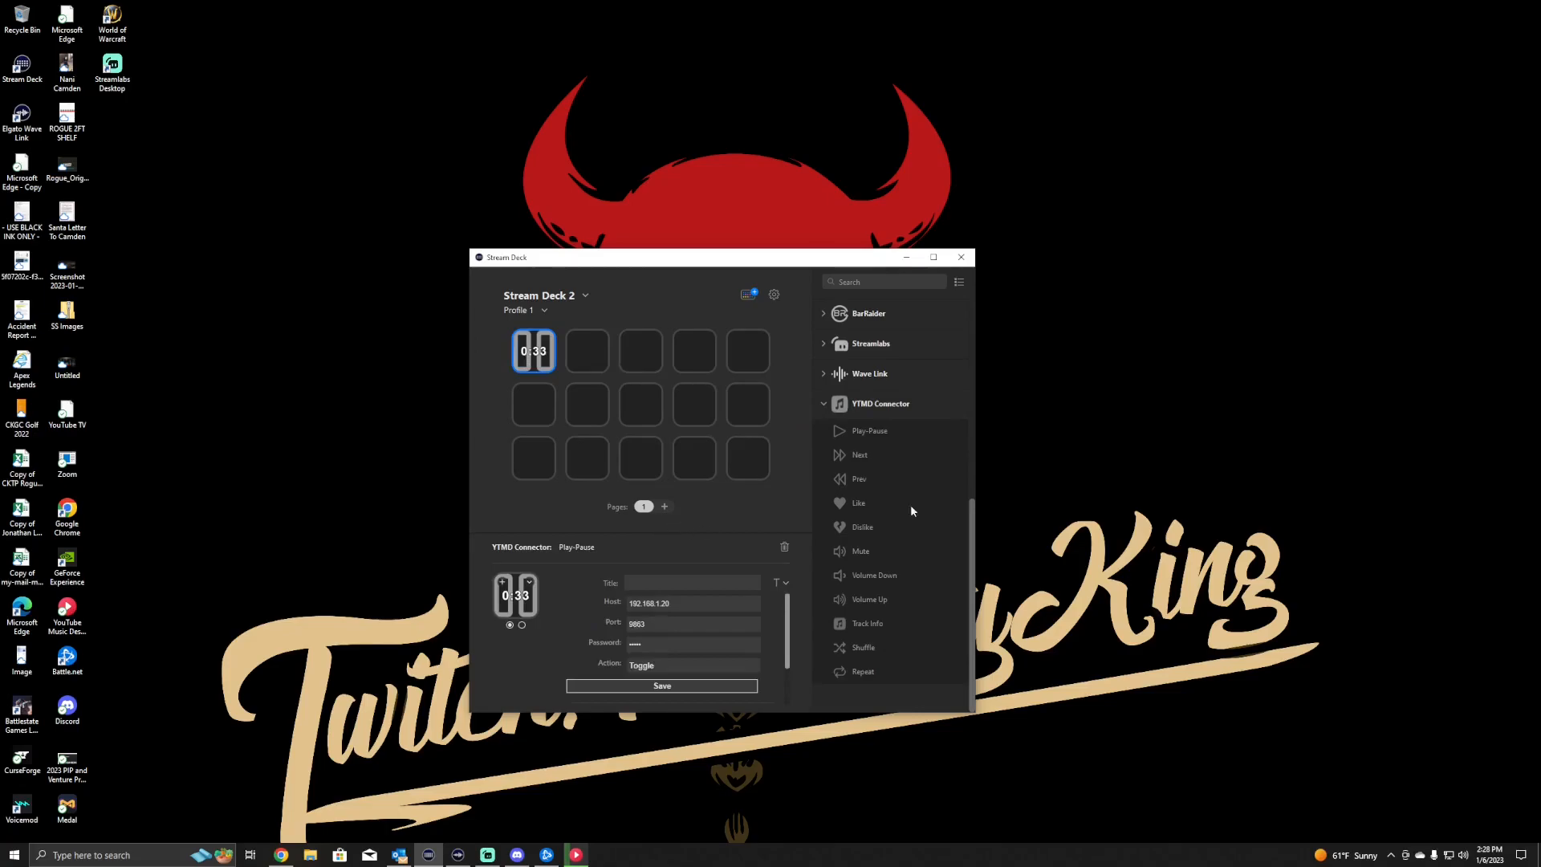
mouse_move(565, 410)
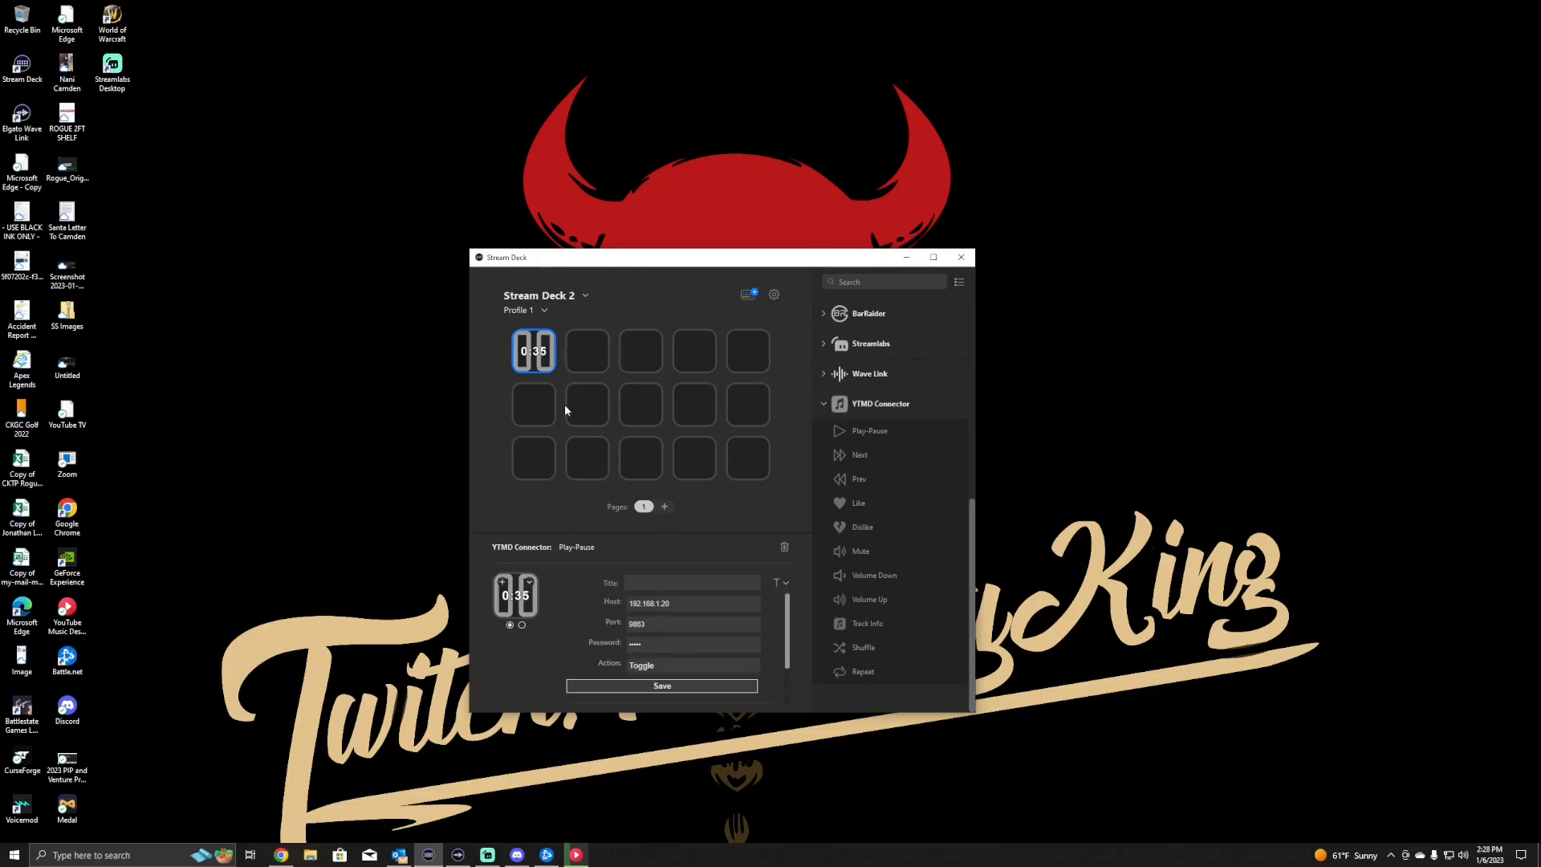
mouse_move(587, 447)
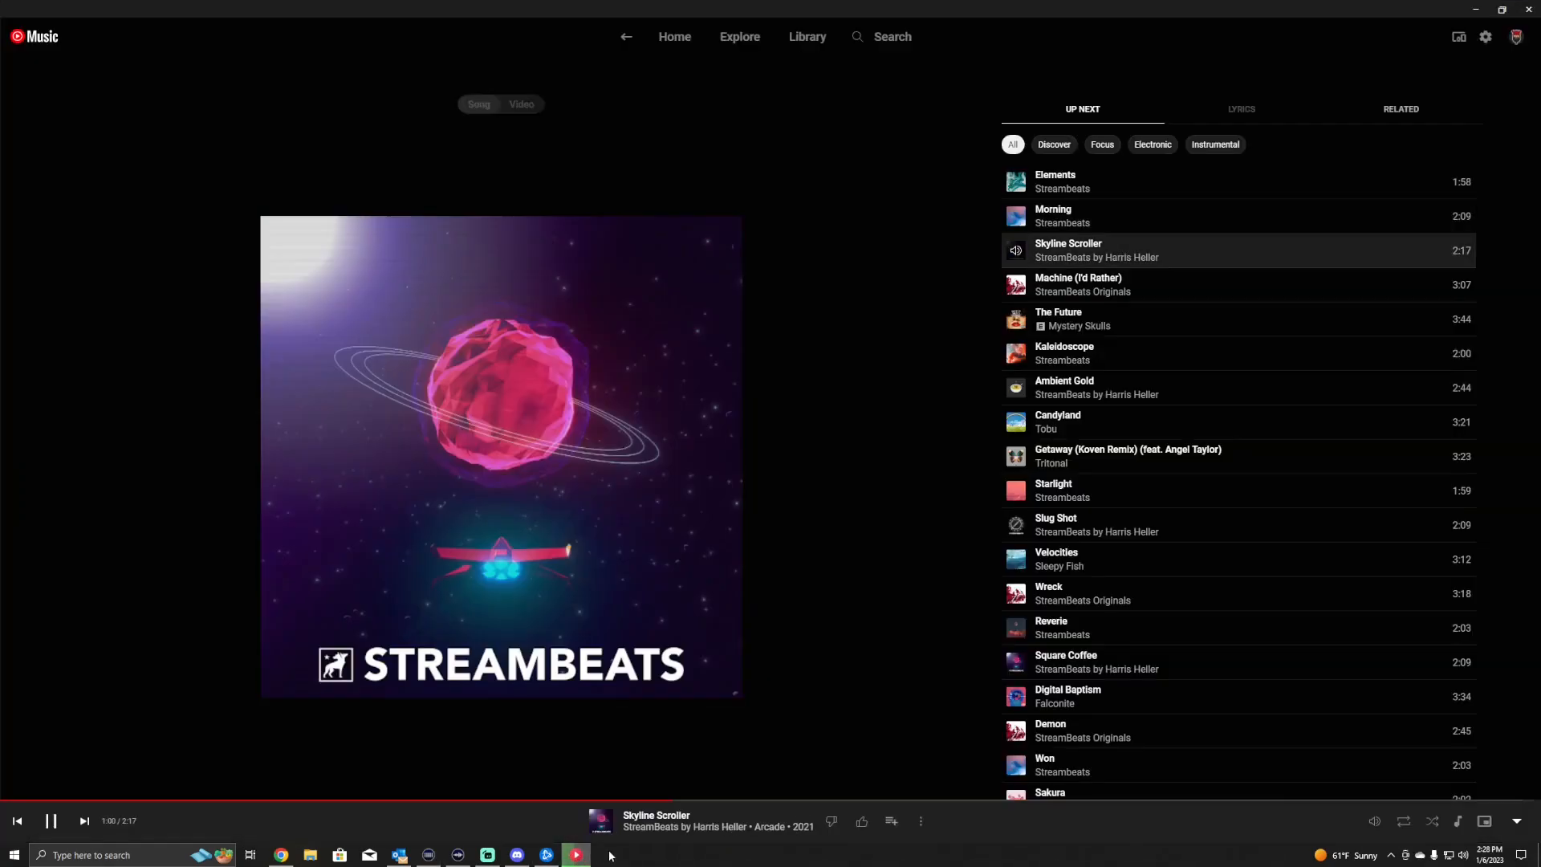
mouse_move(741, 521)
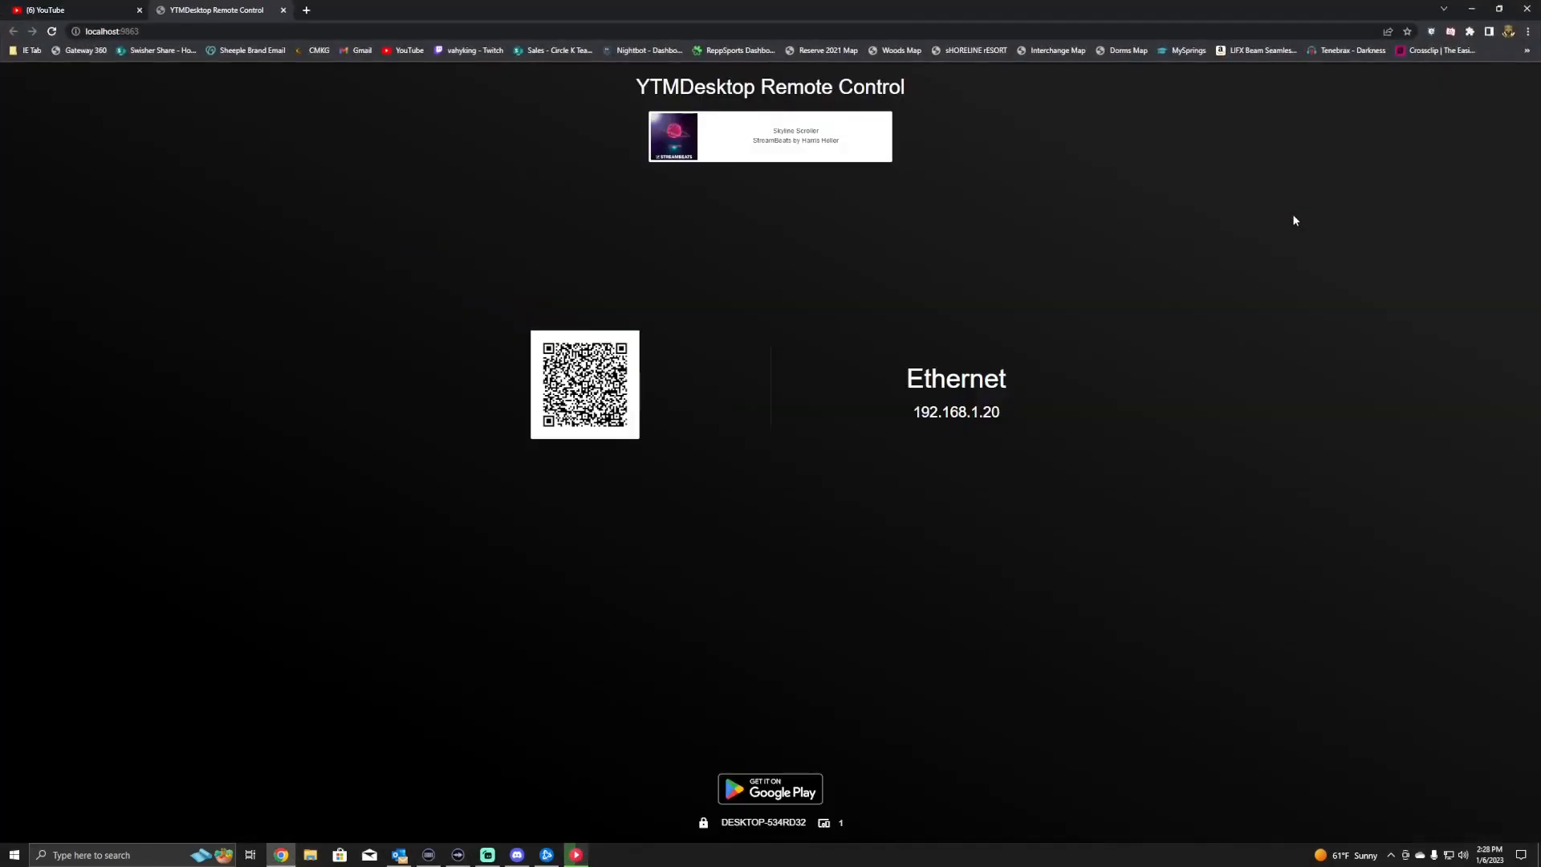
mouse_move(1170, 7)
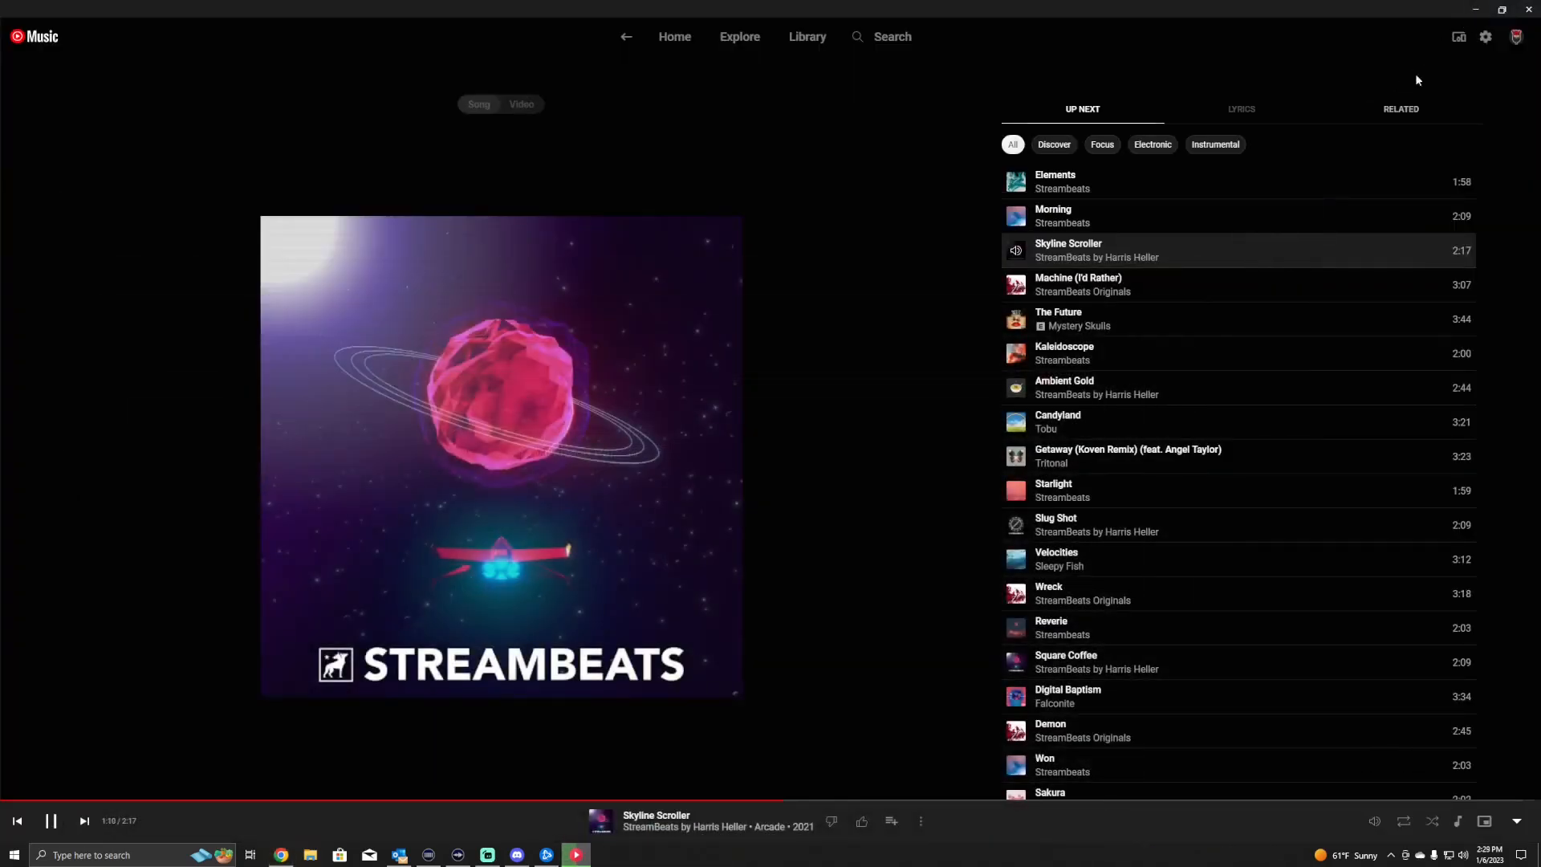
mouse_move(1458, 36)
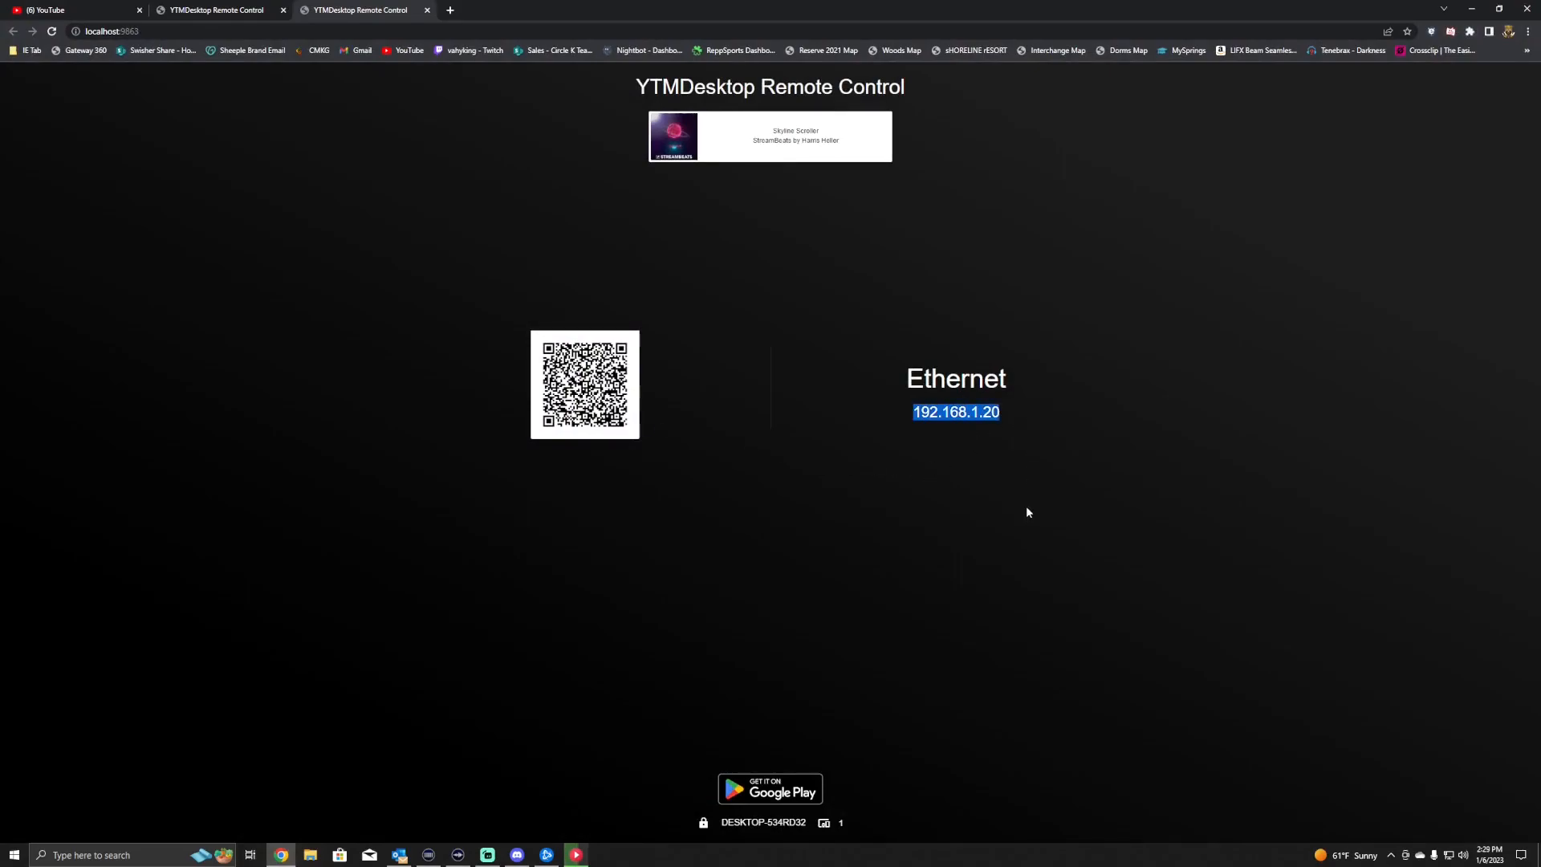
mouse_move(1187, 328)
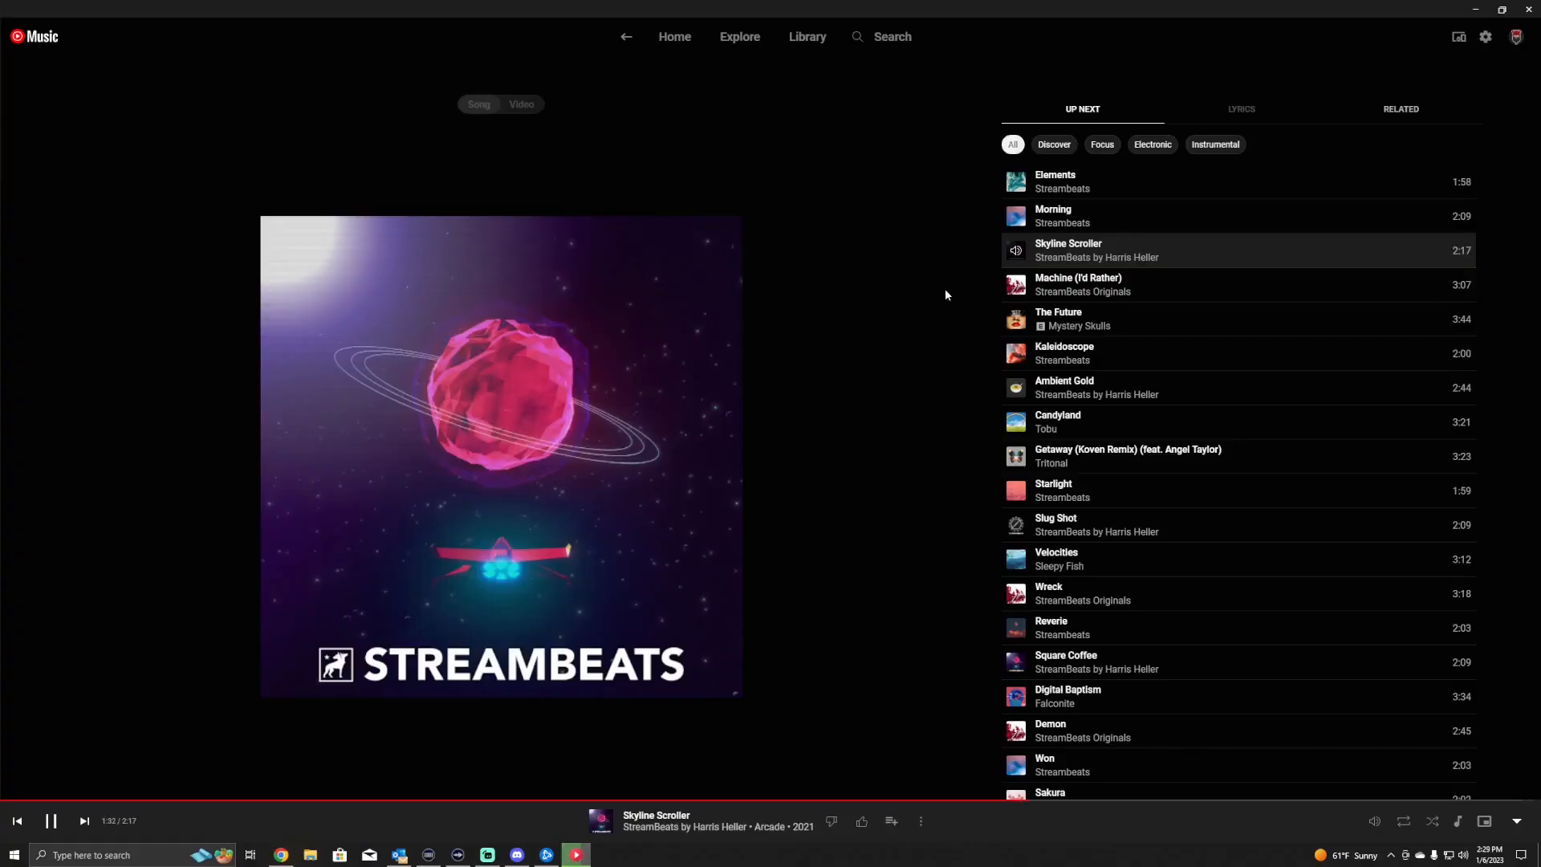
Open the Integrations settings showing remote control with password protection enabled.
left_click(1485, 36)
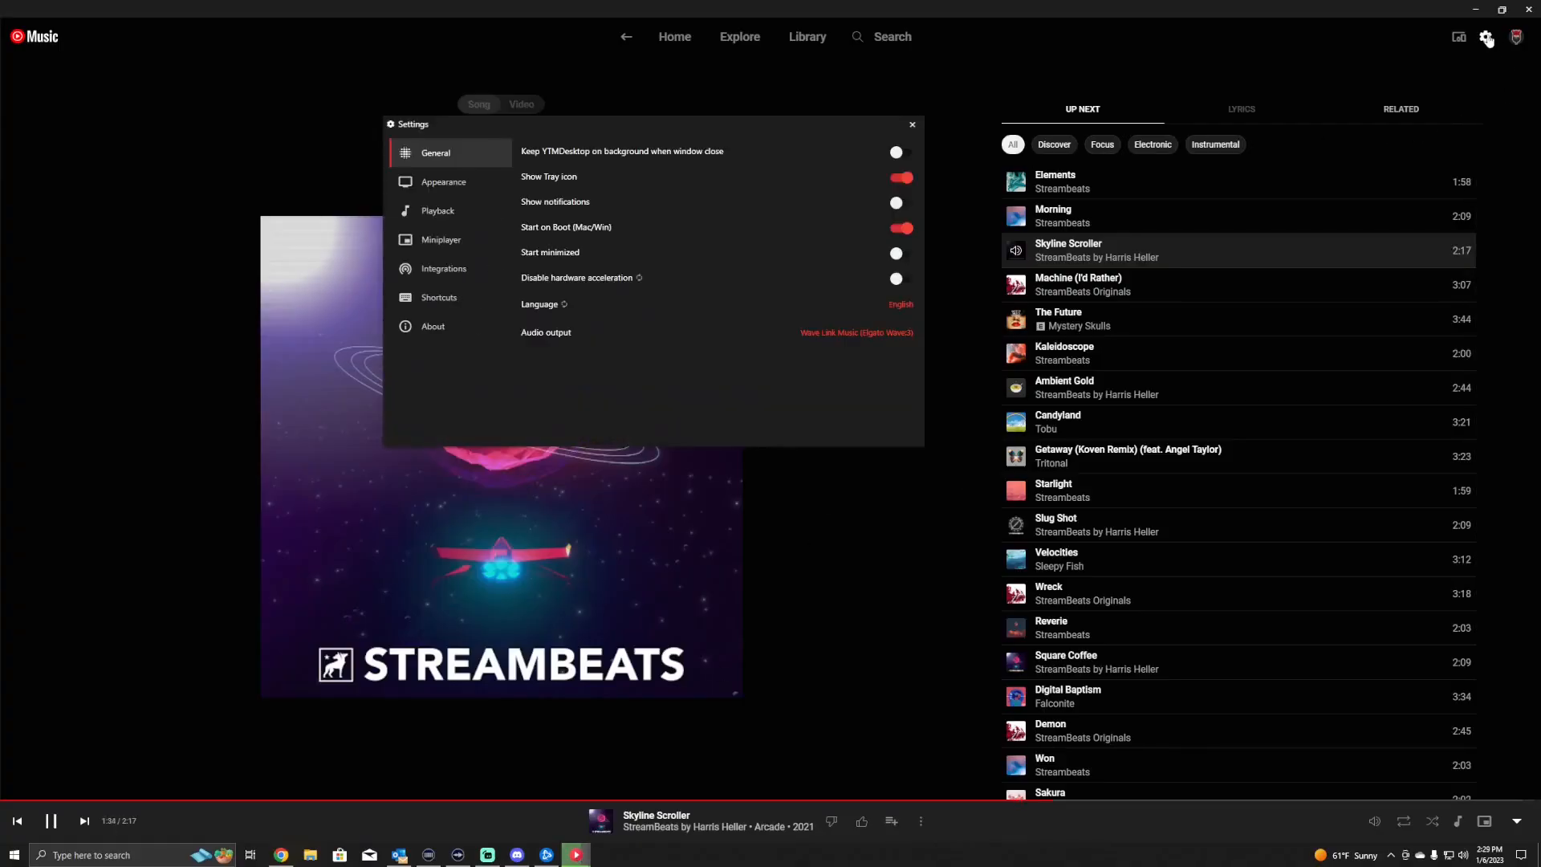
mouse_move(522, 185)
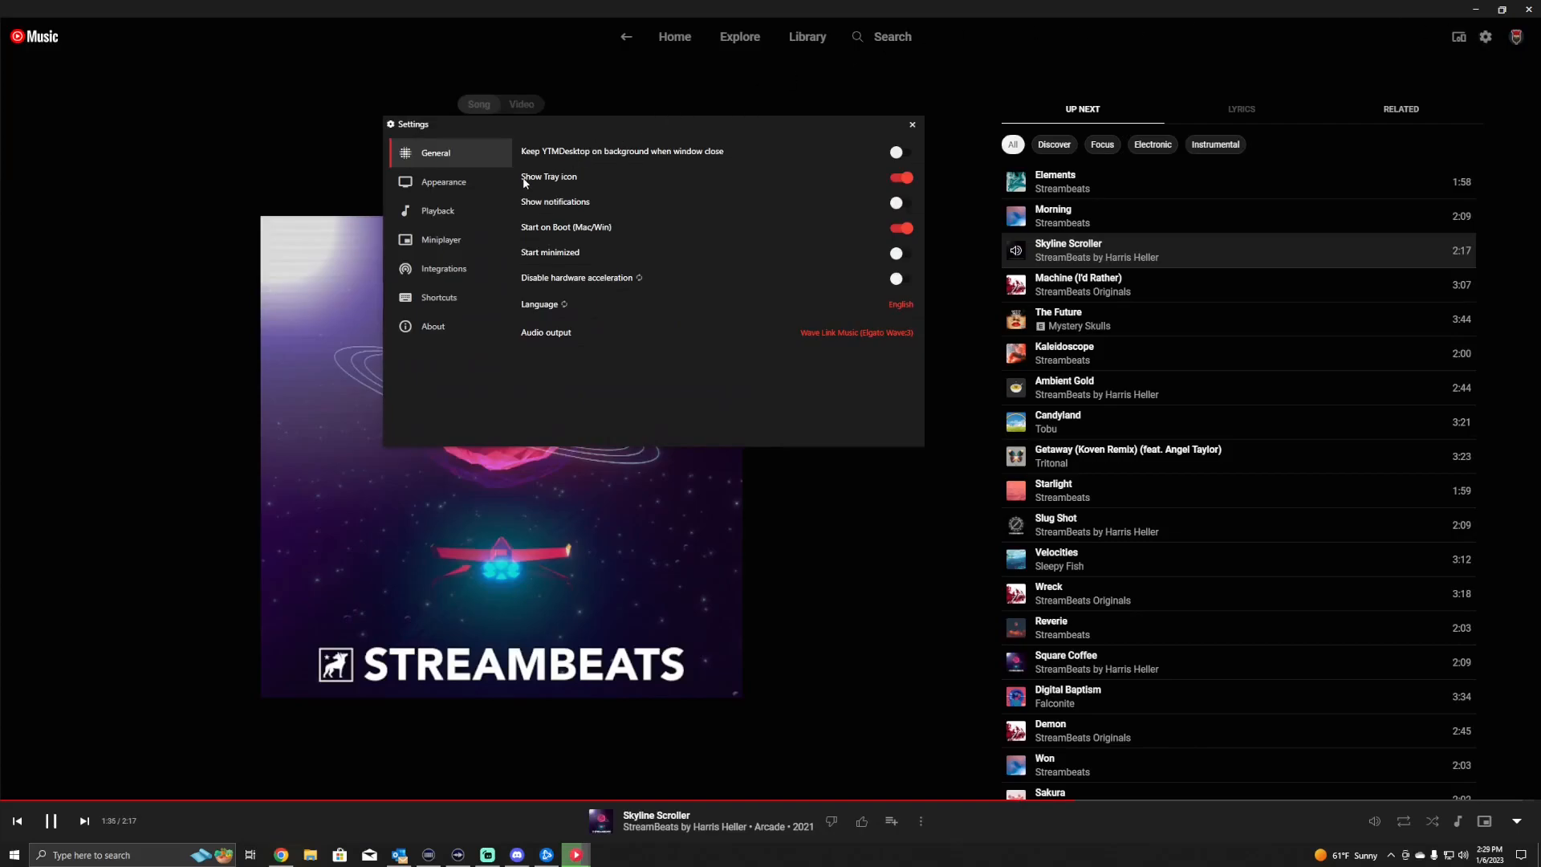
mouse_move(450, 223)
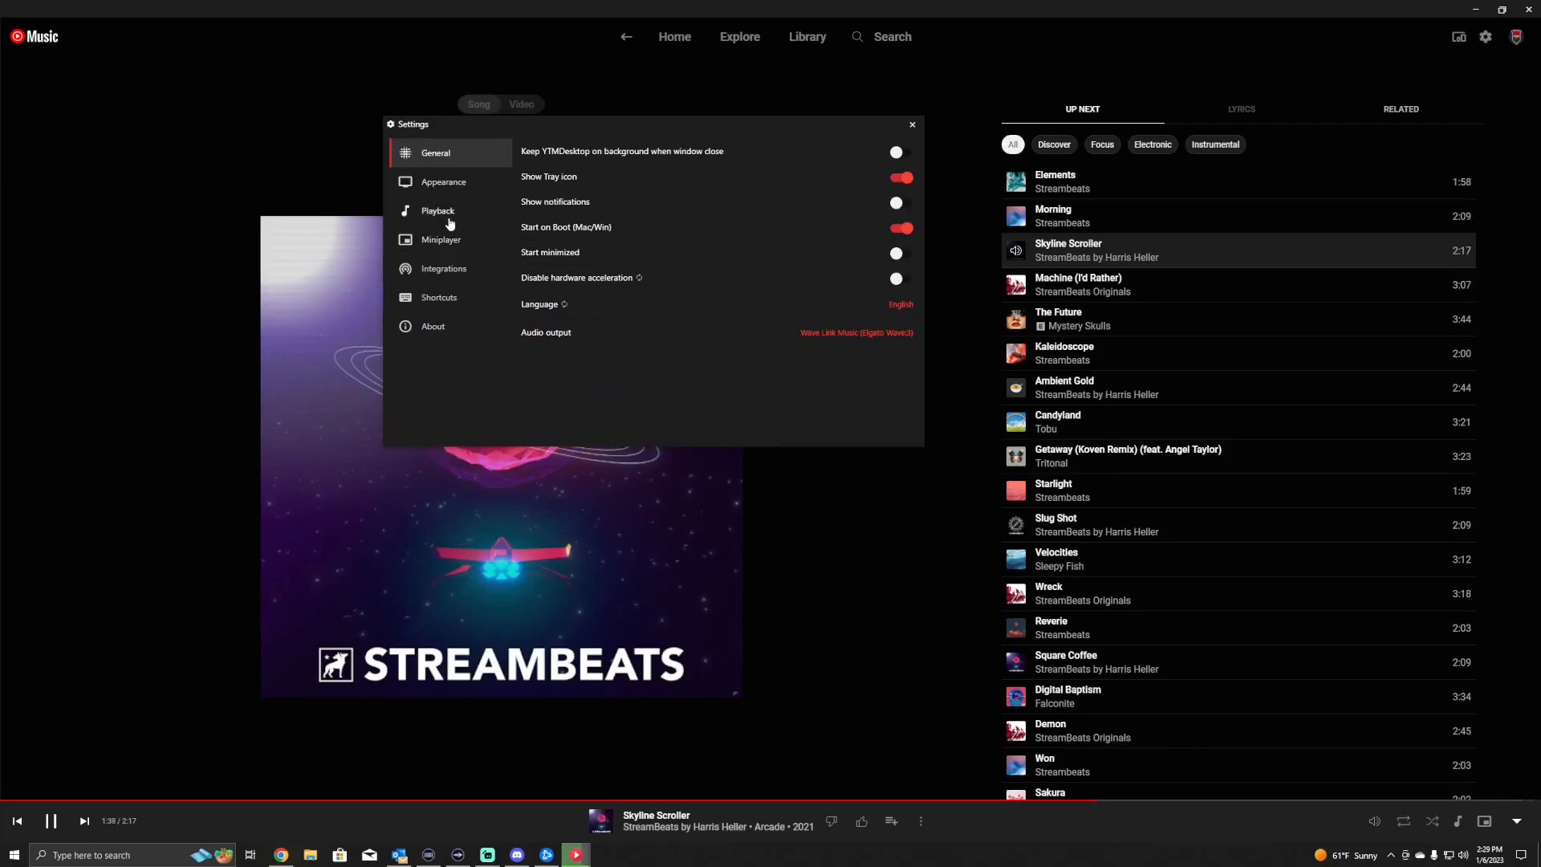
left_click(443, 268)
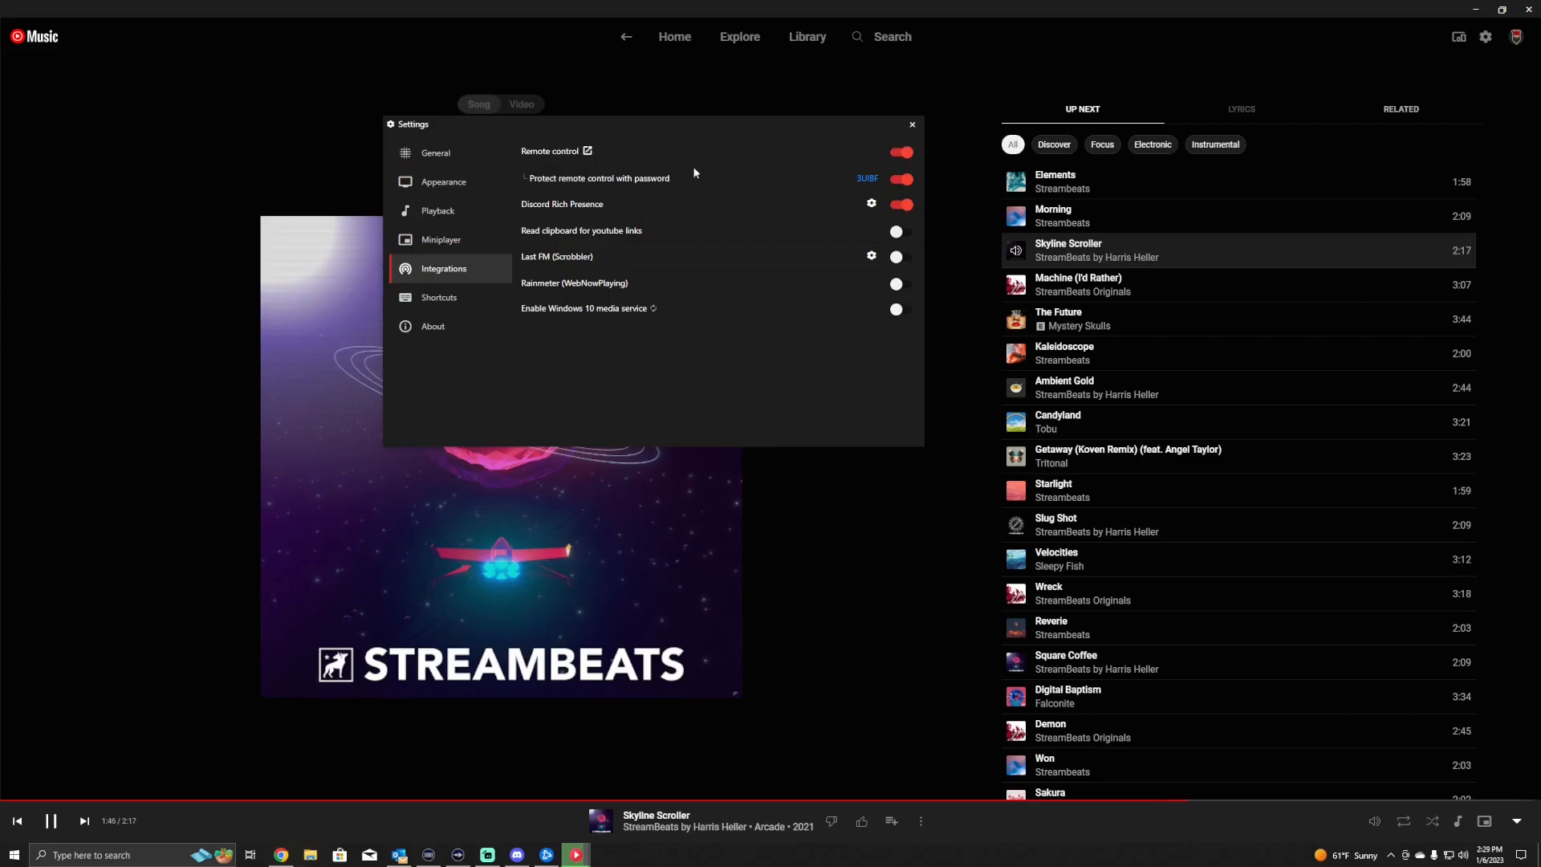
mouse_move(837, 184)
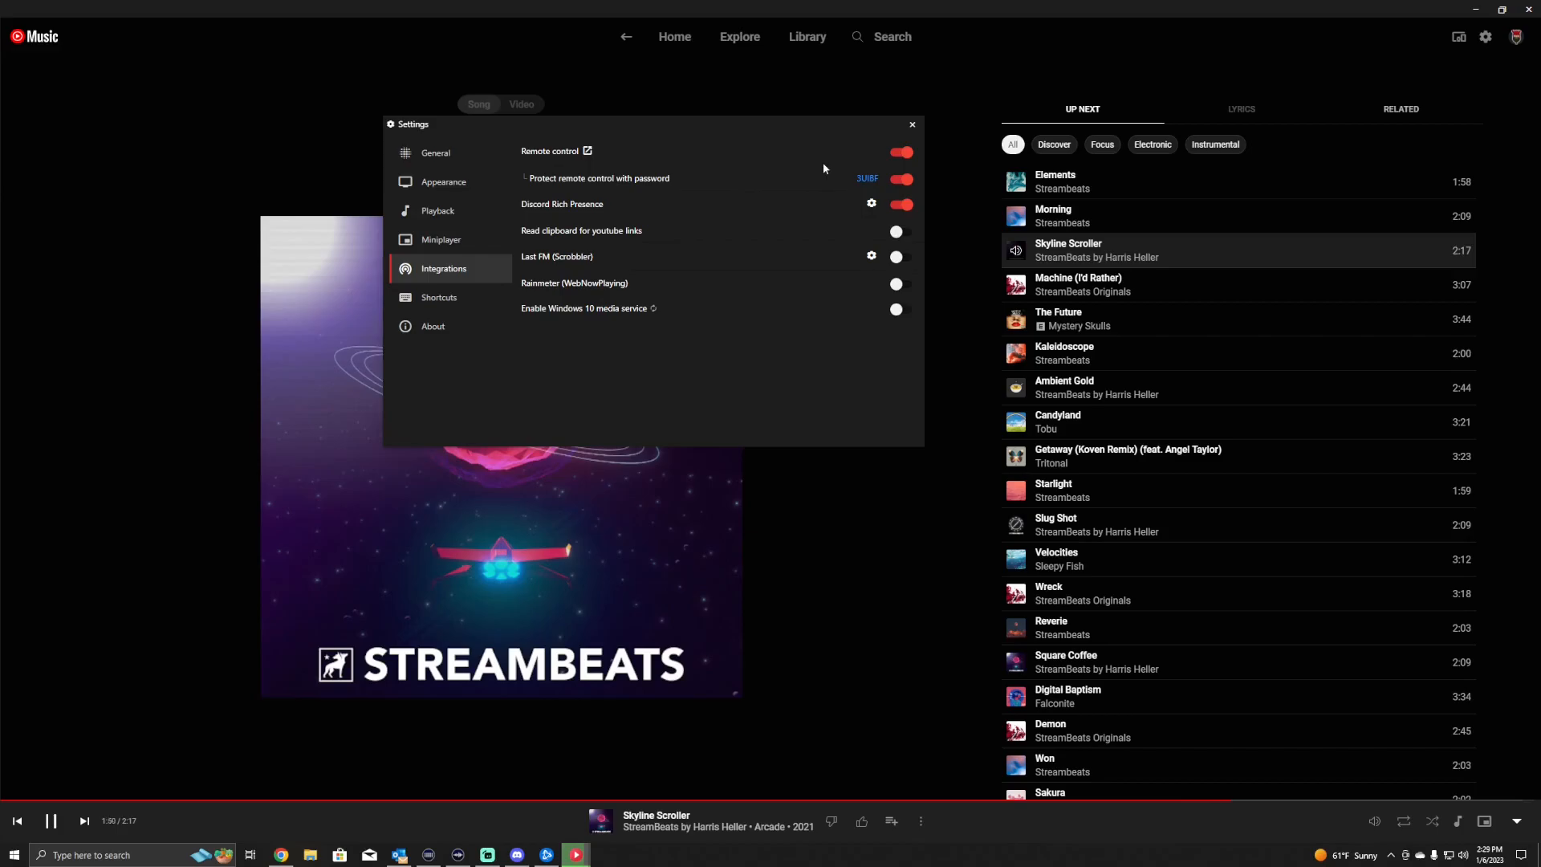
mouse_move(872, 188)
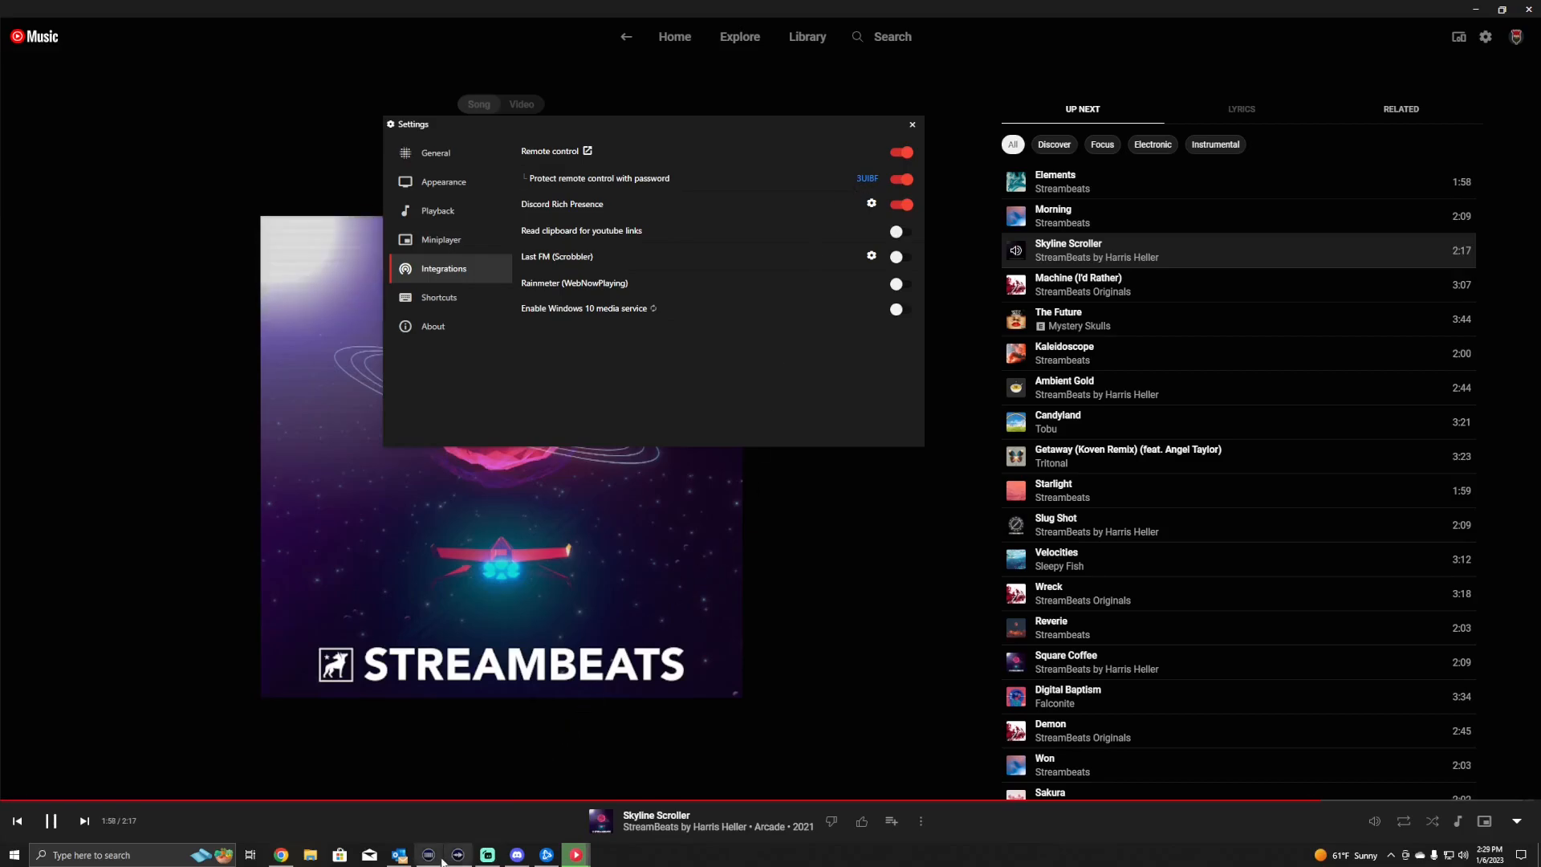
Switch back to Stream Deck to review the Play-Pause key's password and Toggle settings.
left_click(428, 854)
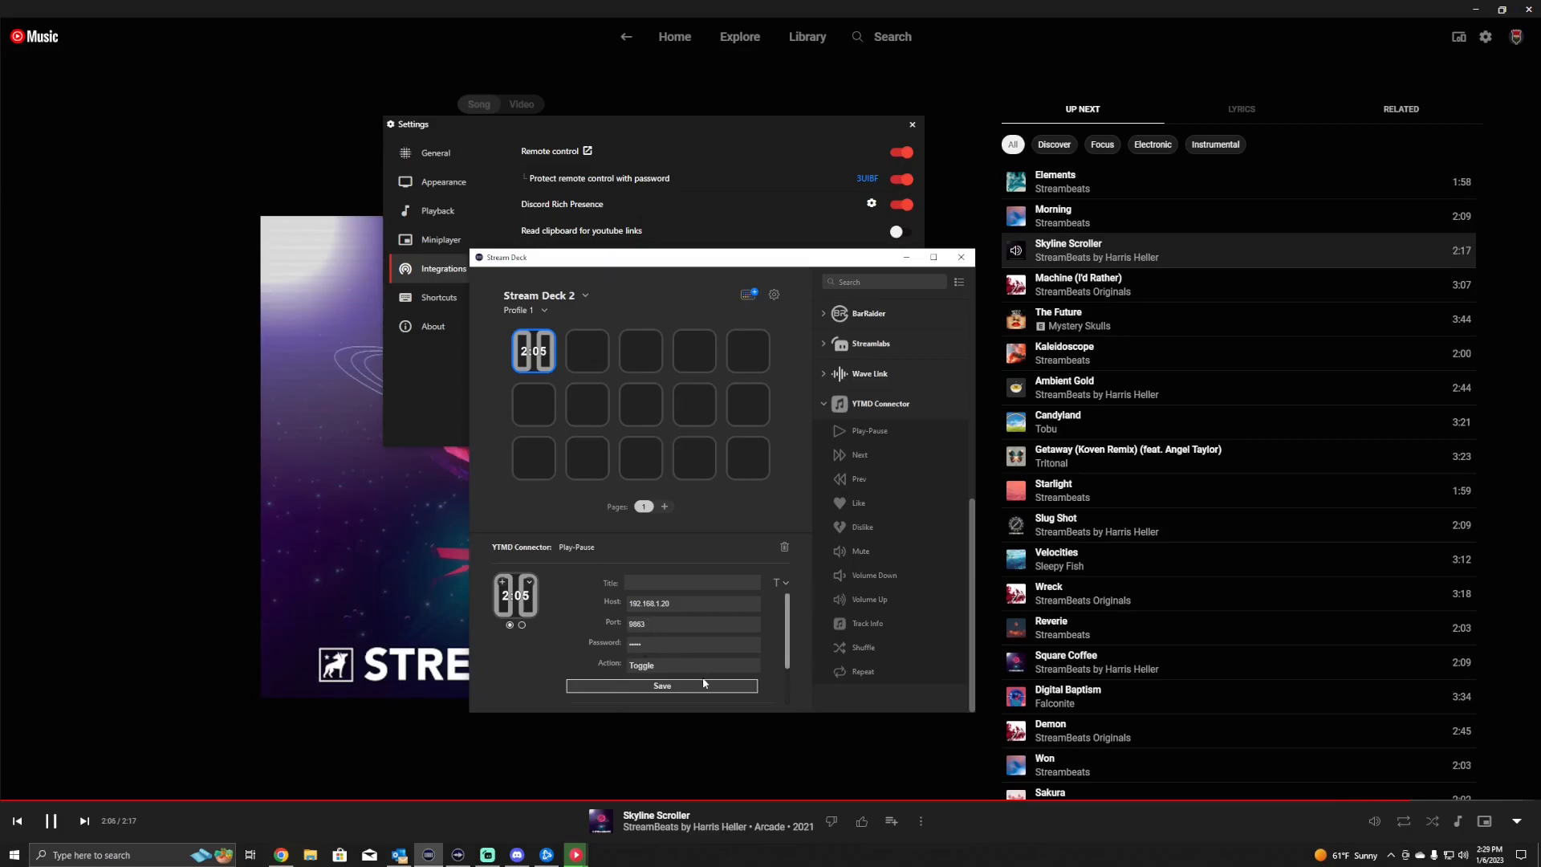
mouse_move(747, 443)
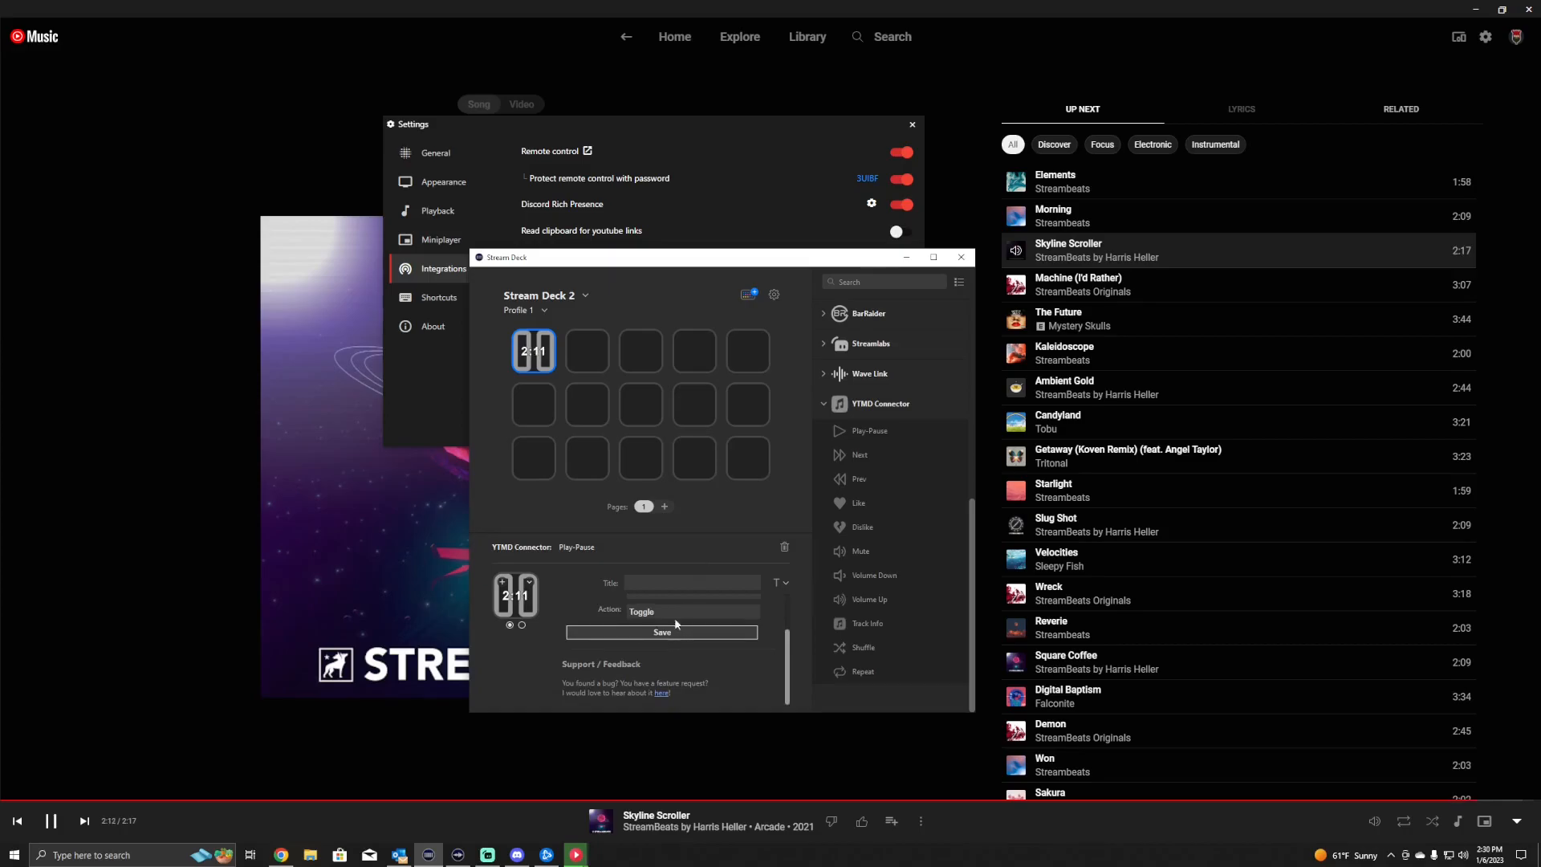
mouse_move(325, 487)
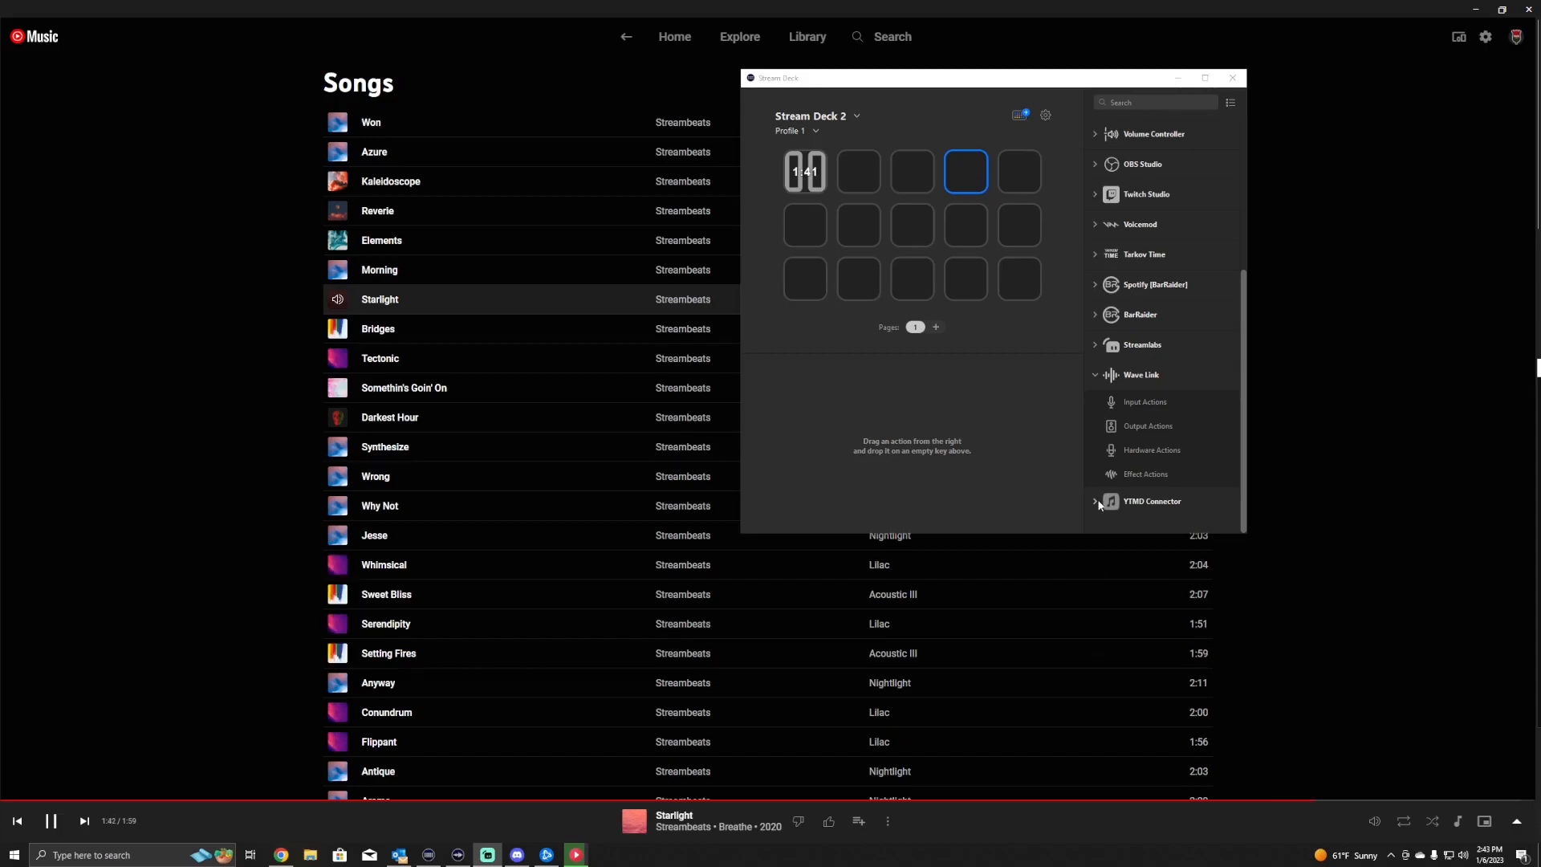
Title the track keys Back and Next and add a YTMD Track Info key.
left_click(1152, 501)
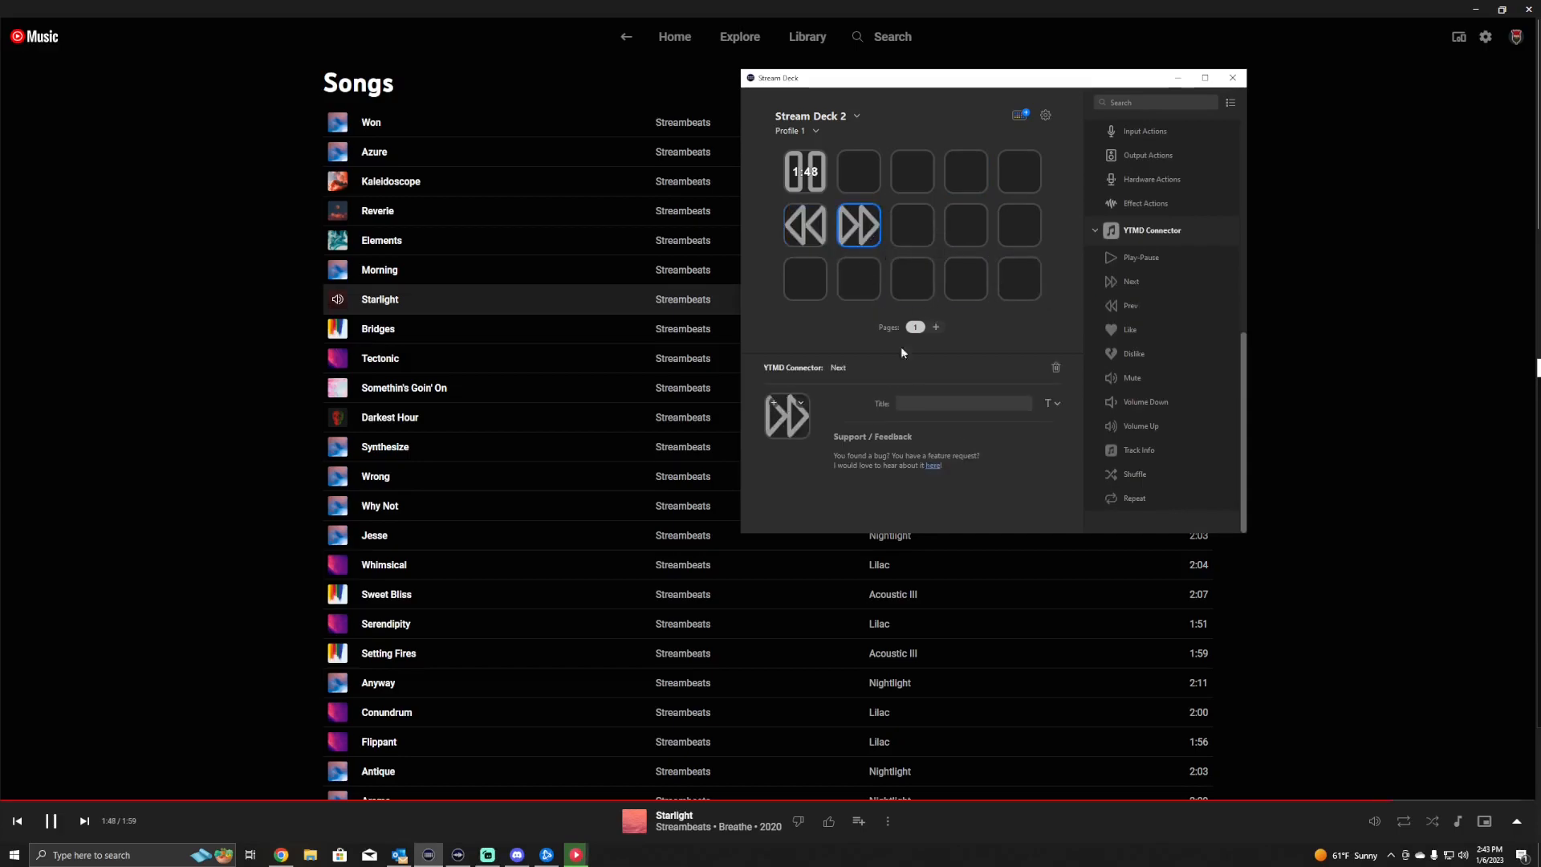
type("Next")
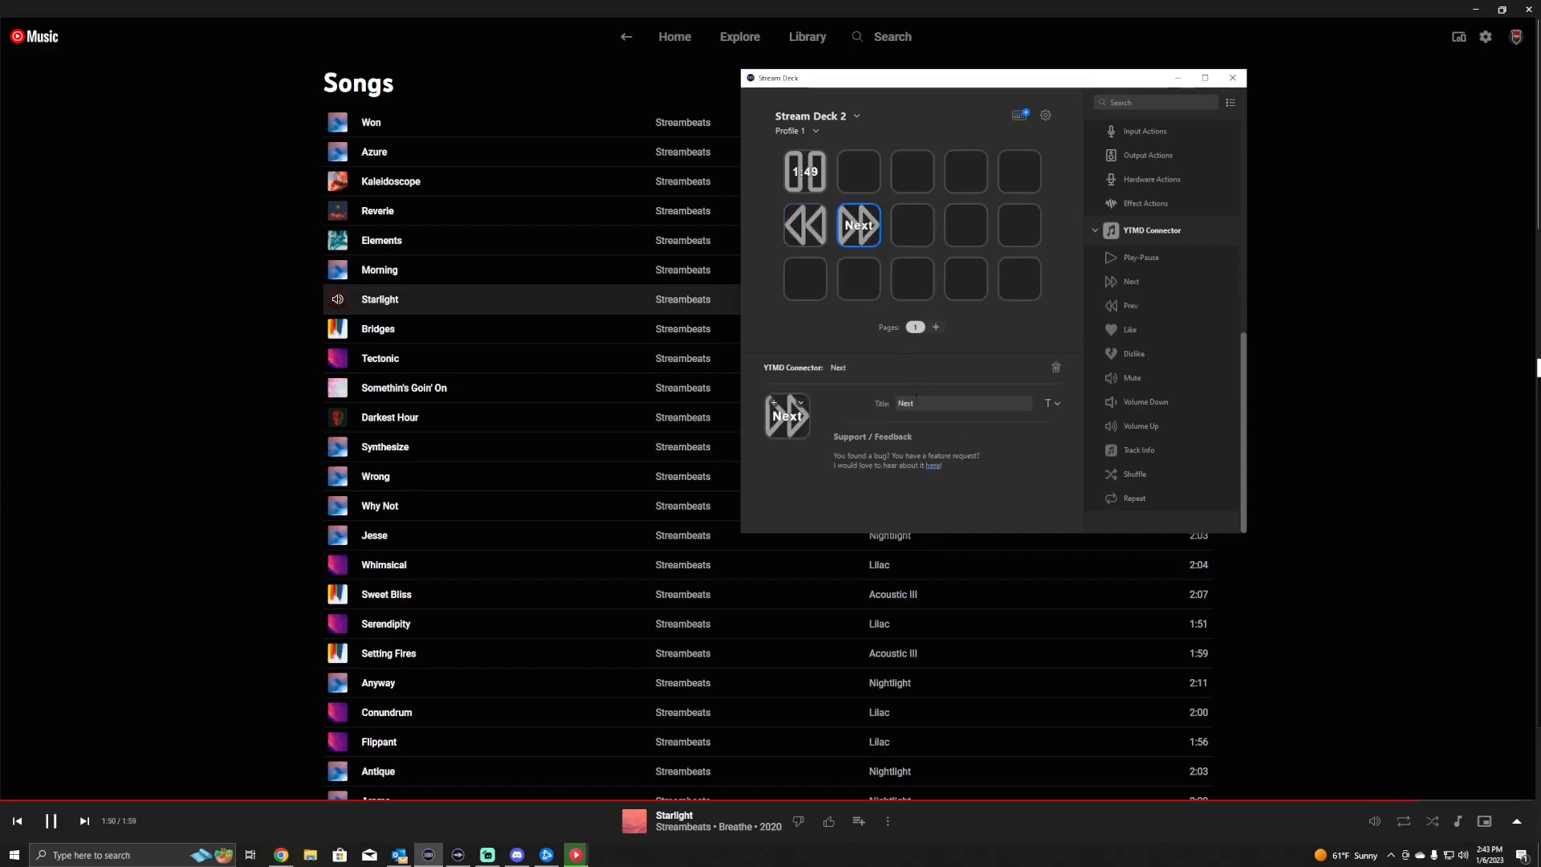
left_click(805, 225)
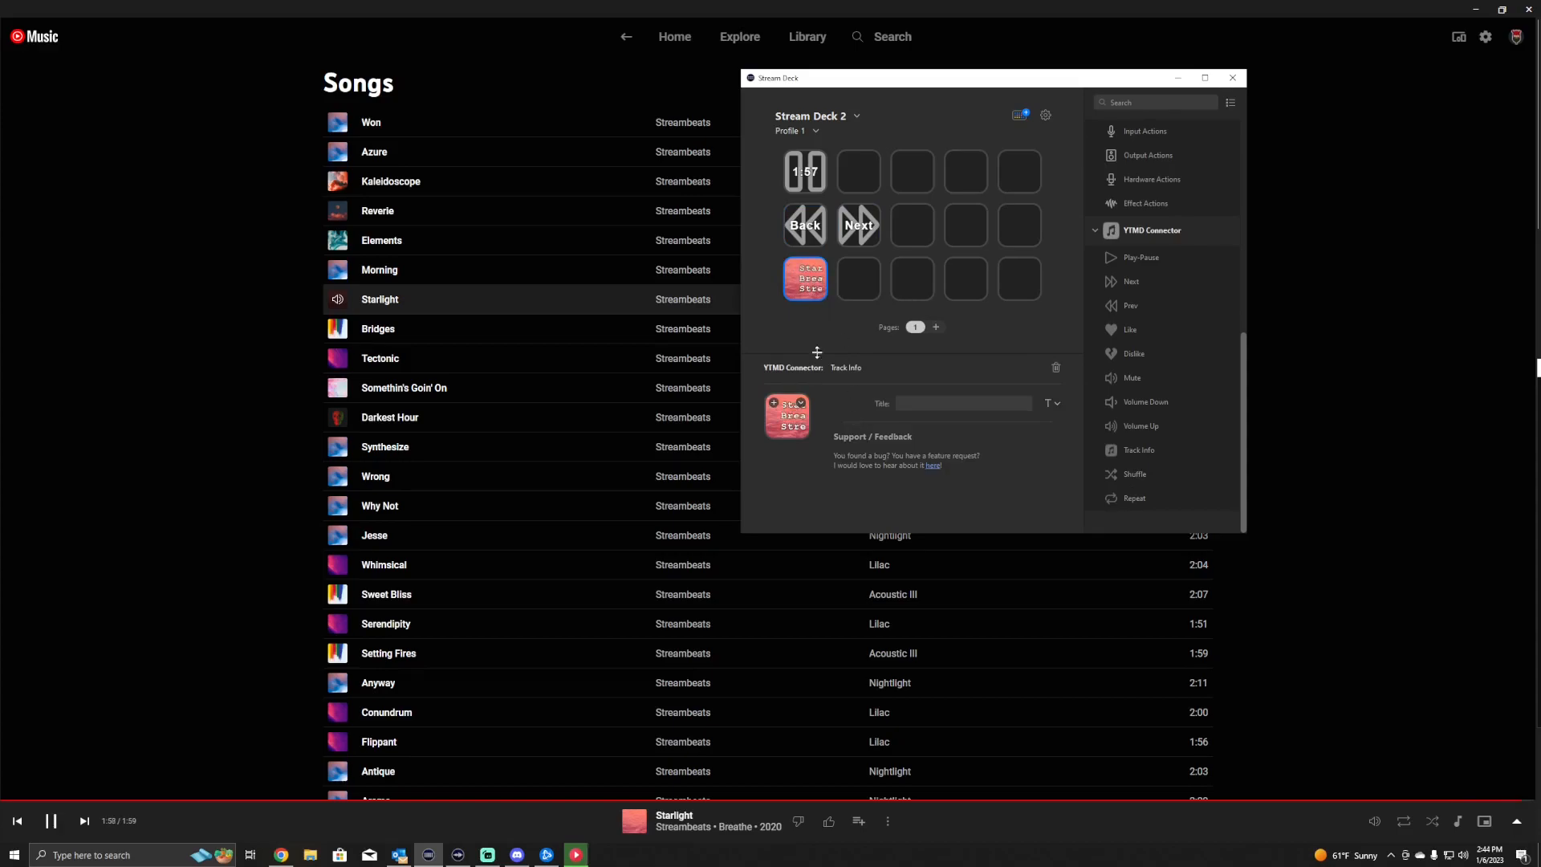
left_click(858, 224)
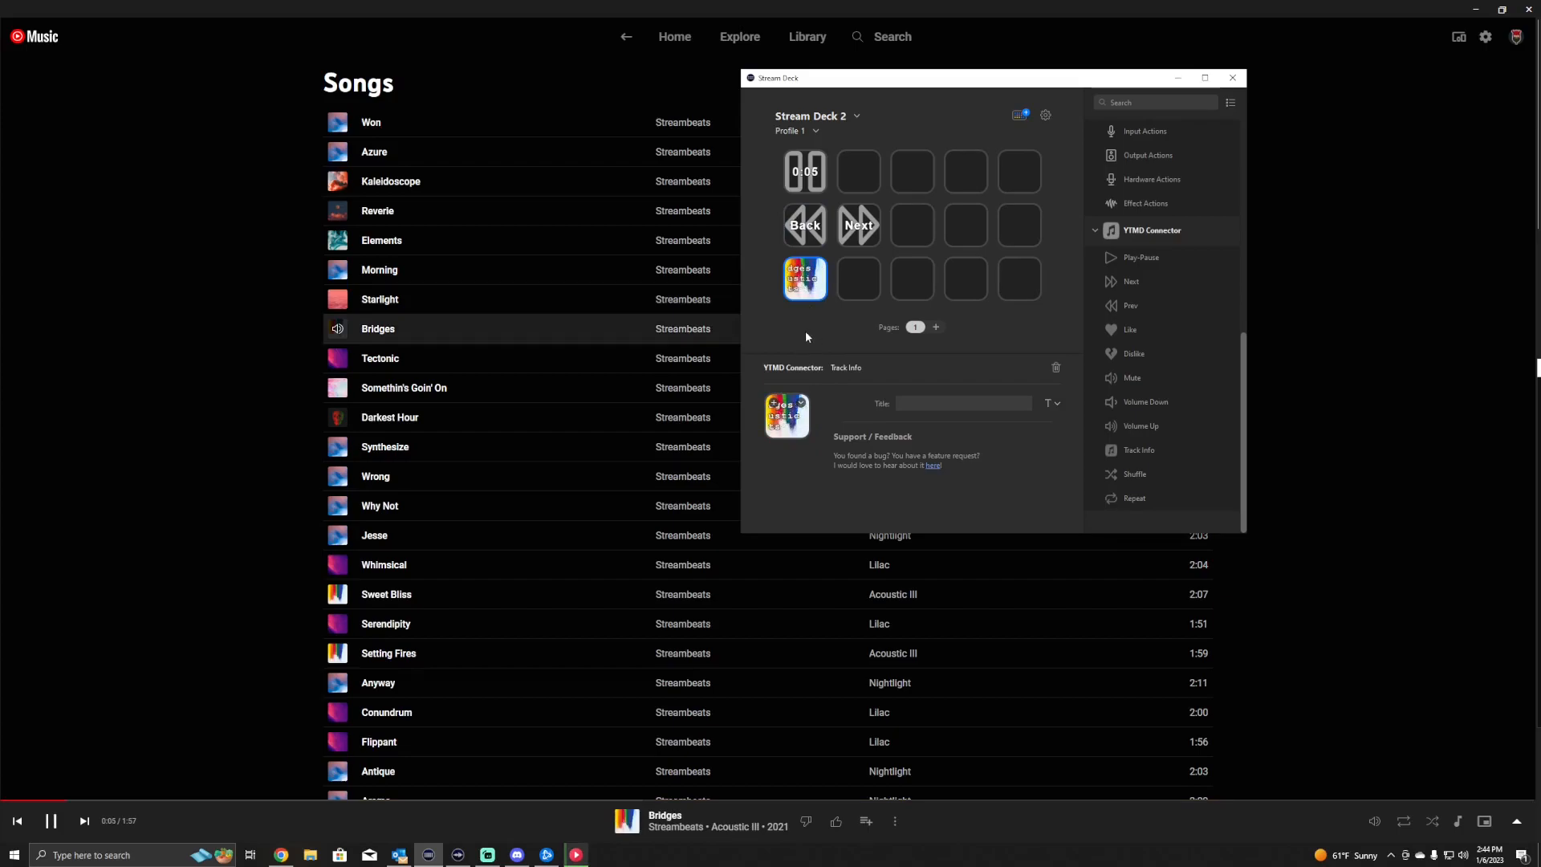
mouse_move(603, 341)
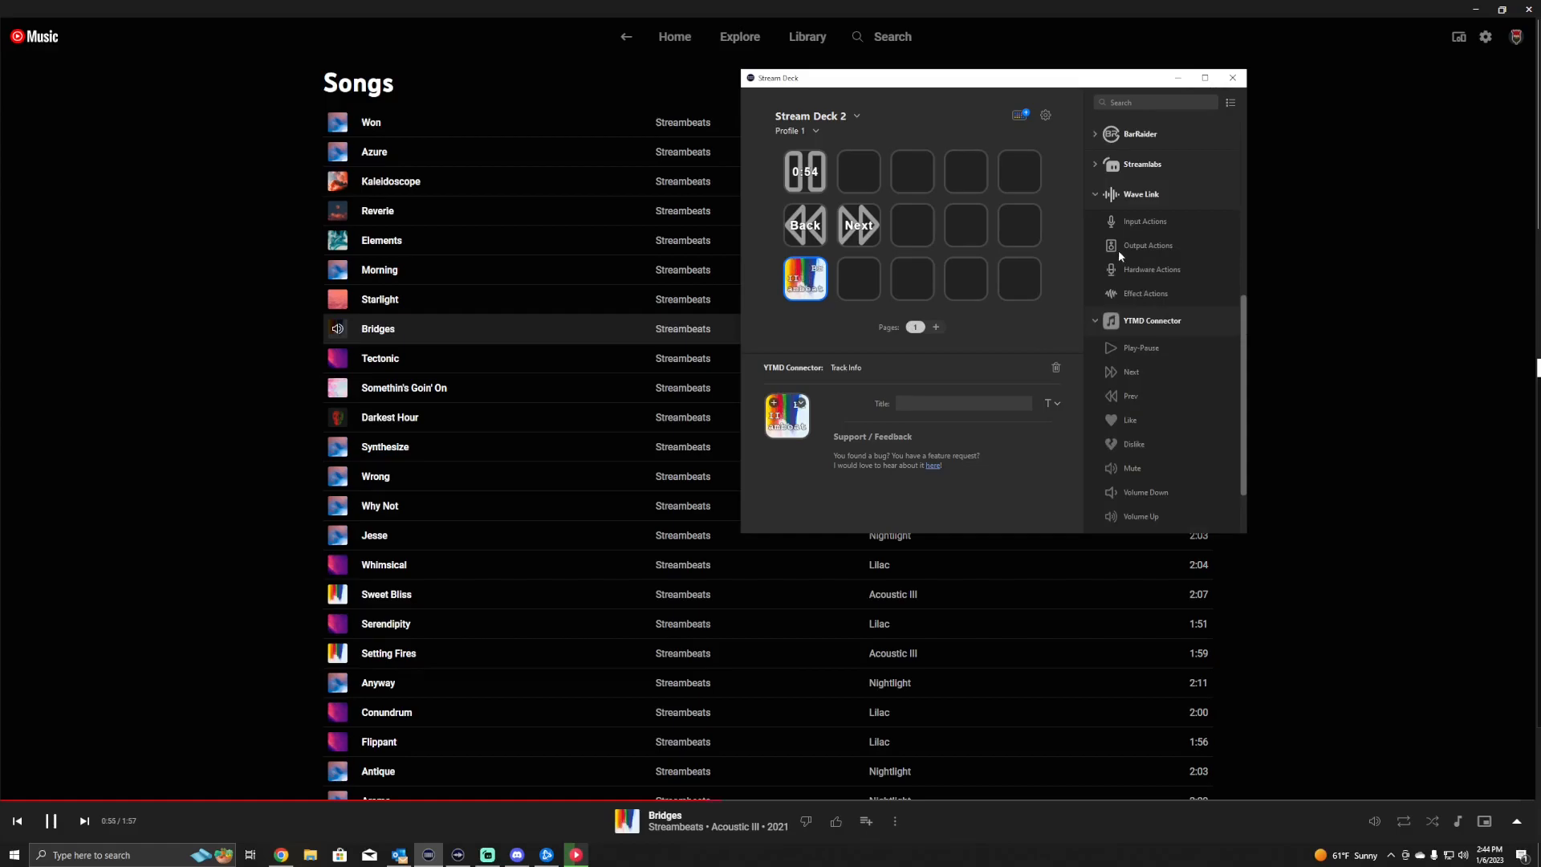
mouse_move(1120, 200)
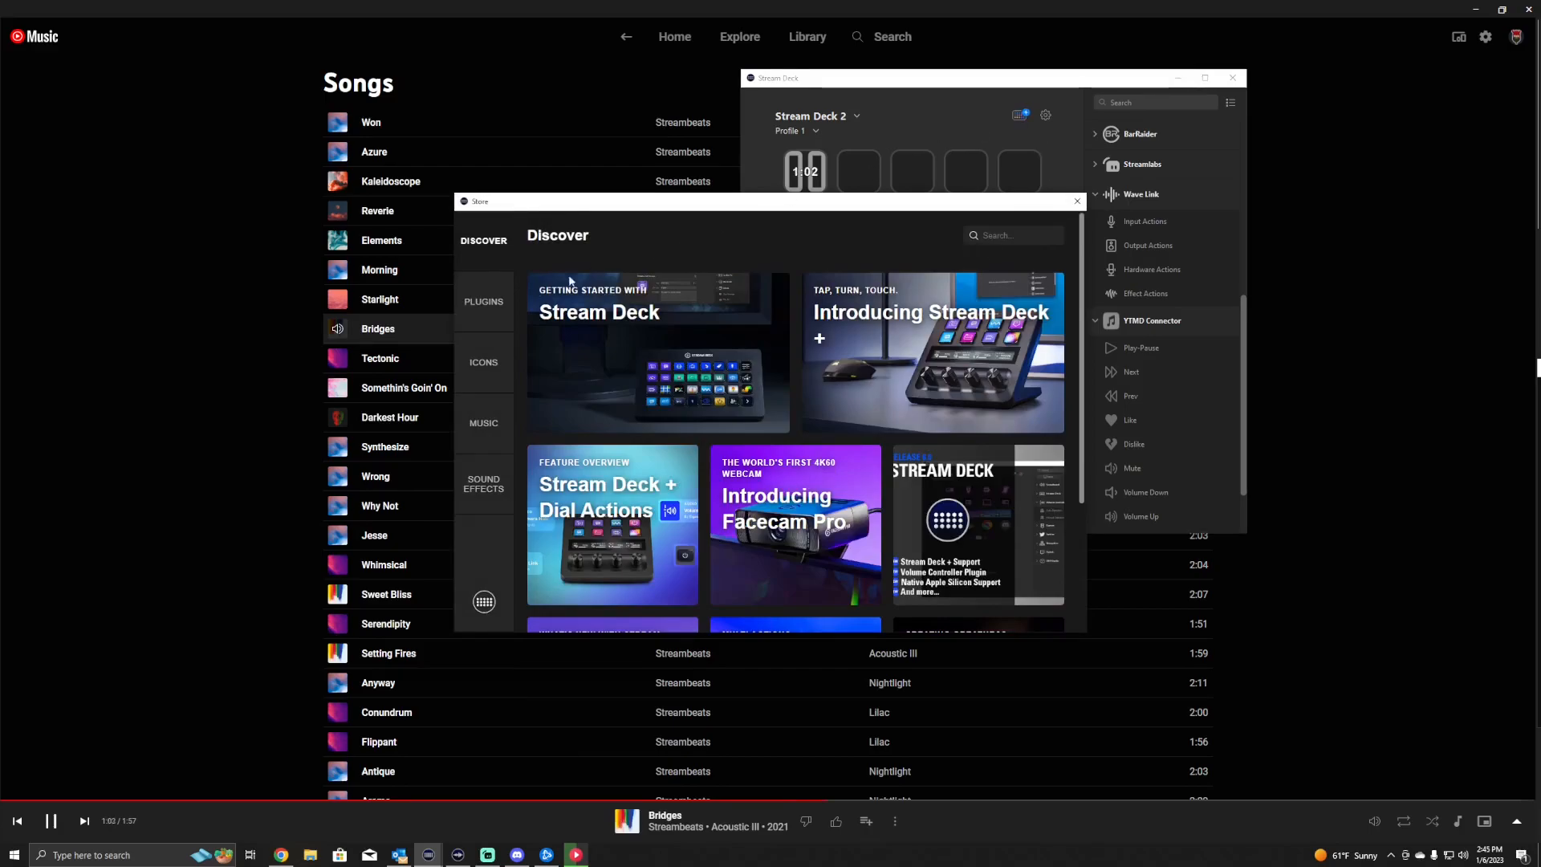
Search plugins for 'wave link', confirm it is installed, and close the store.
left_click(483, 305)
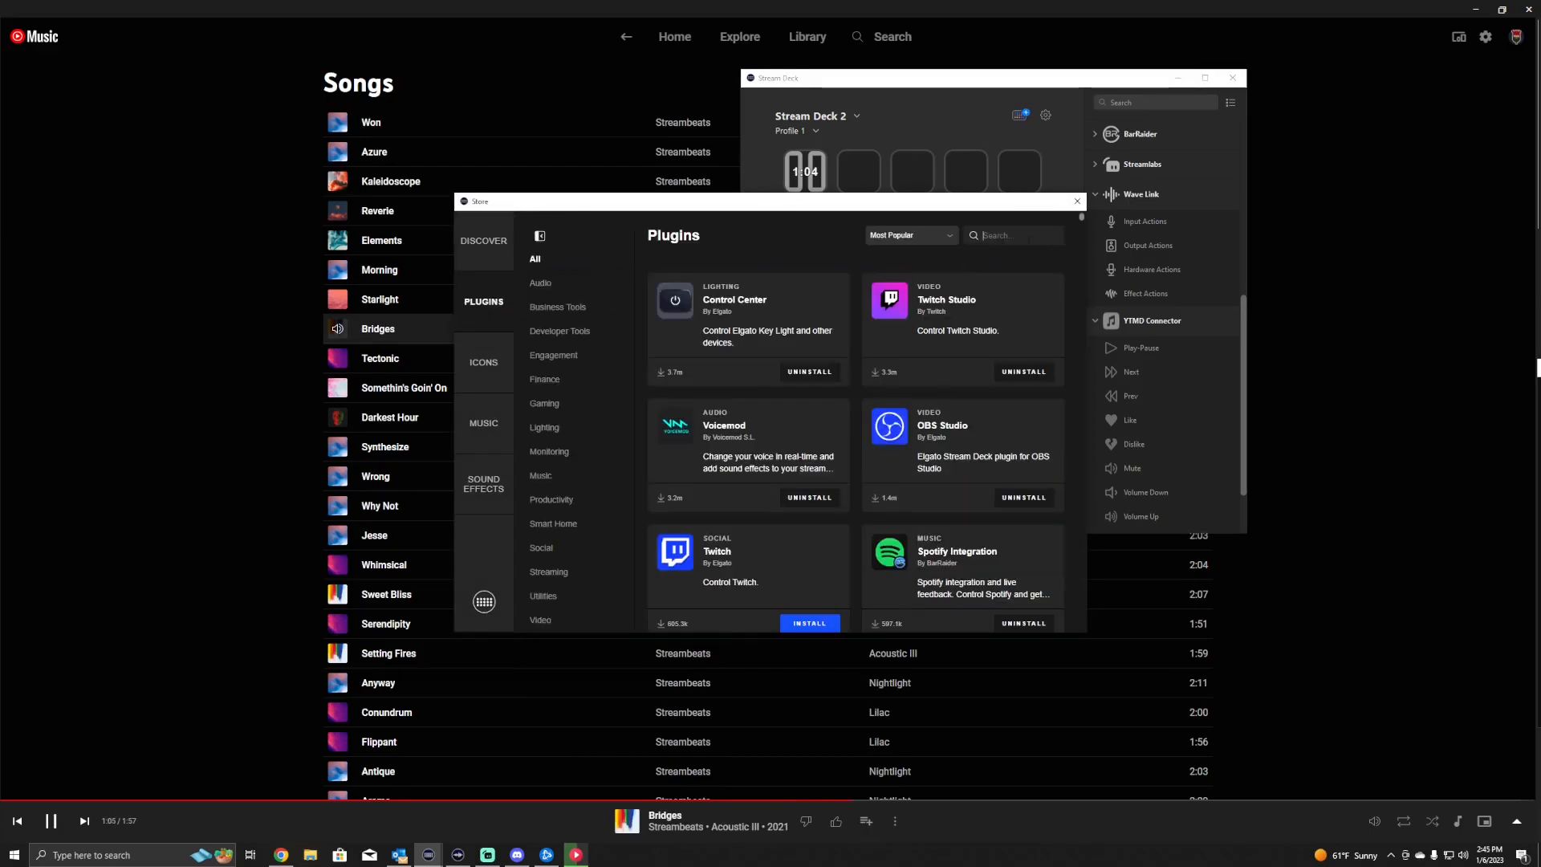
type("wave link")
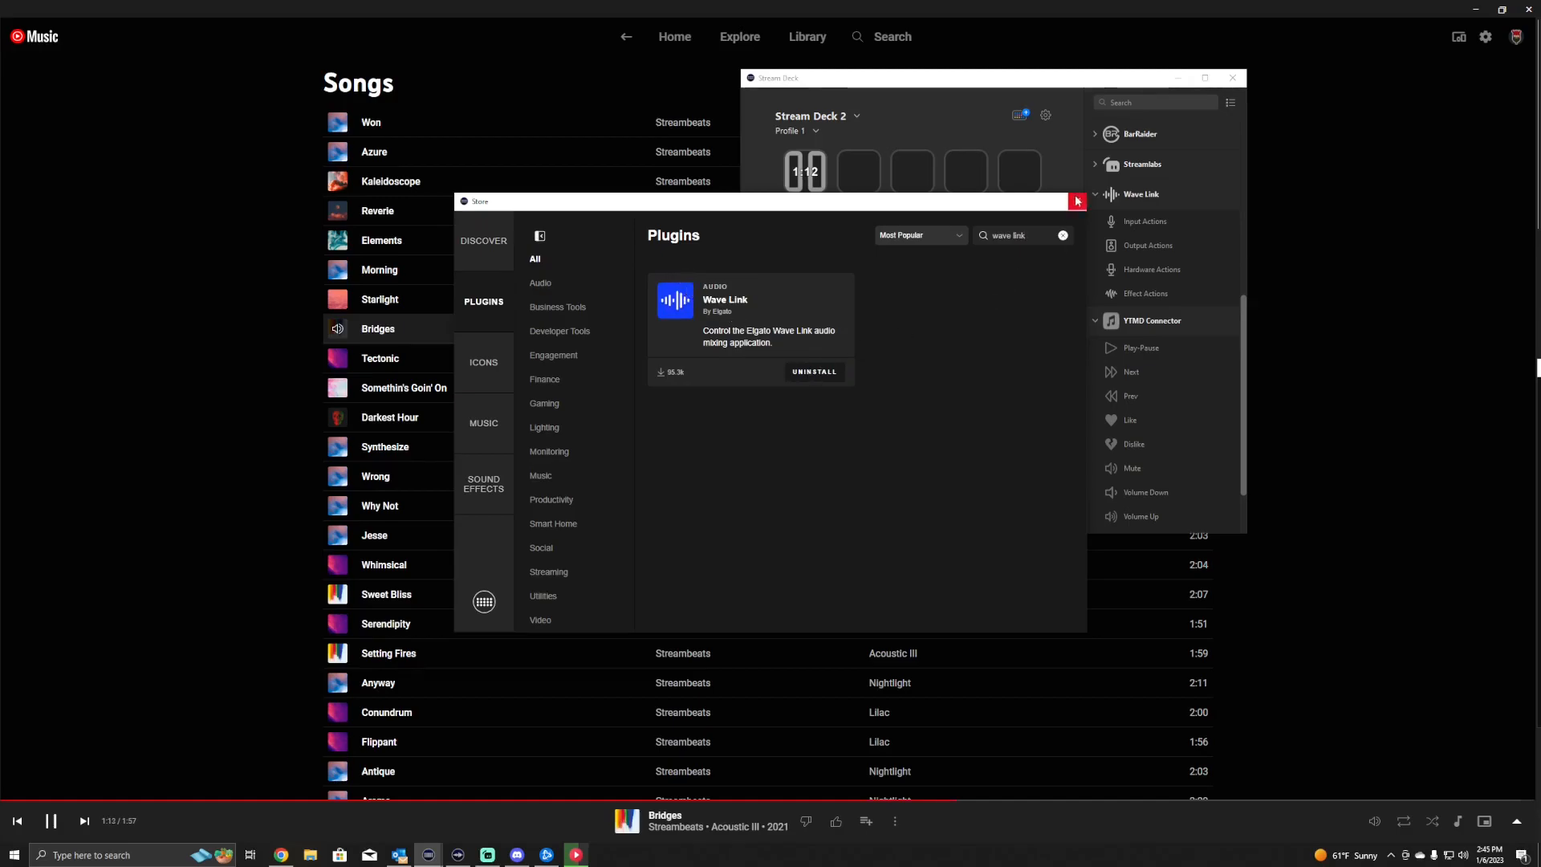
left_click(1076, 201)
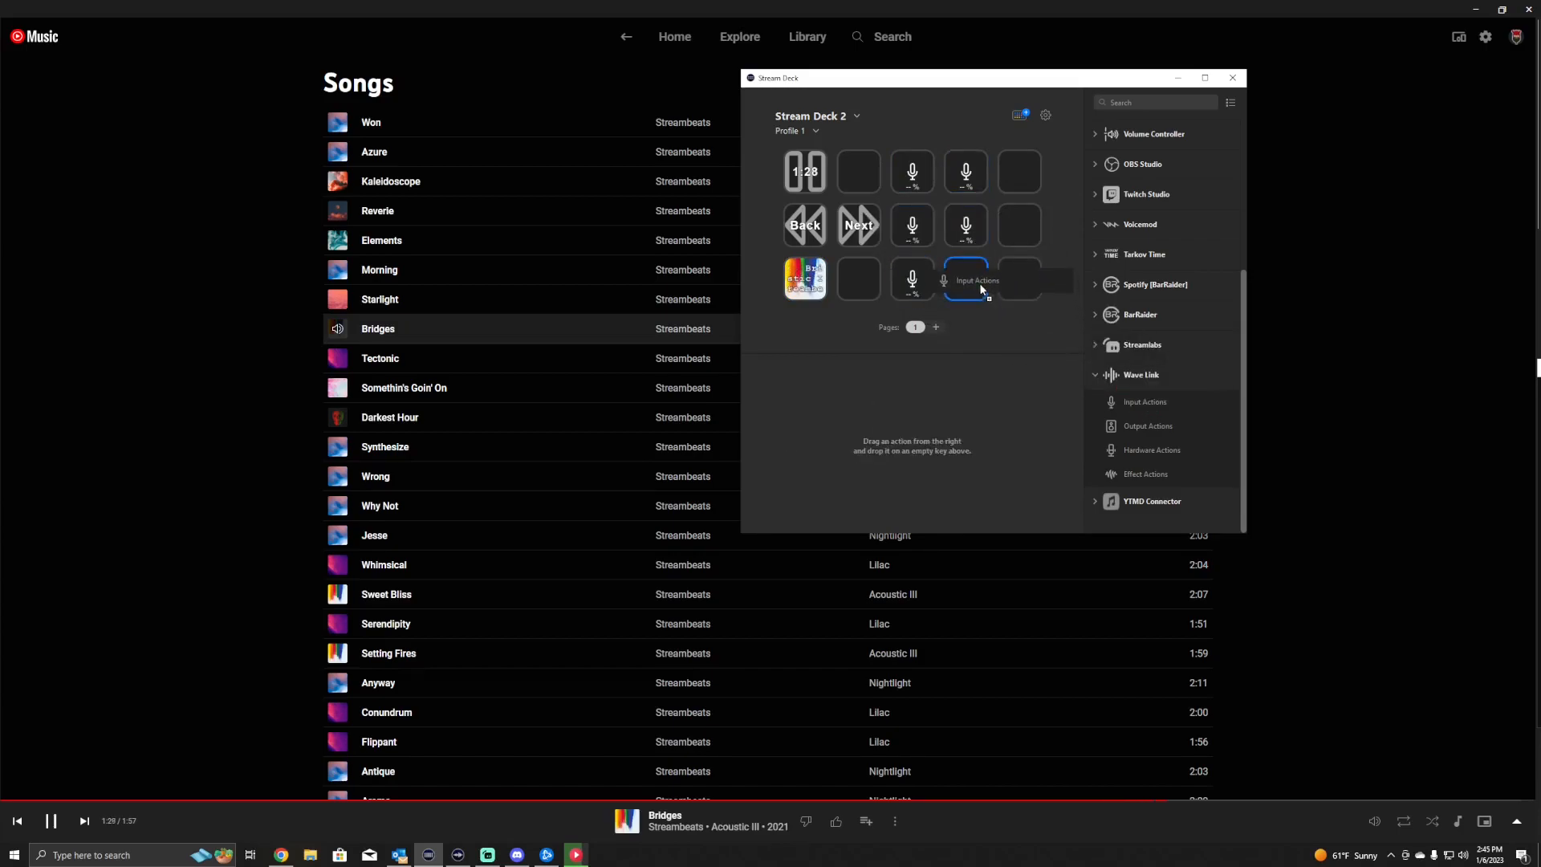
Select the sixth Wave Link Input Actions key to view its Set, Adjust or Mute options.
left_click(965, 279)
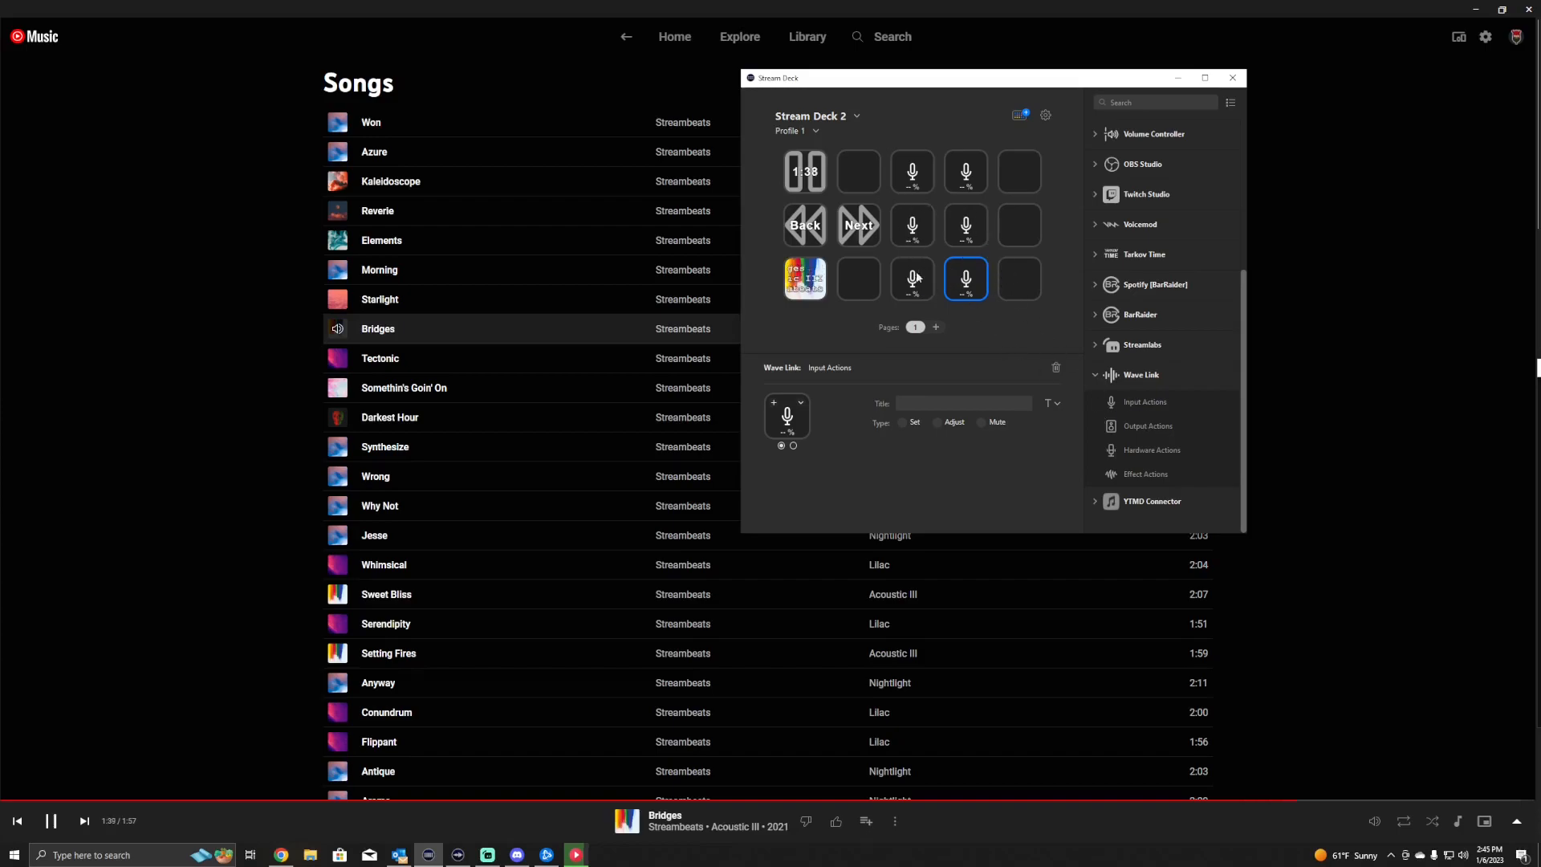
Title the top two input keys Fade Down and Fade Up.
left_click(911, 171)
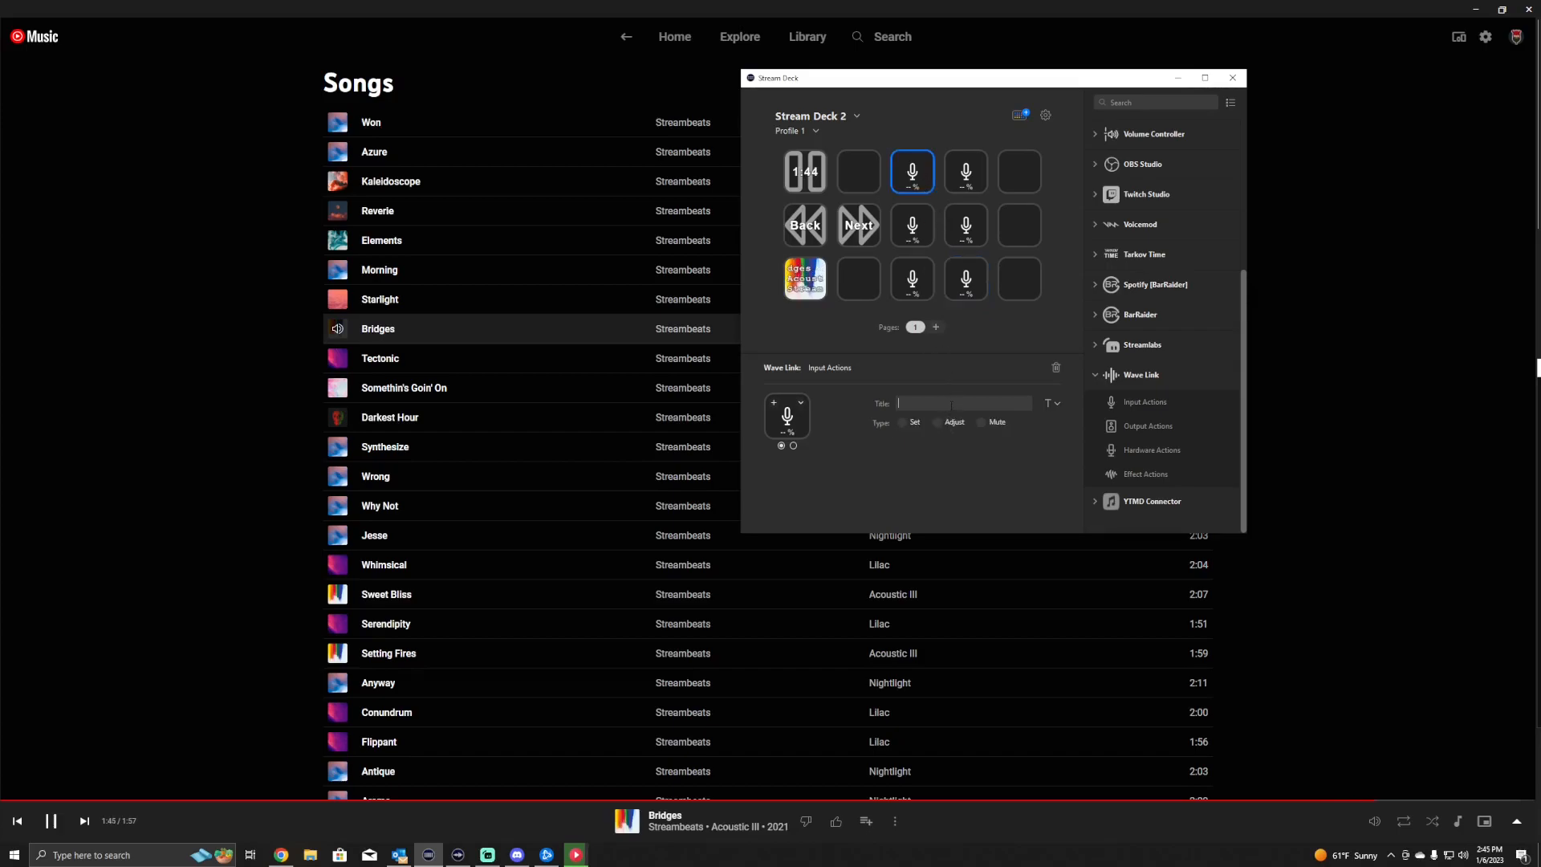
type("Fade Down")
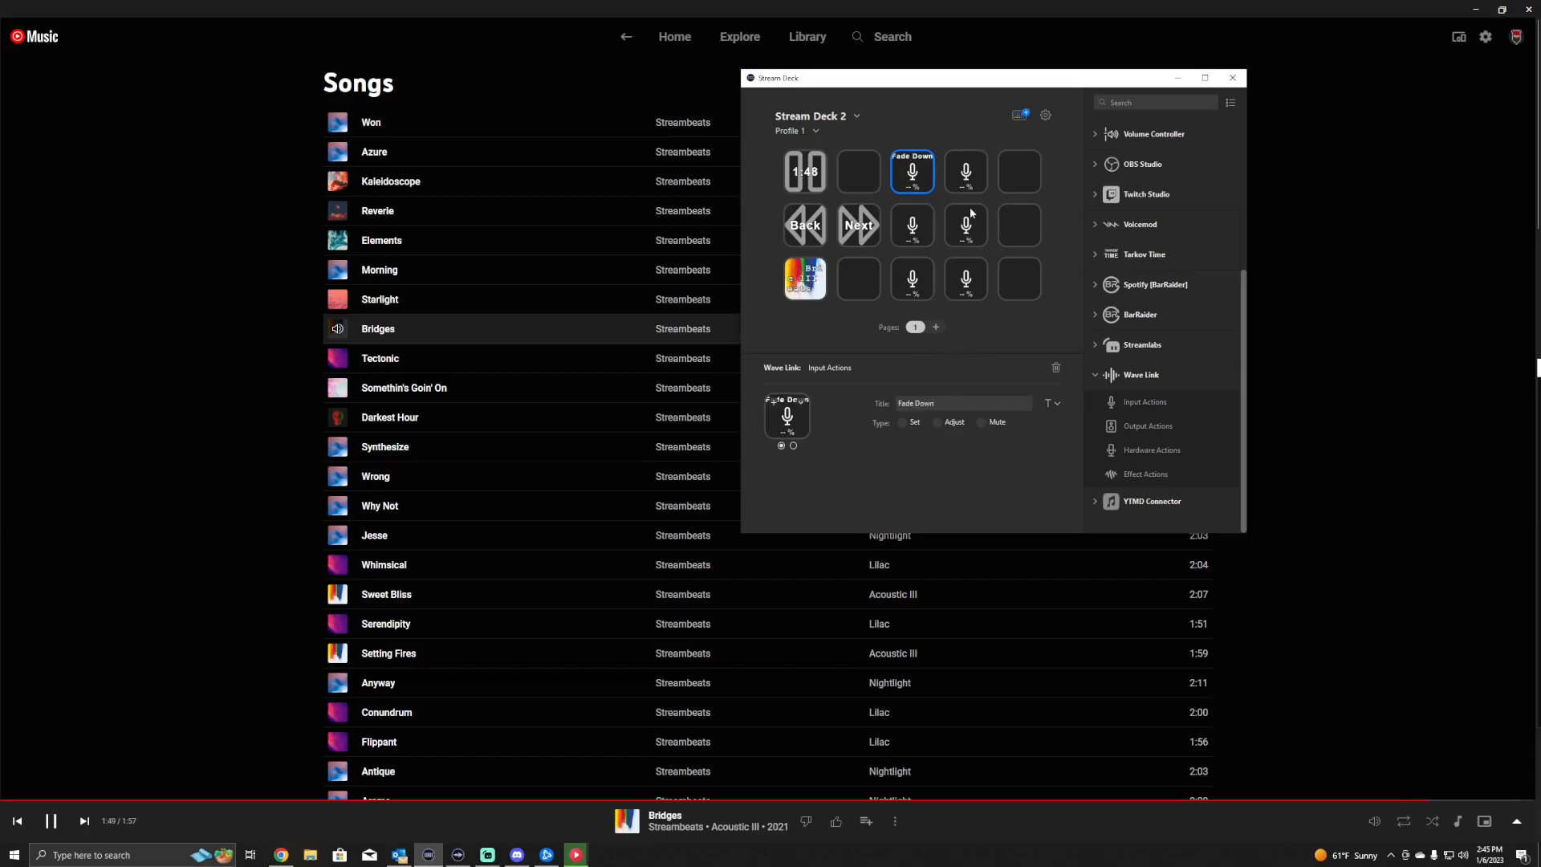
left_click(964, 172)
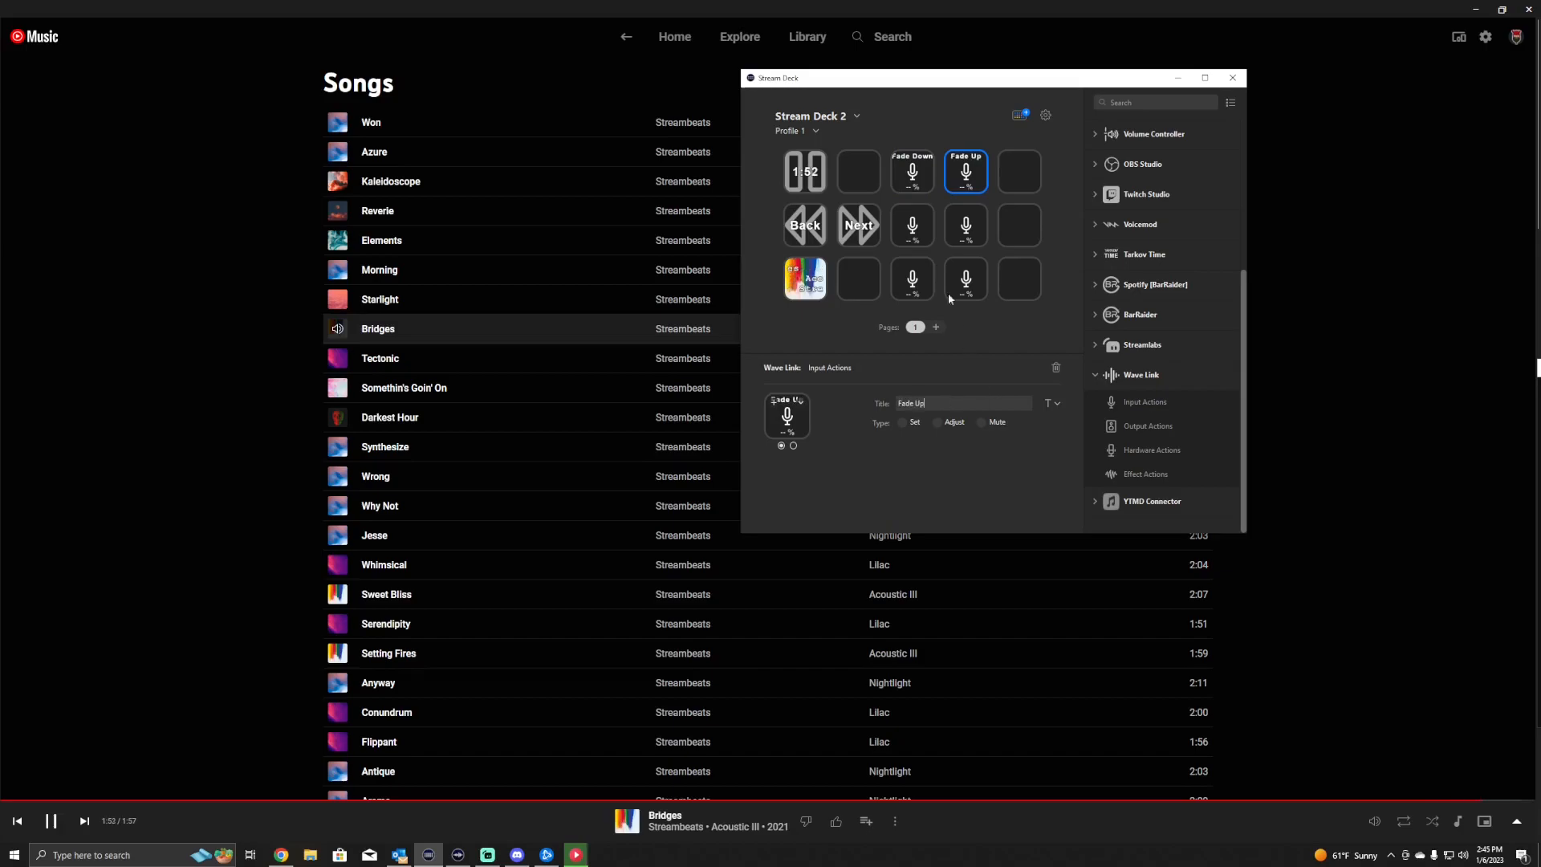
left_click(911, 172)
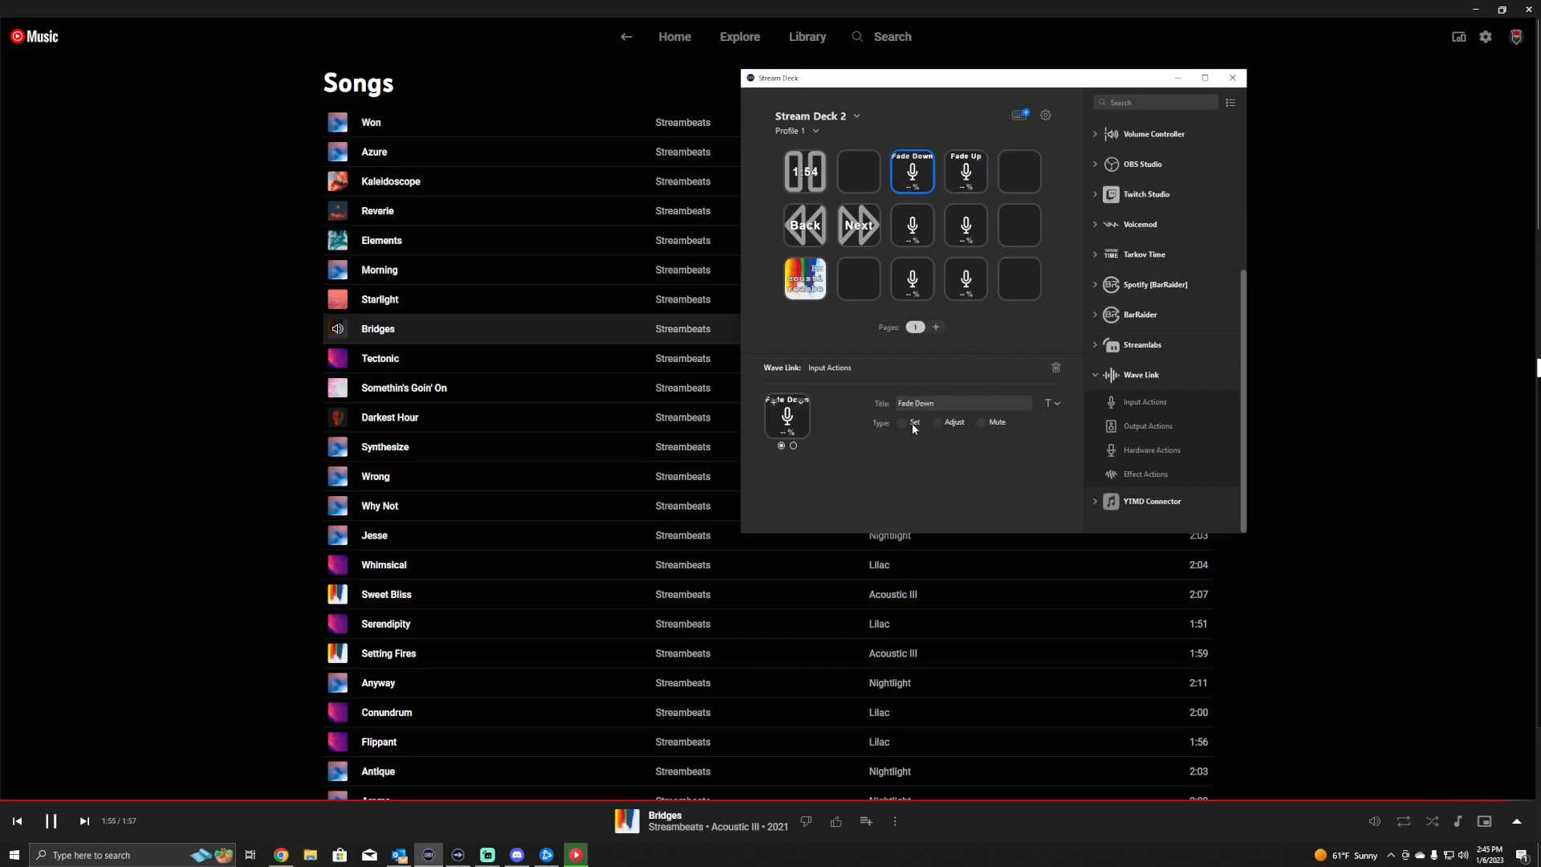
Make Fade Down set Music on Monitor Mix near zero over 2.0 sec.
left_click(902, 422)
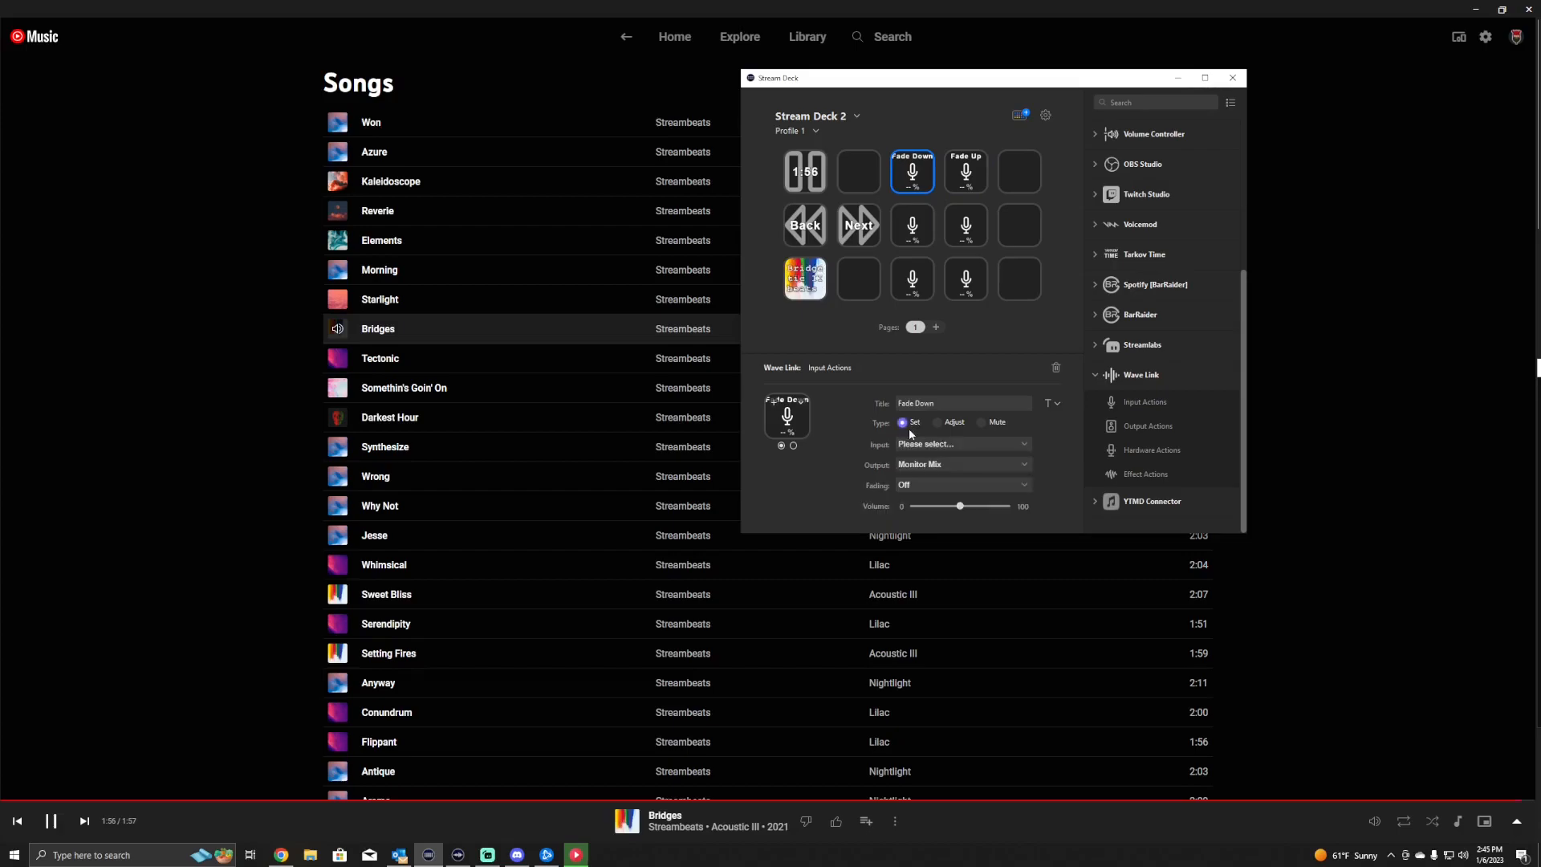
left_click(962, 444)
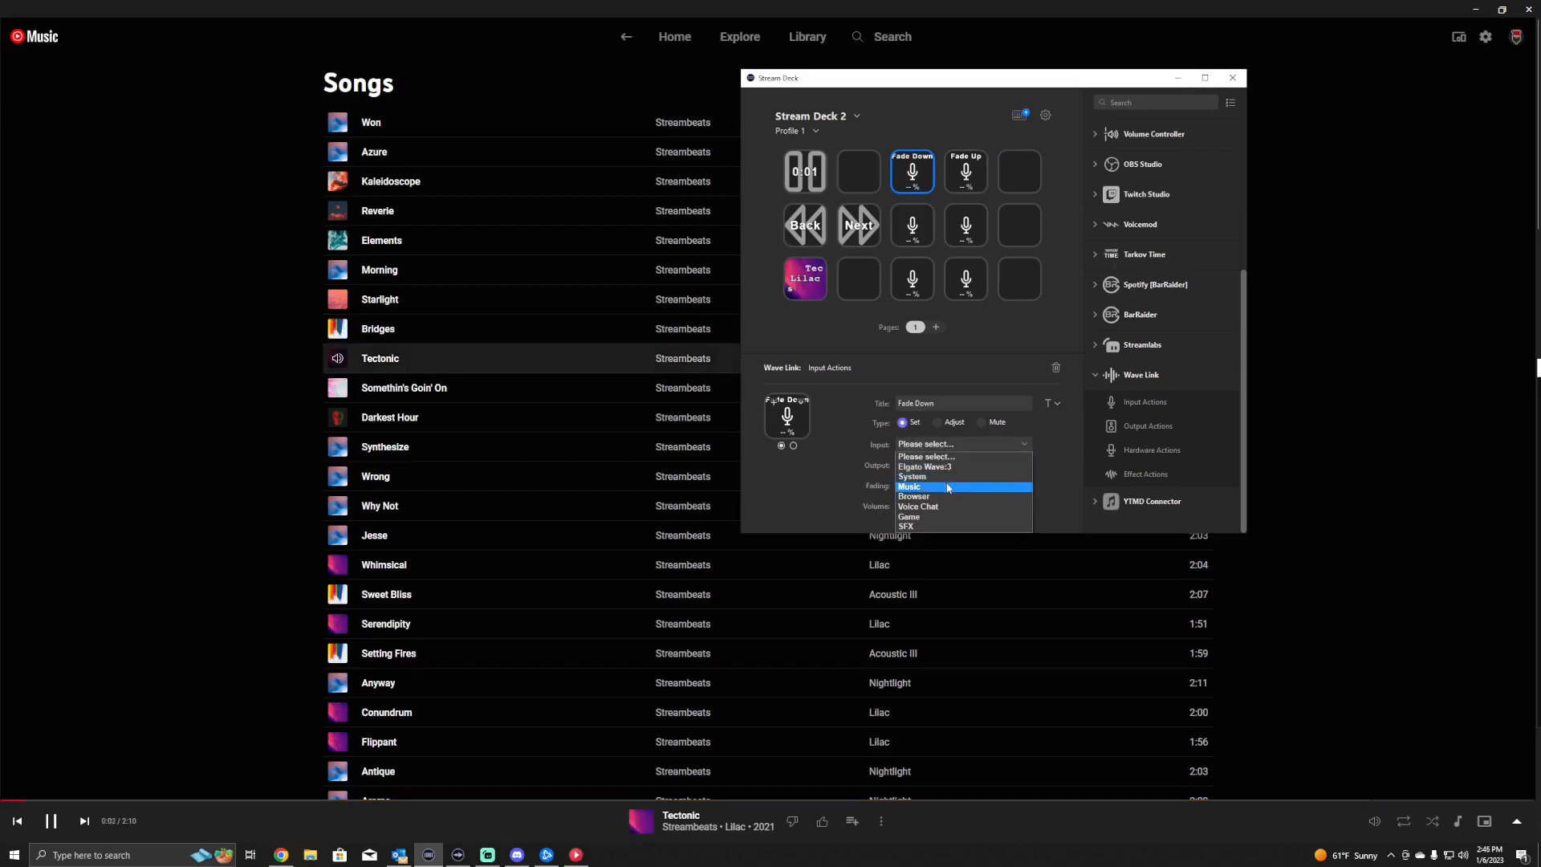
left_click(908, 487)
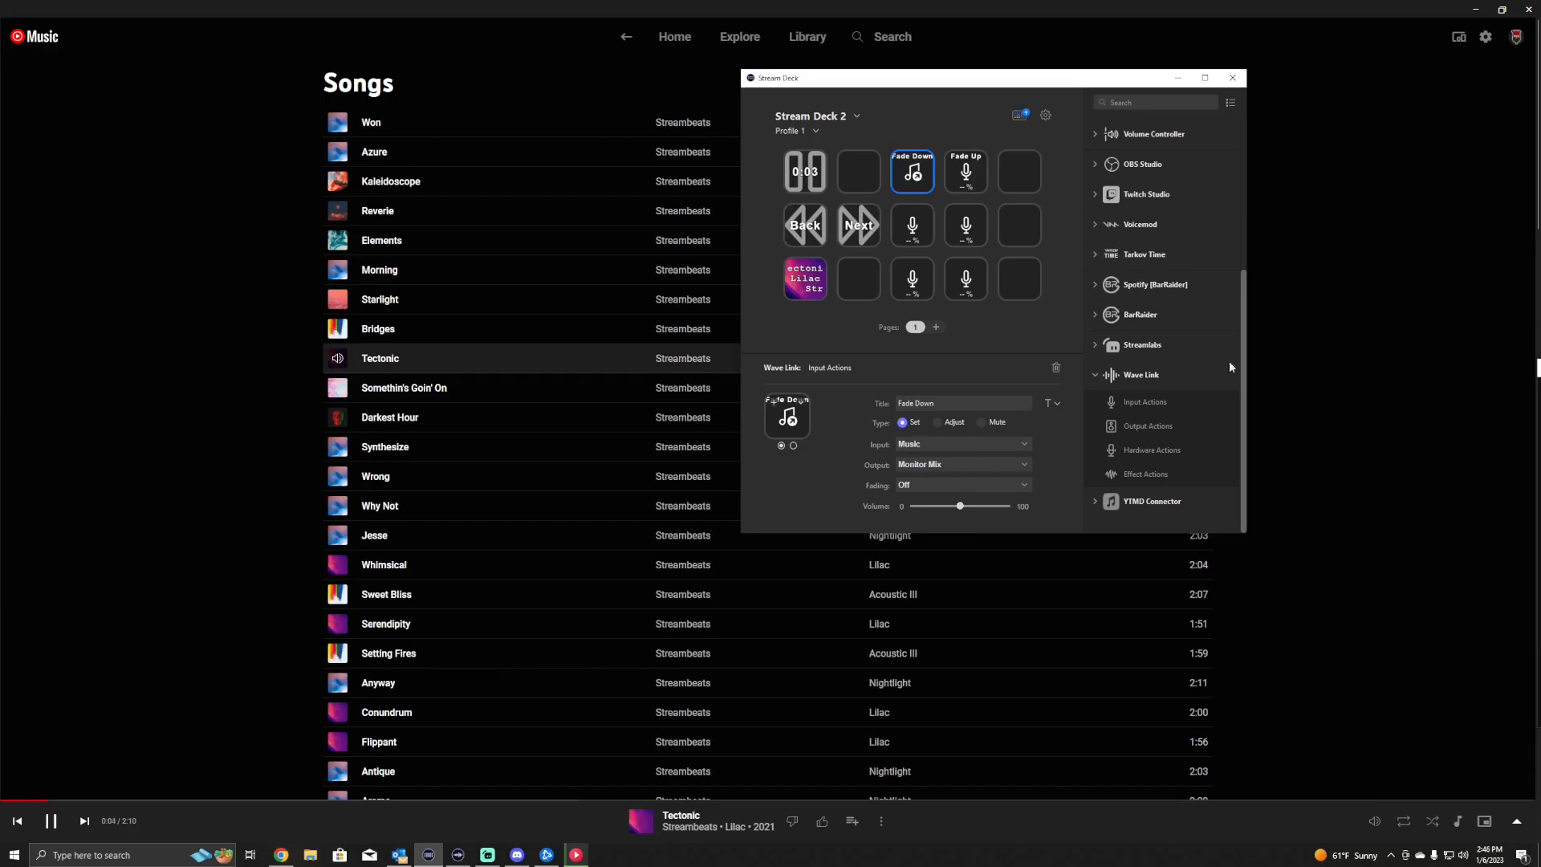
left_click(962, 463)
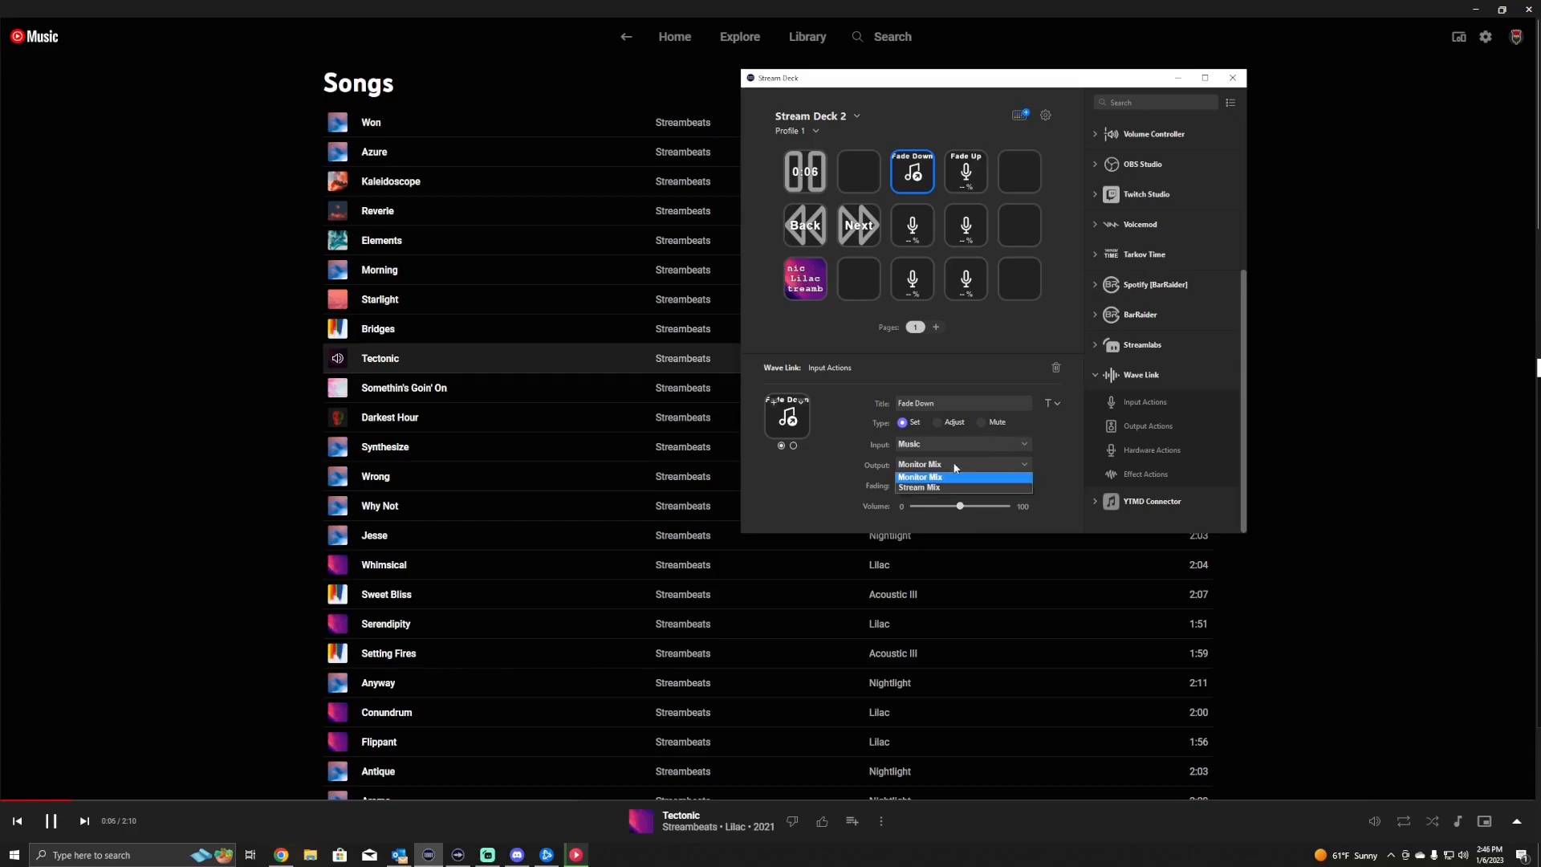
left_click(919, 477)
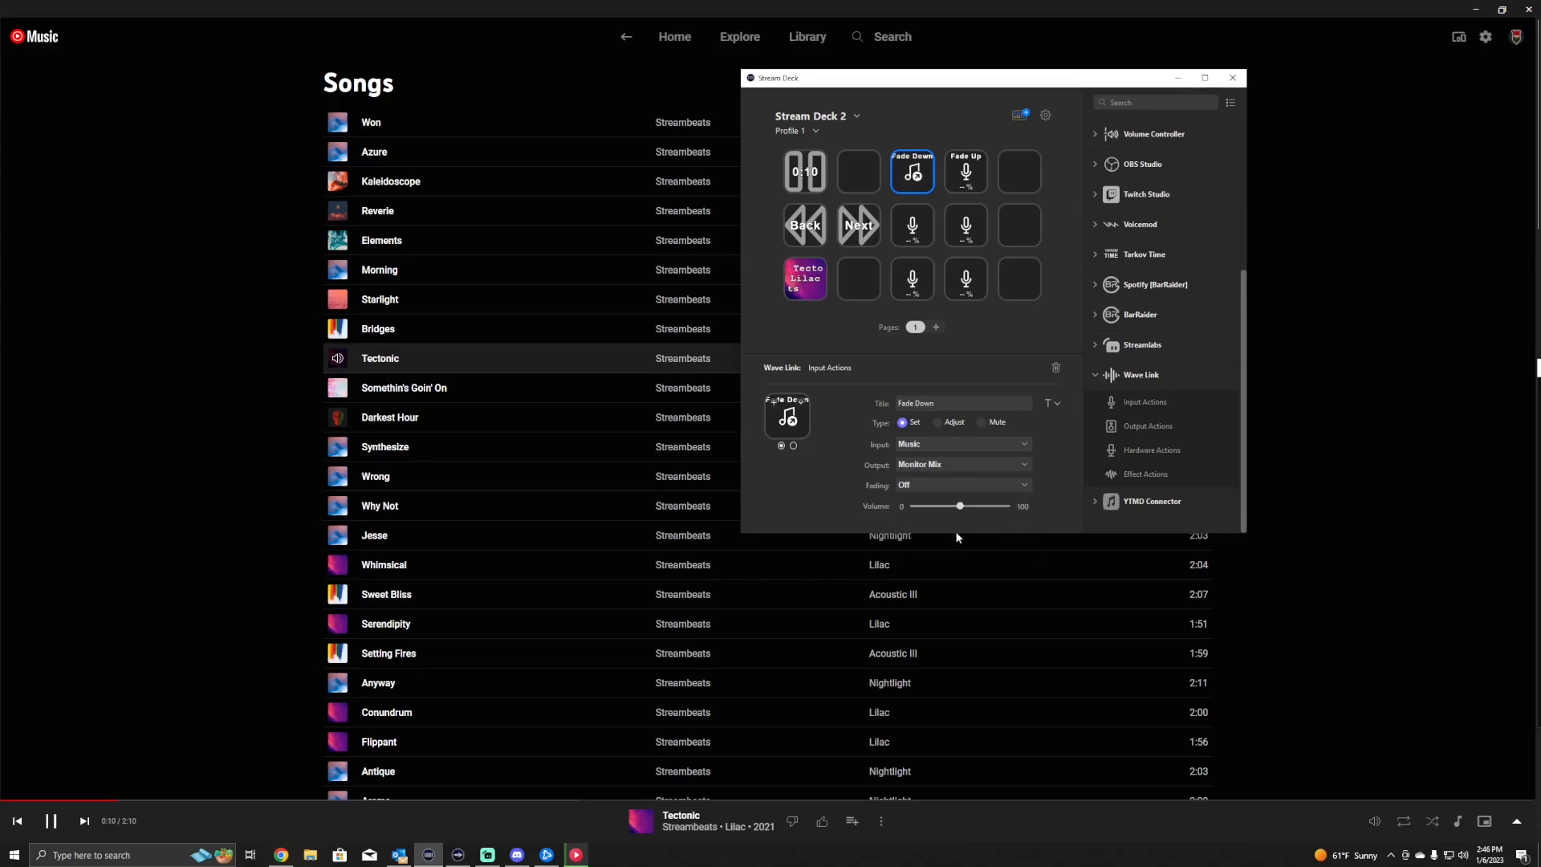
left_click(961, 485)
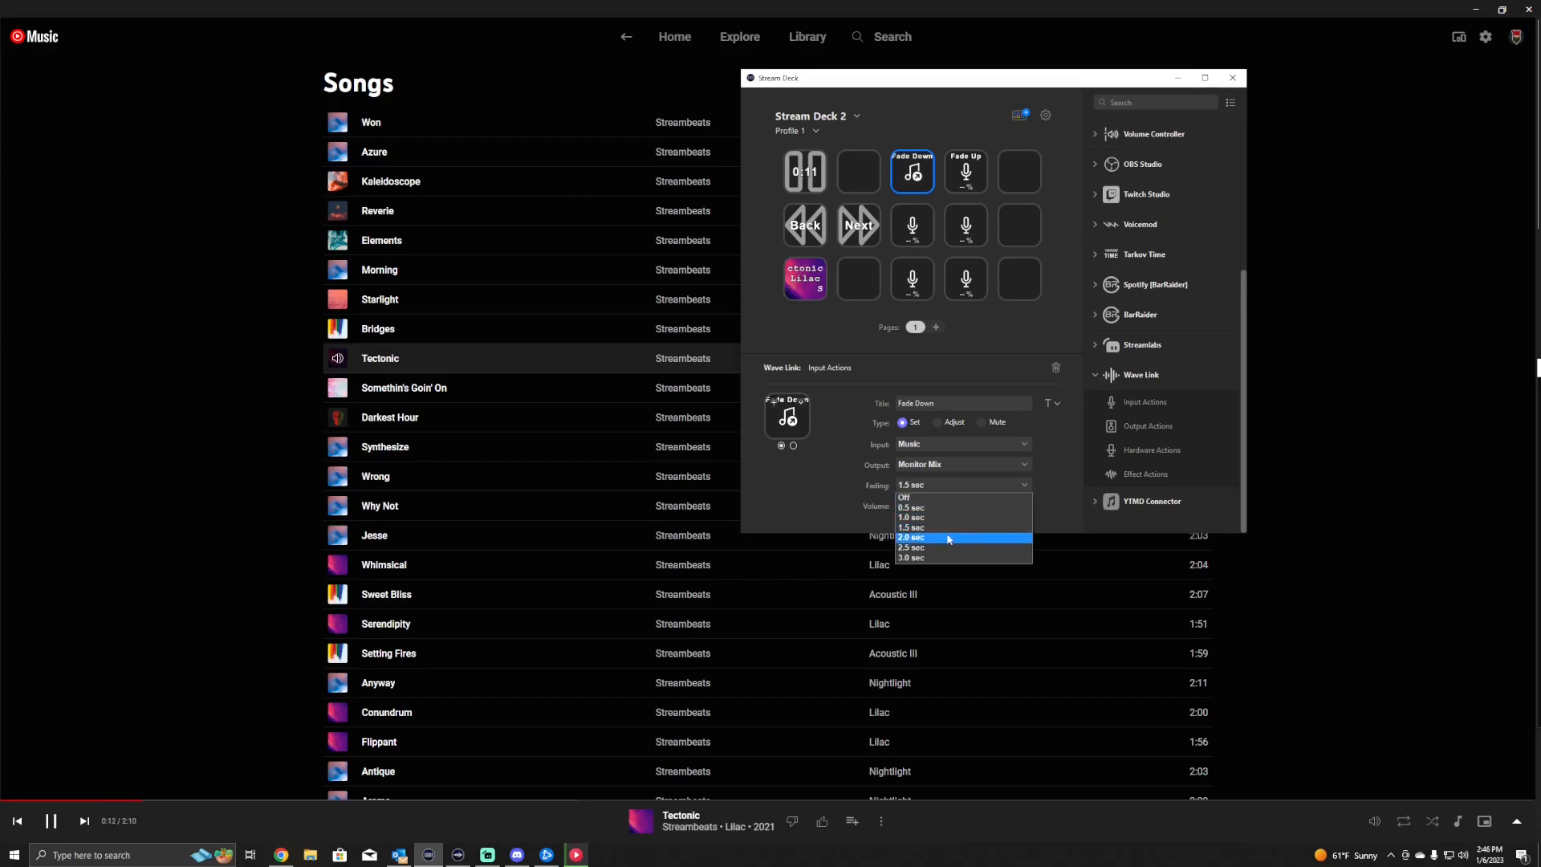
left_click(911, 537)
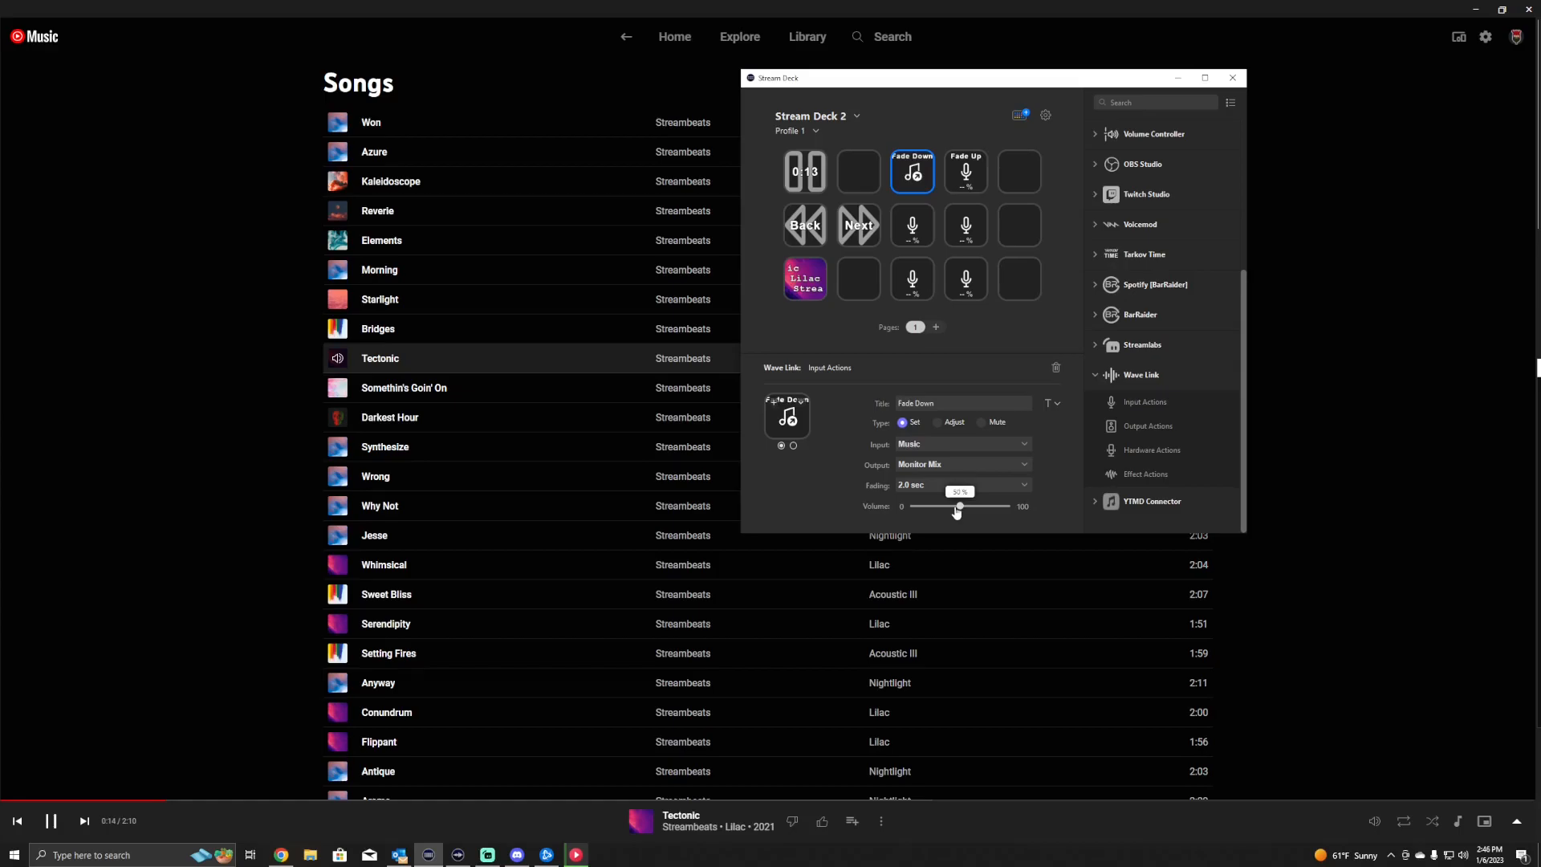
left_click_drag(959, 505, 914, 505)
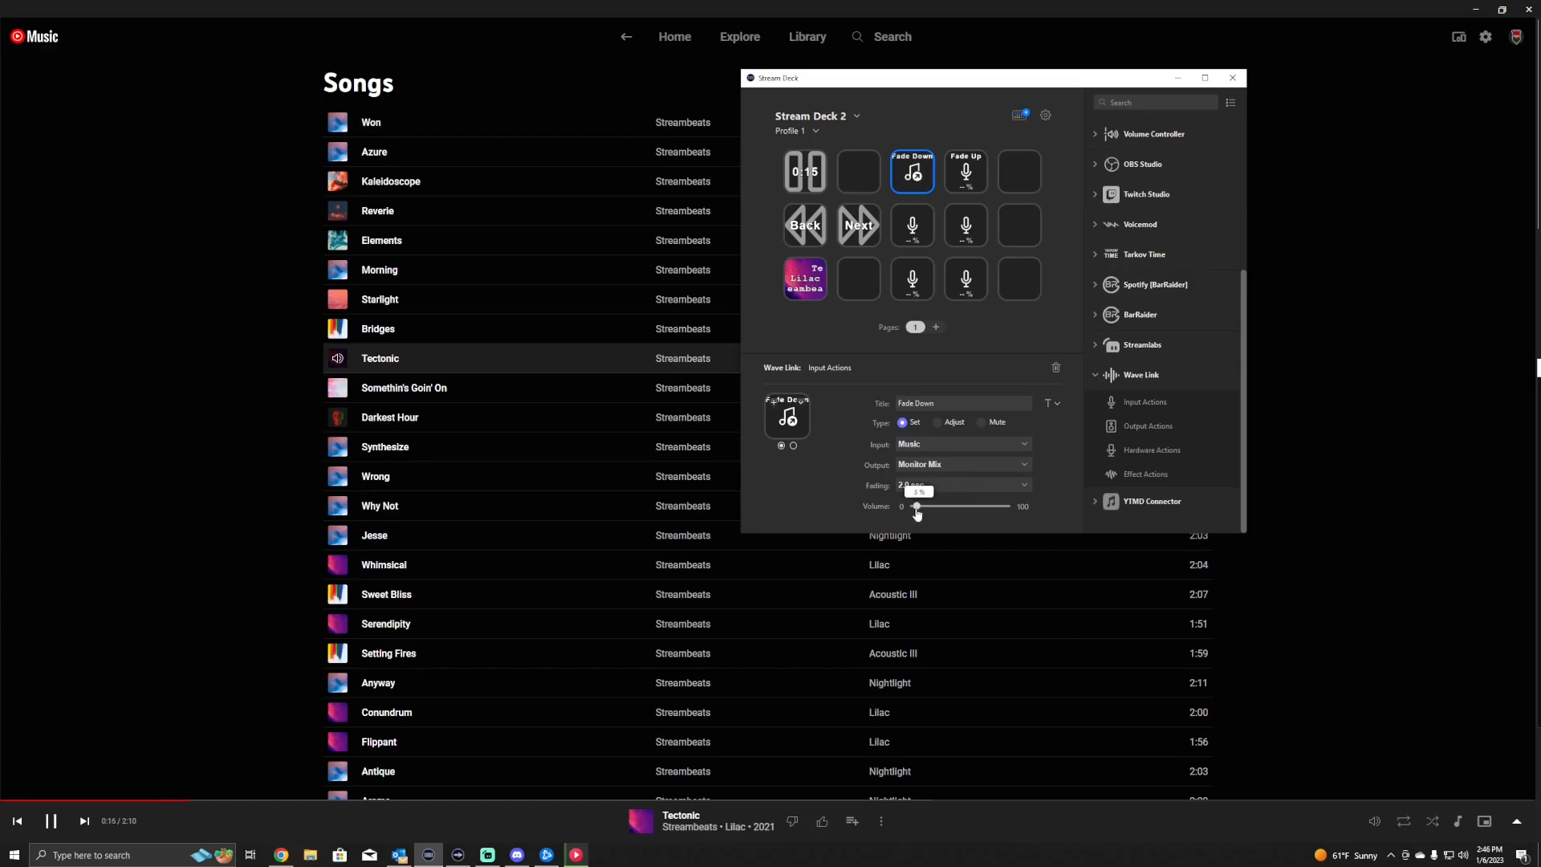
left_click(965, 172)
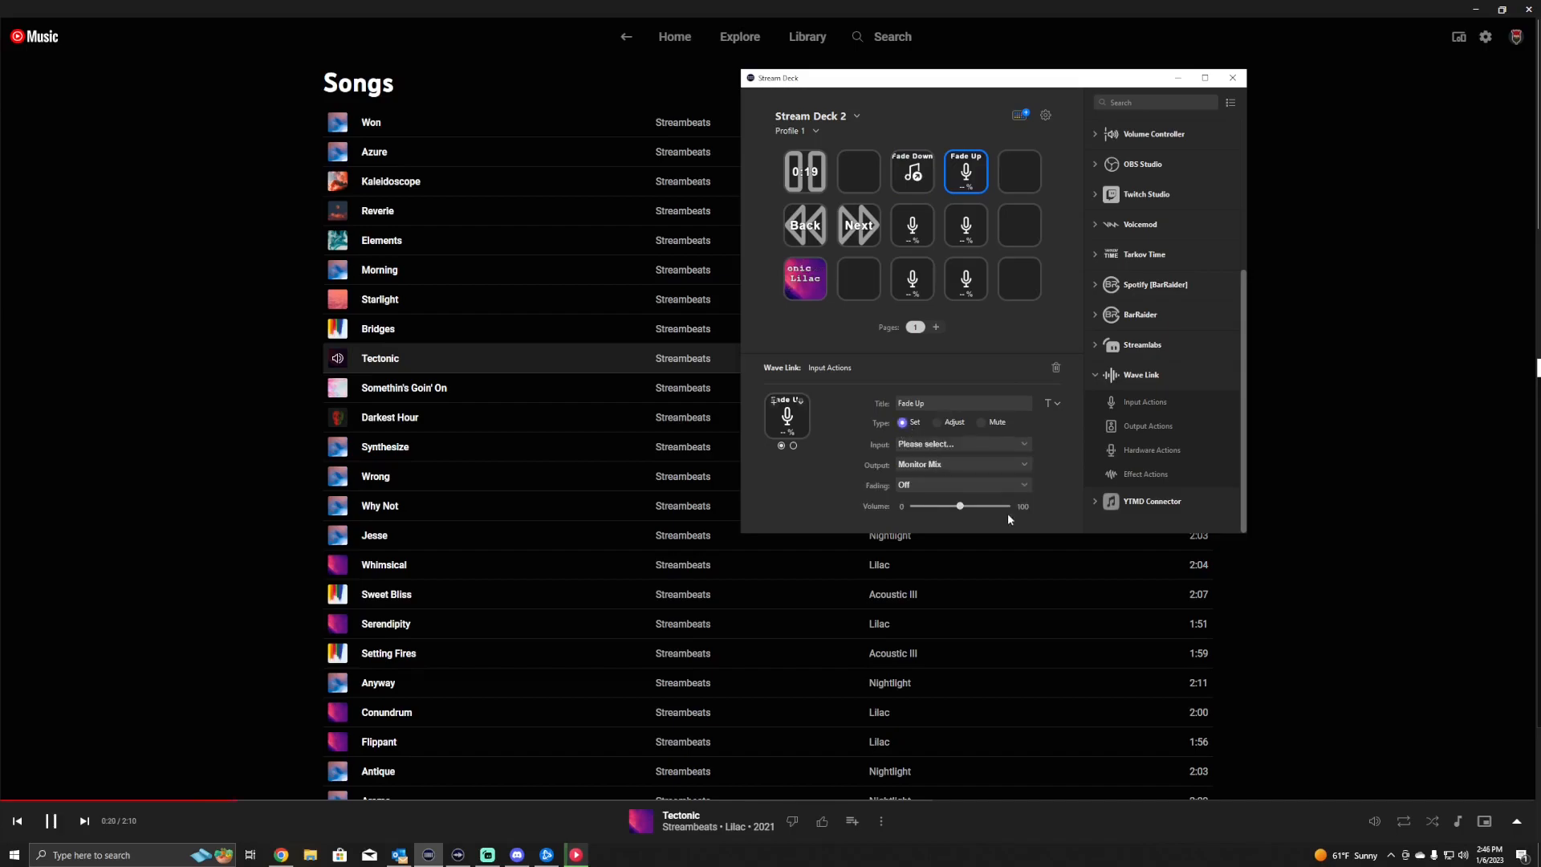
Give the Fade Up key Input Music and a 2.0 sec fade.
left_click(959, 443)
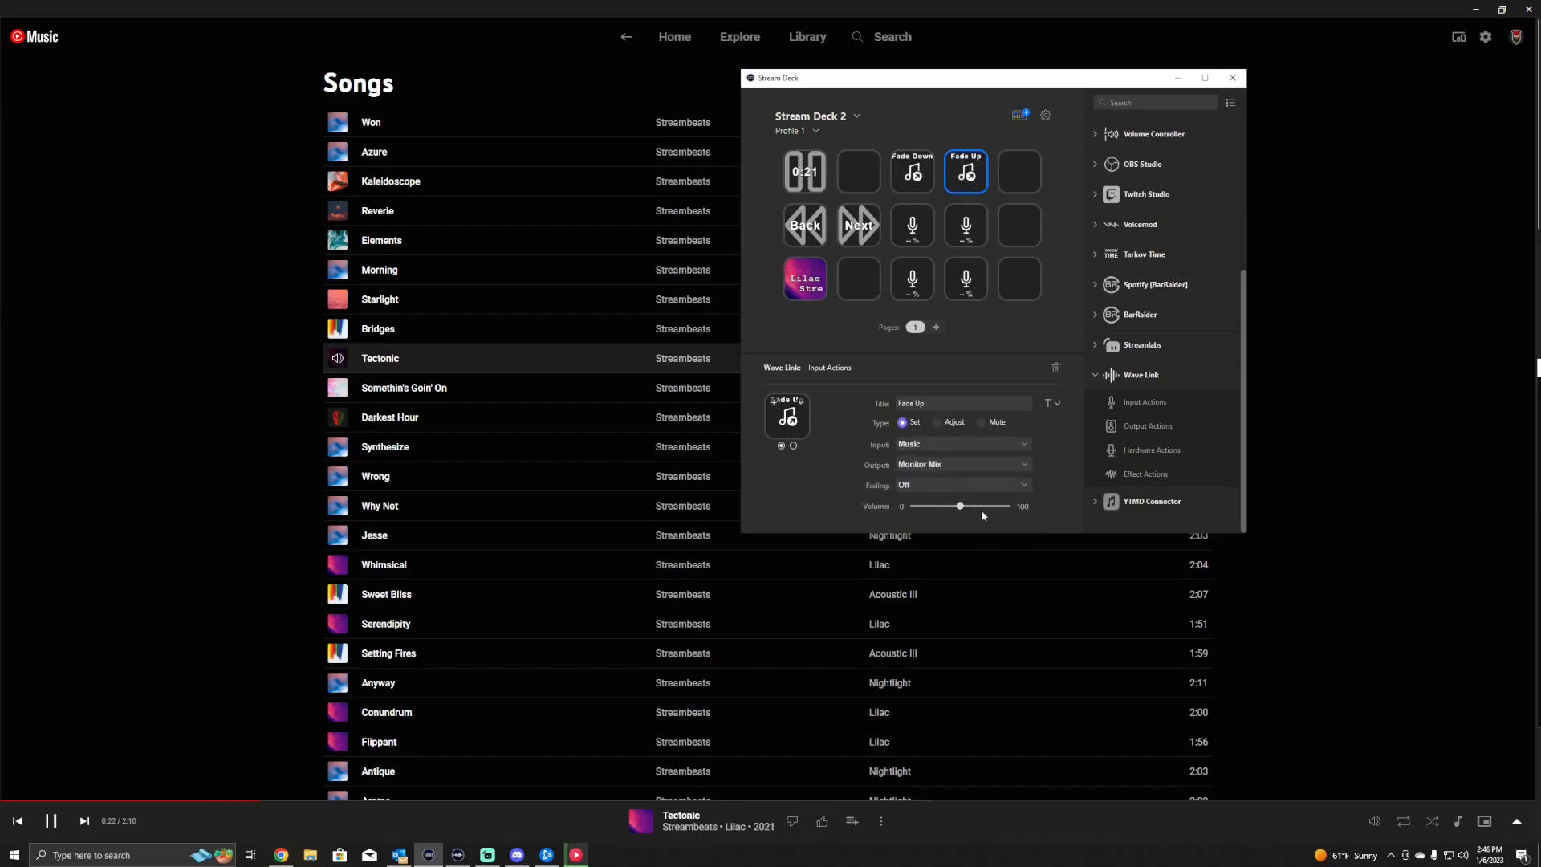
left_click(963, 485)
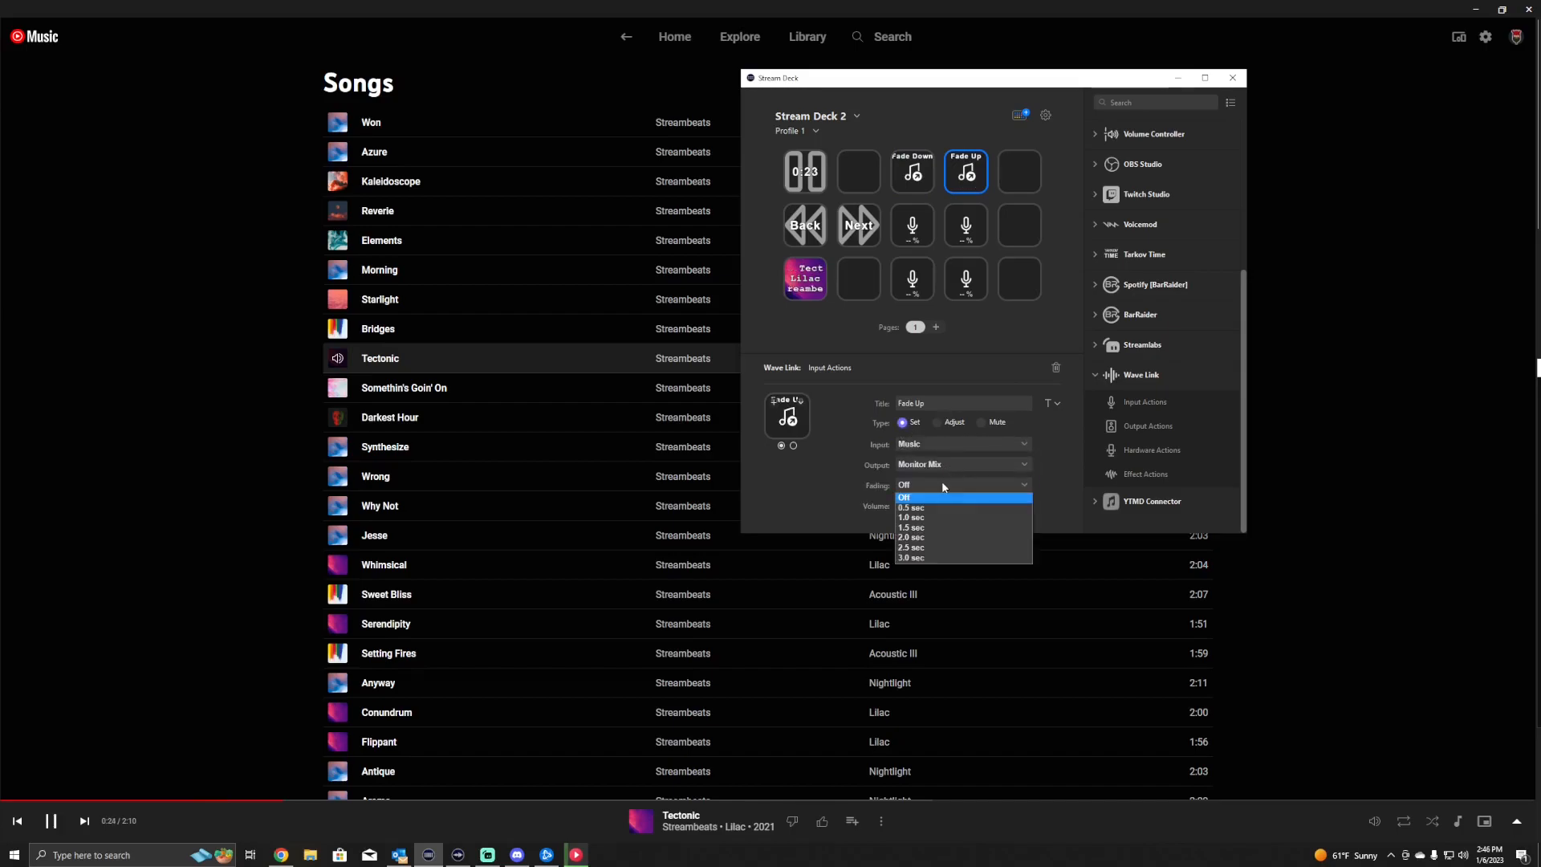
left_click(910, 537)
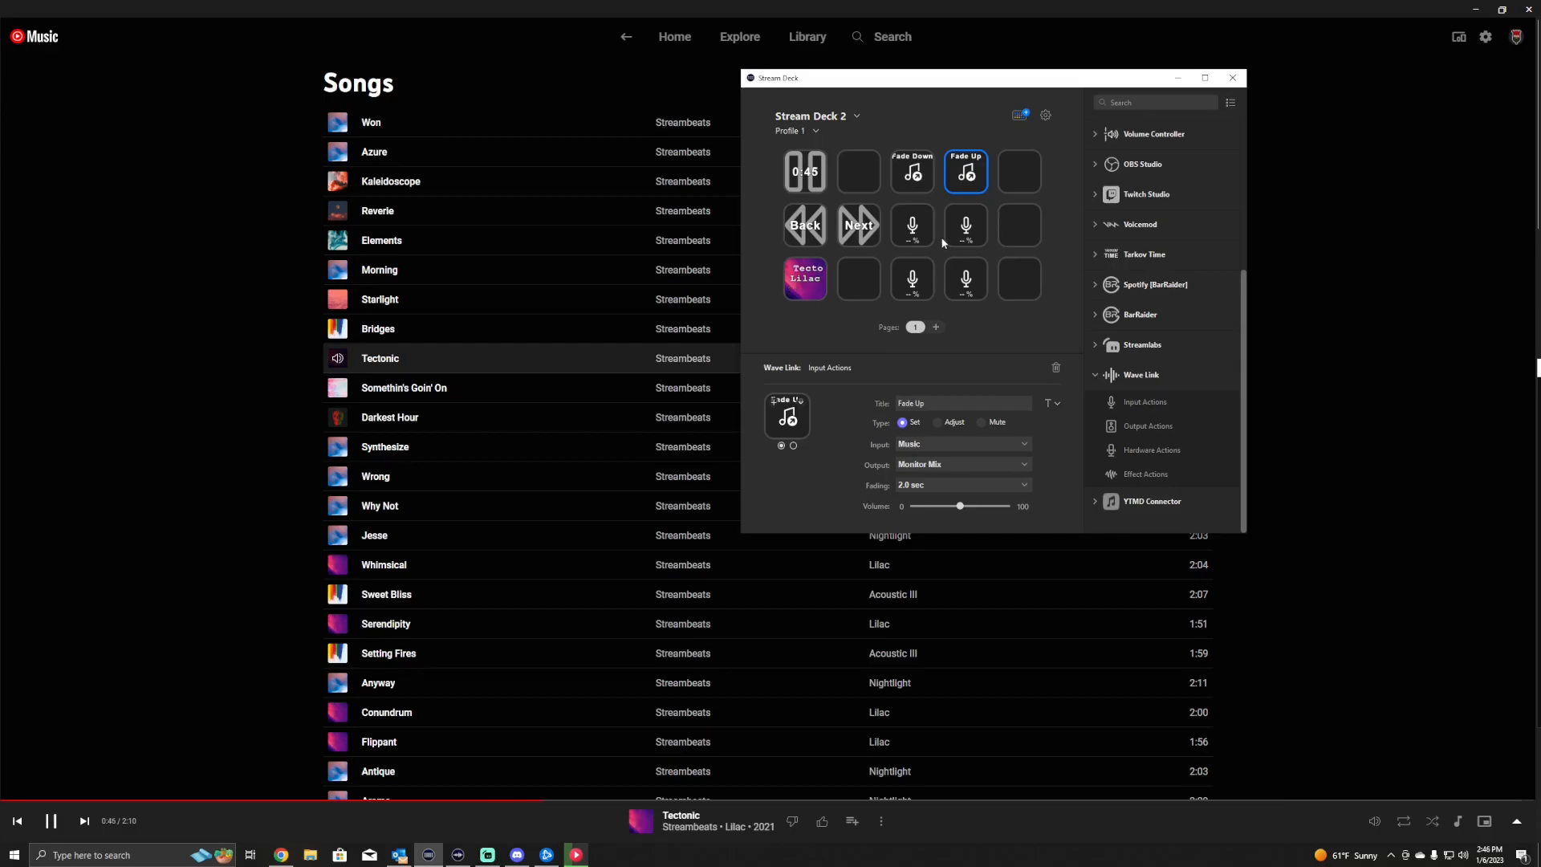
left_click(911, 225)
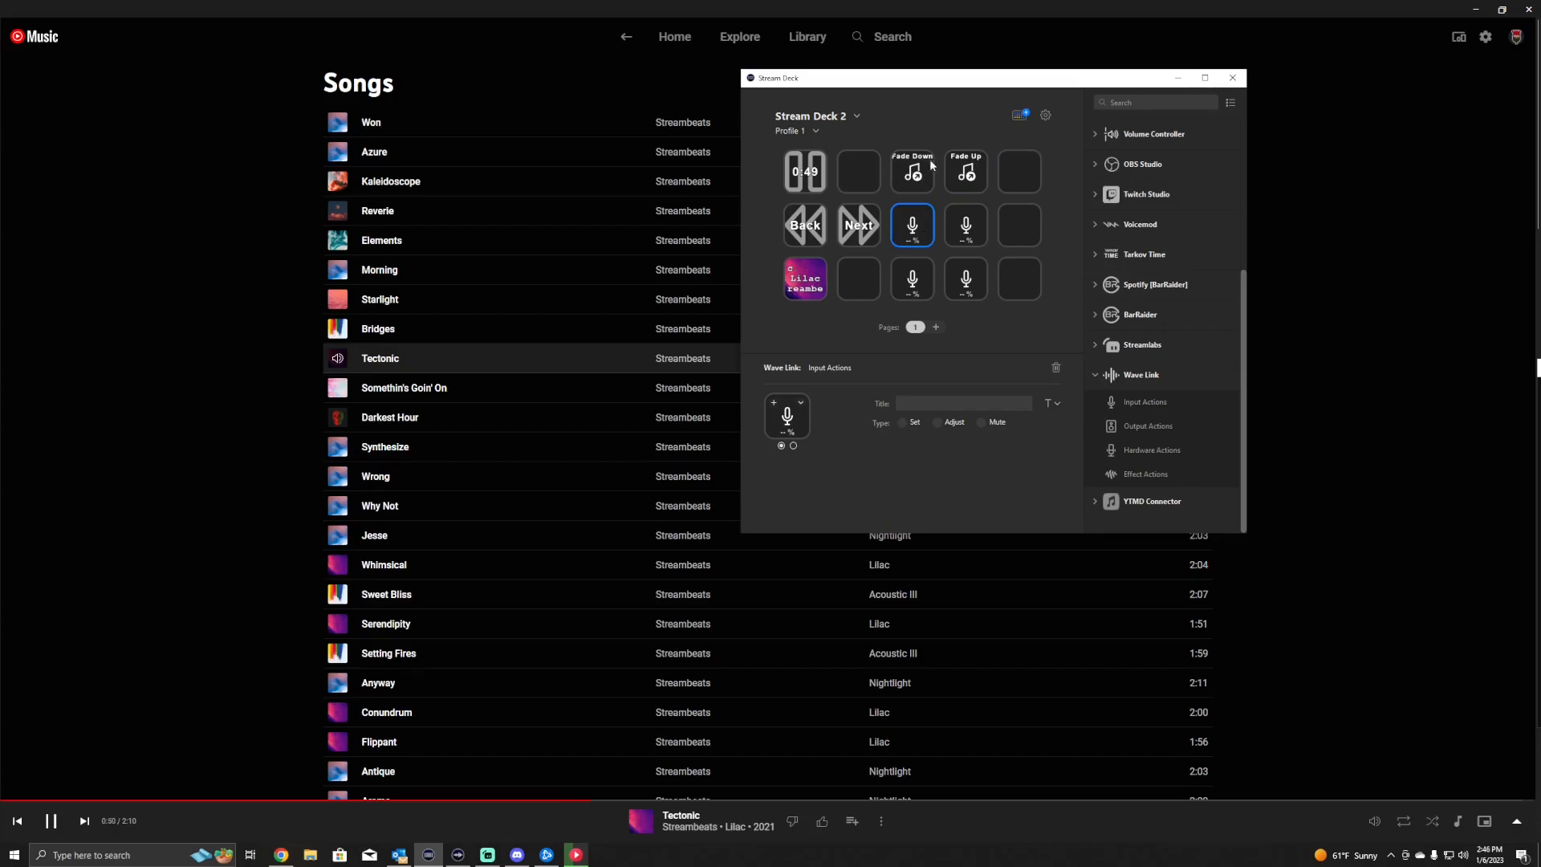
mouse_move(892, 443)
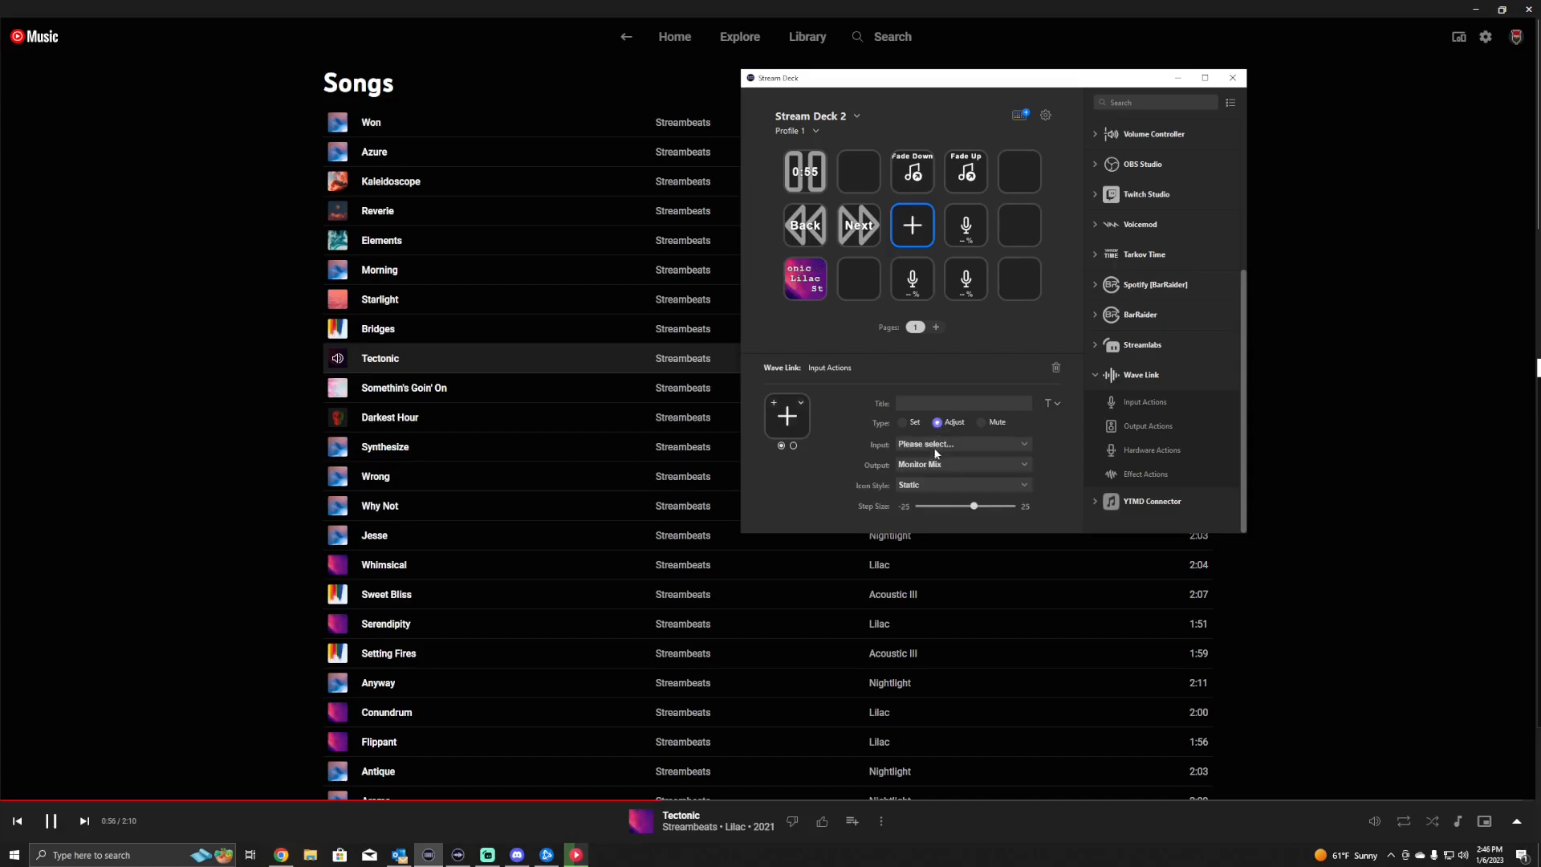
Set the key below Fade Down to Music with a vertical slider icon.
left_click(923, 443)
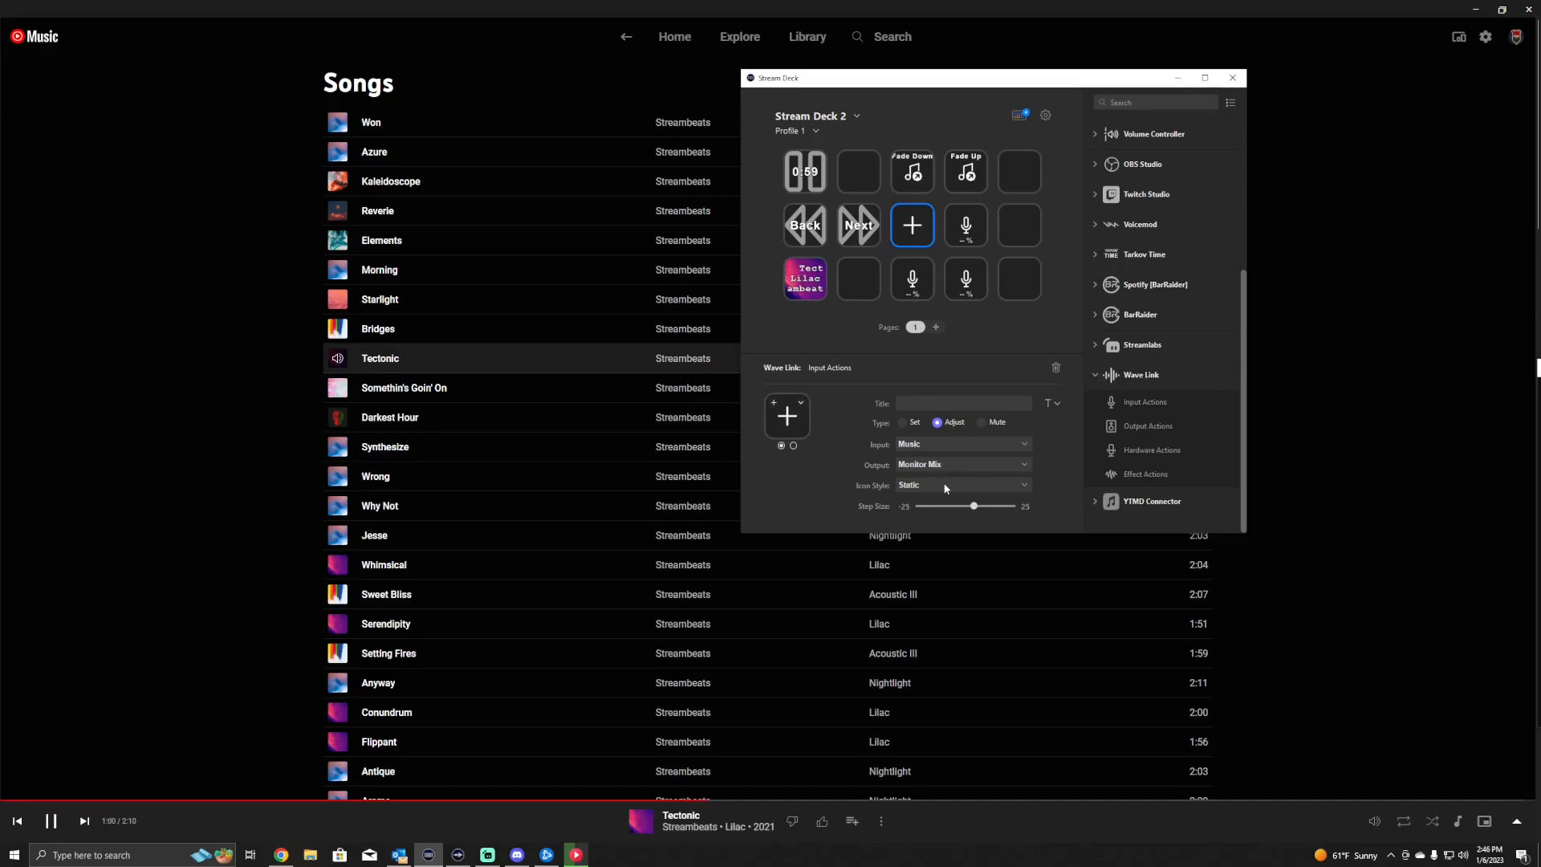
left_click(963, 483)
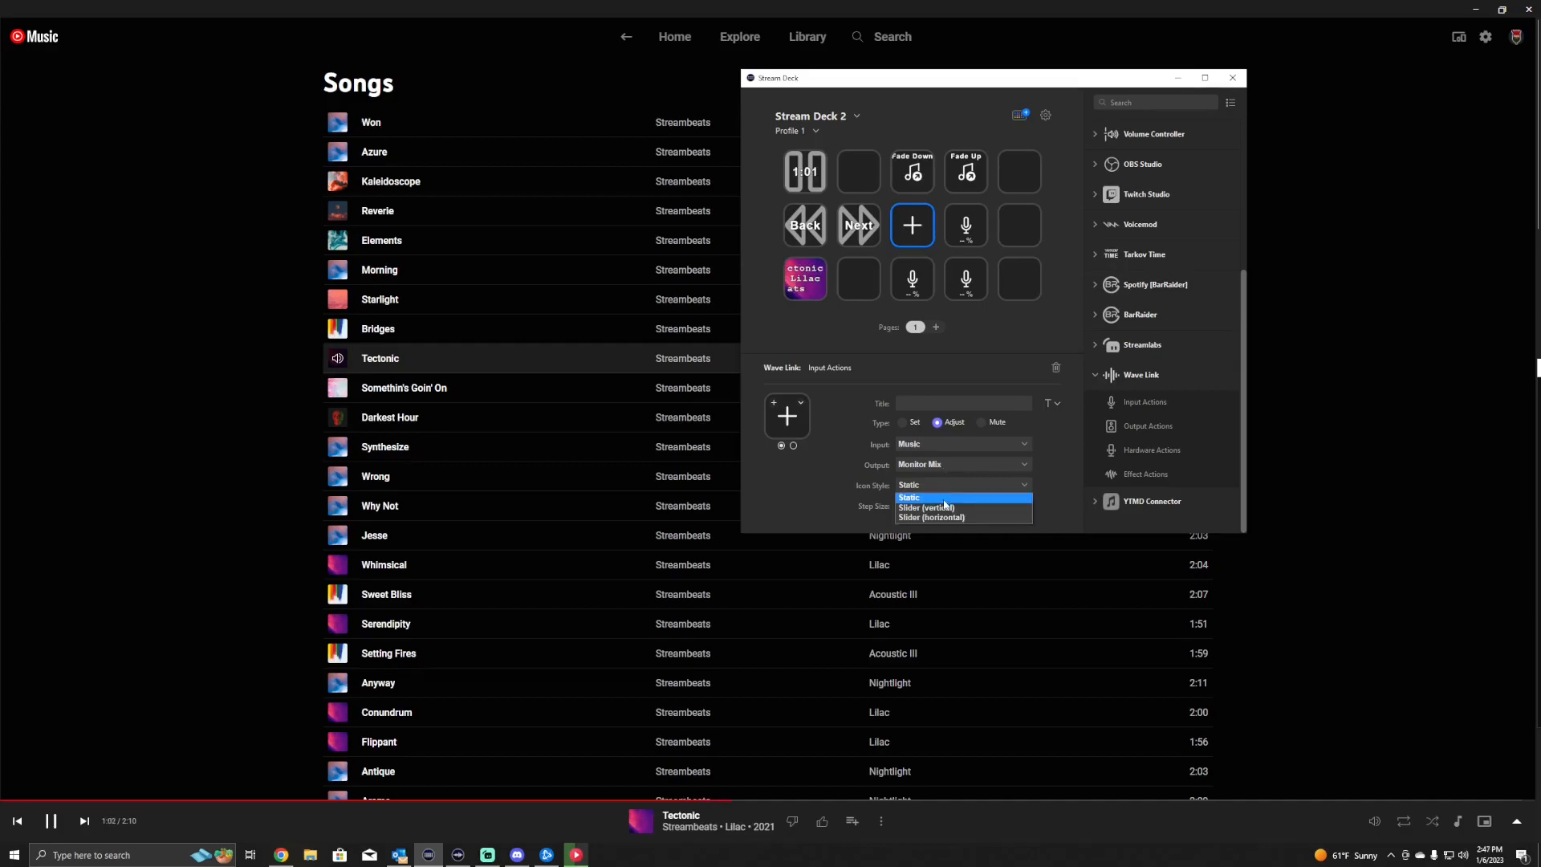
mouse_move(924, 507)
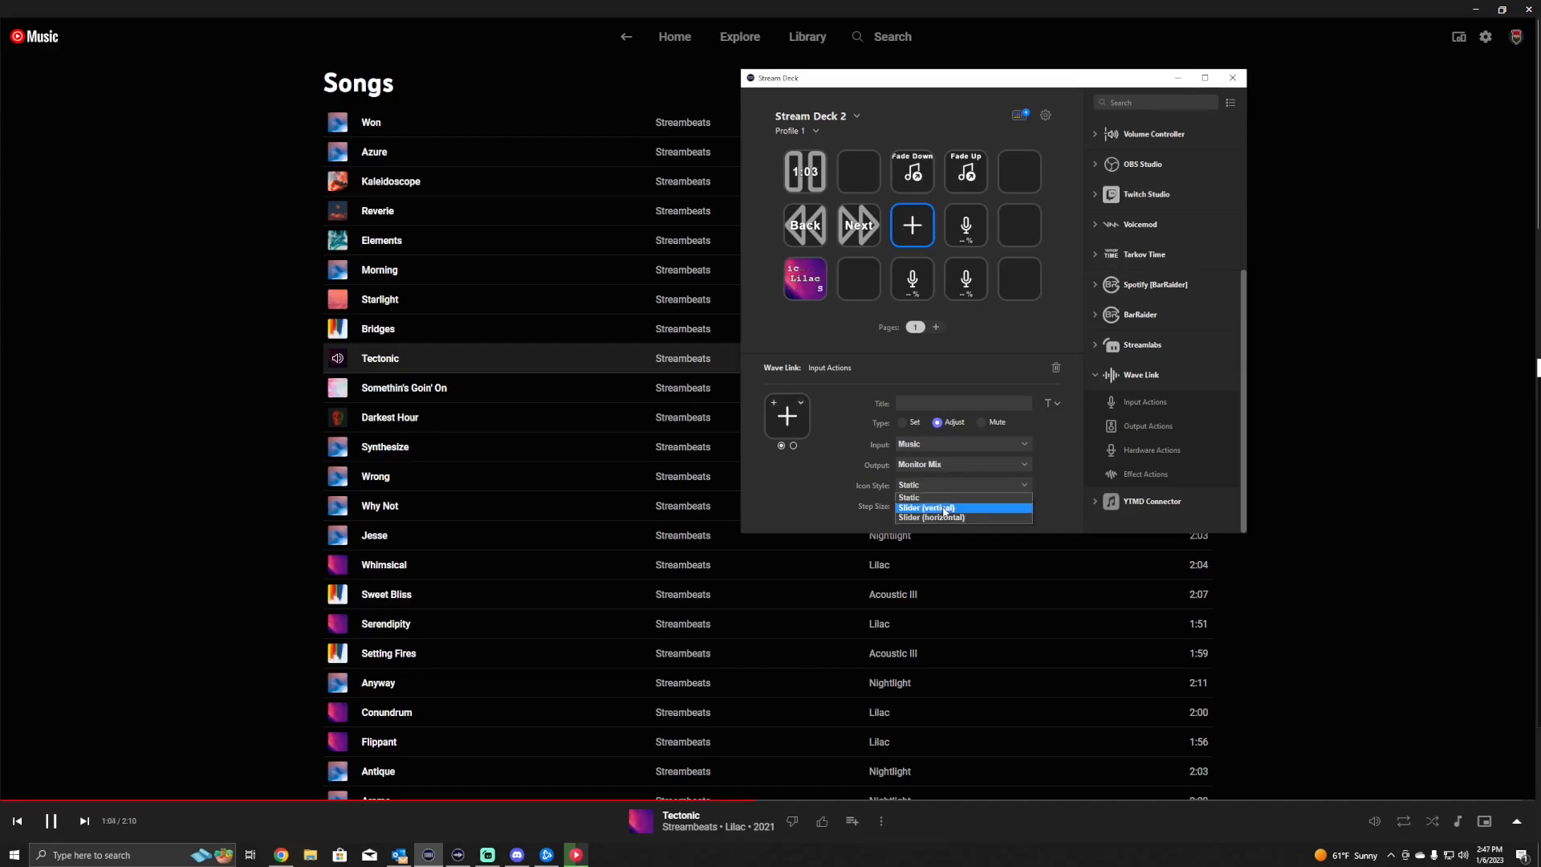
left_click(927, 507)
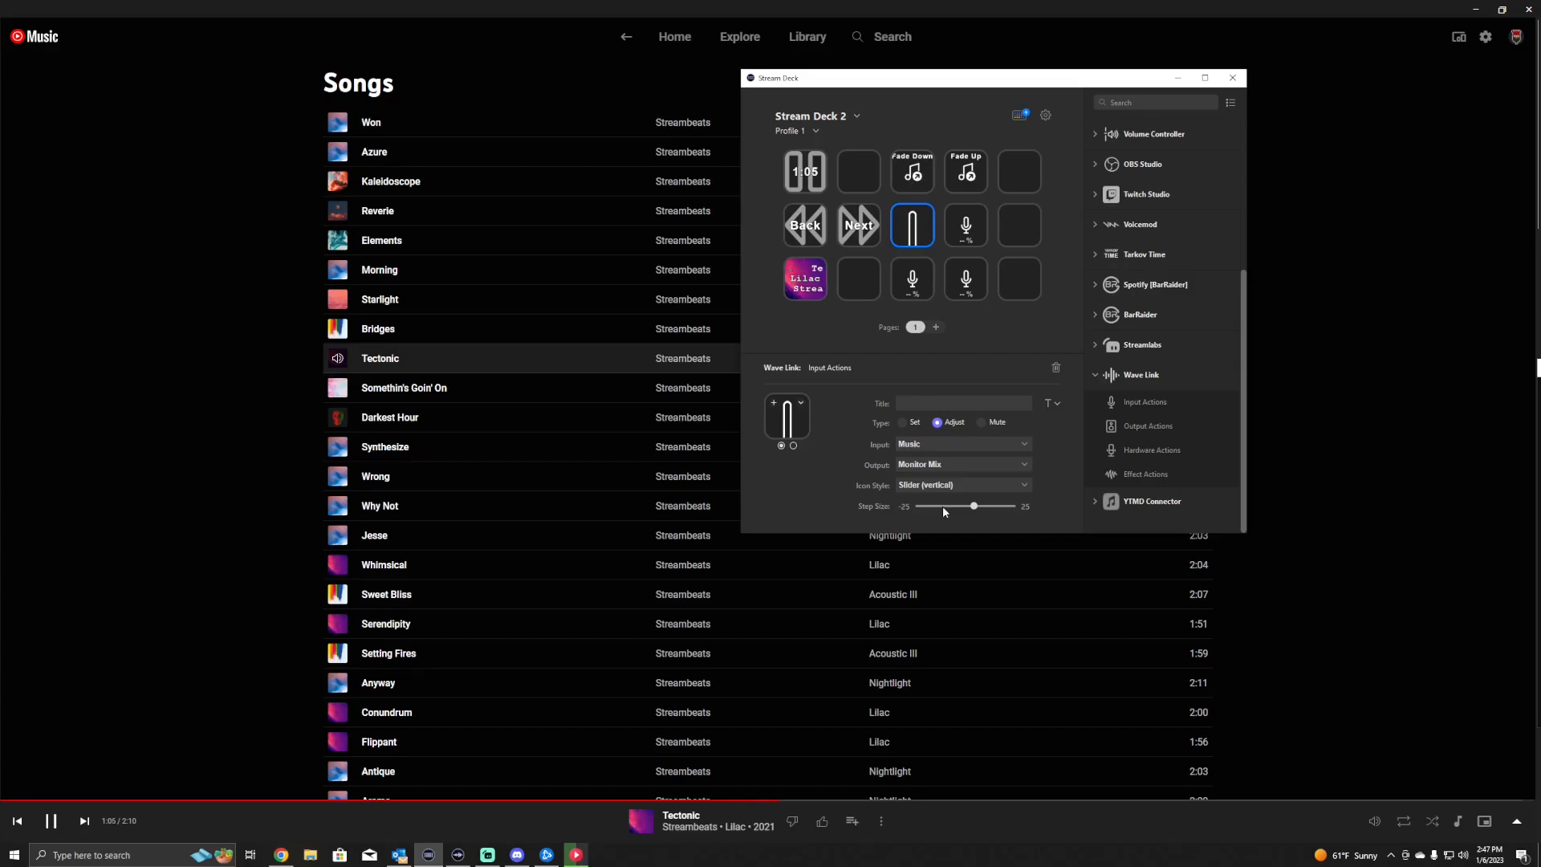
Set the bottom-row volume key's input to Music as a vertical slider too.
left_click(912, 279)
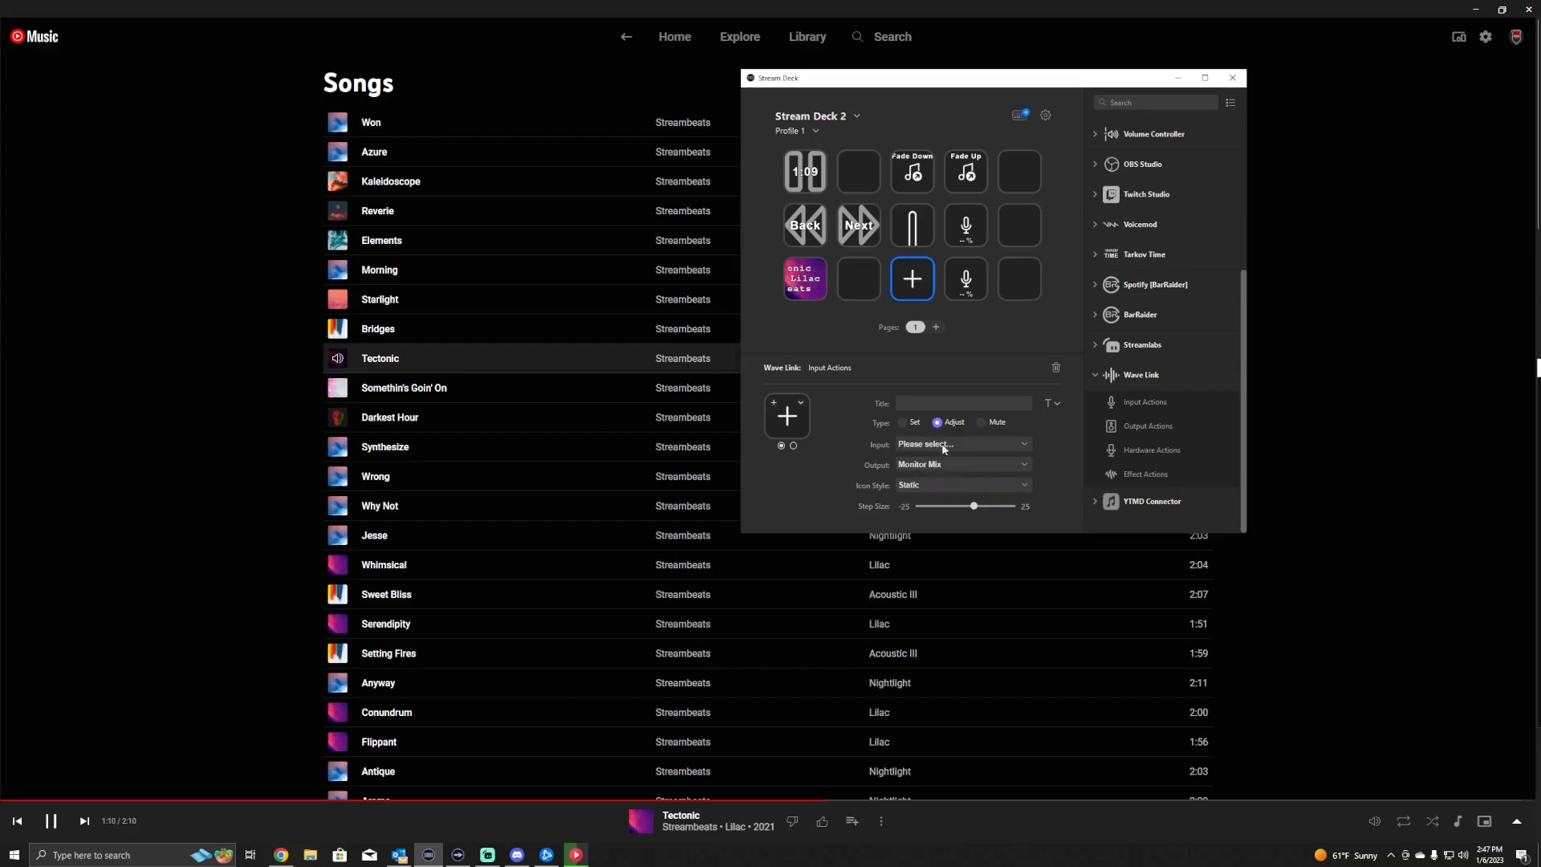
left_click(961, 443)
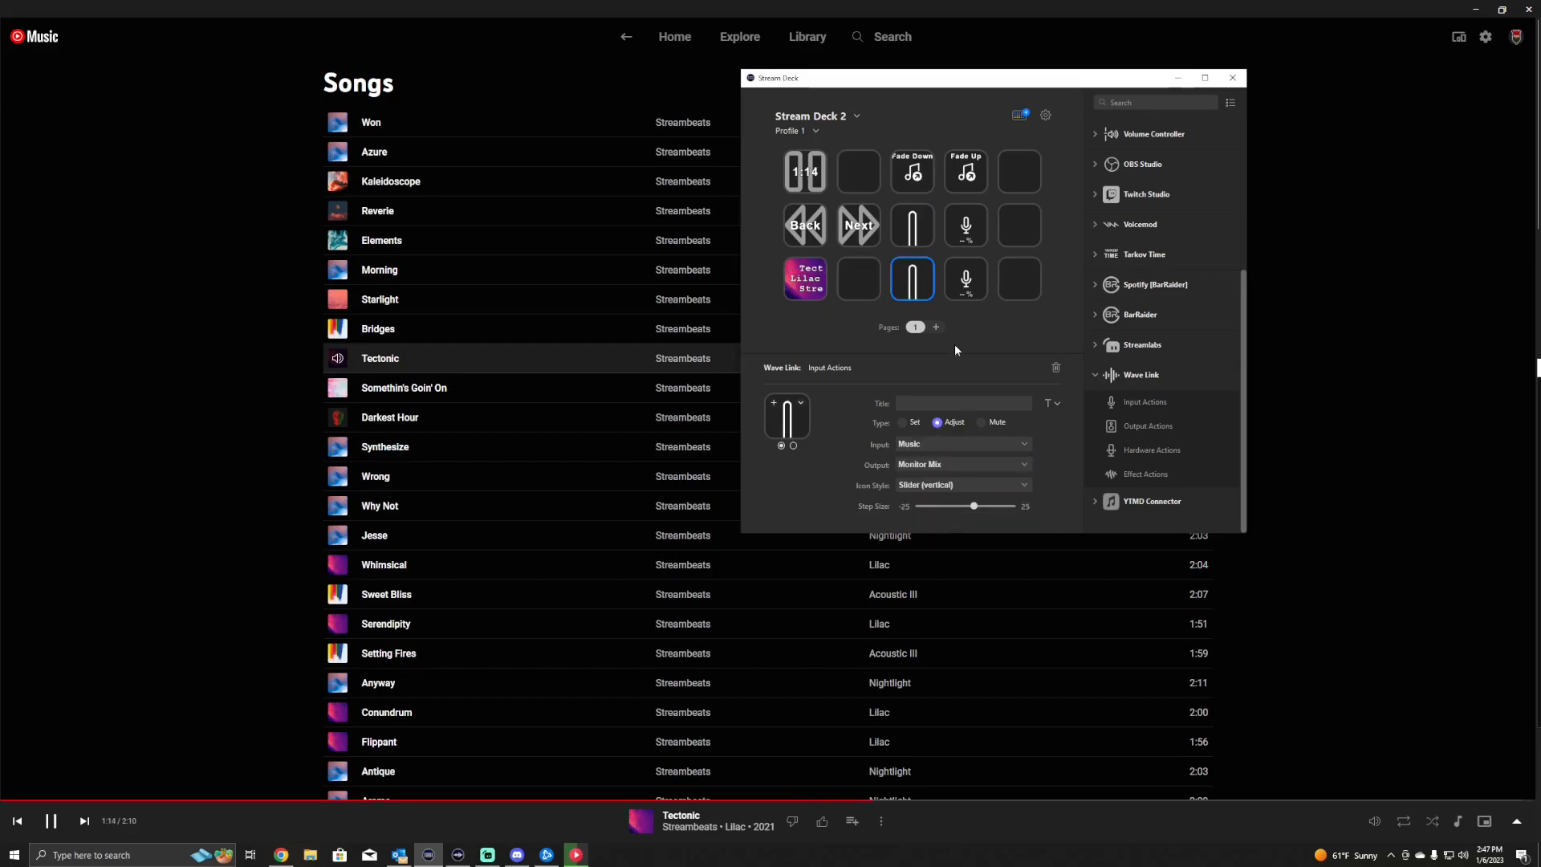
left_click(911, 224)
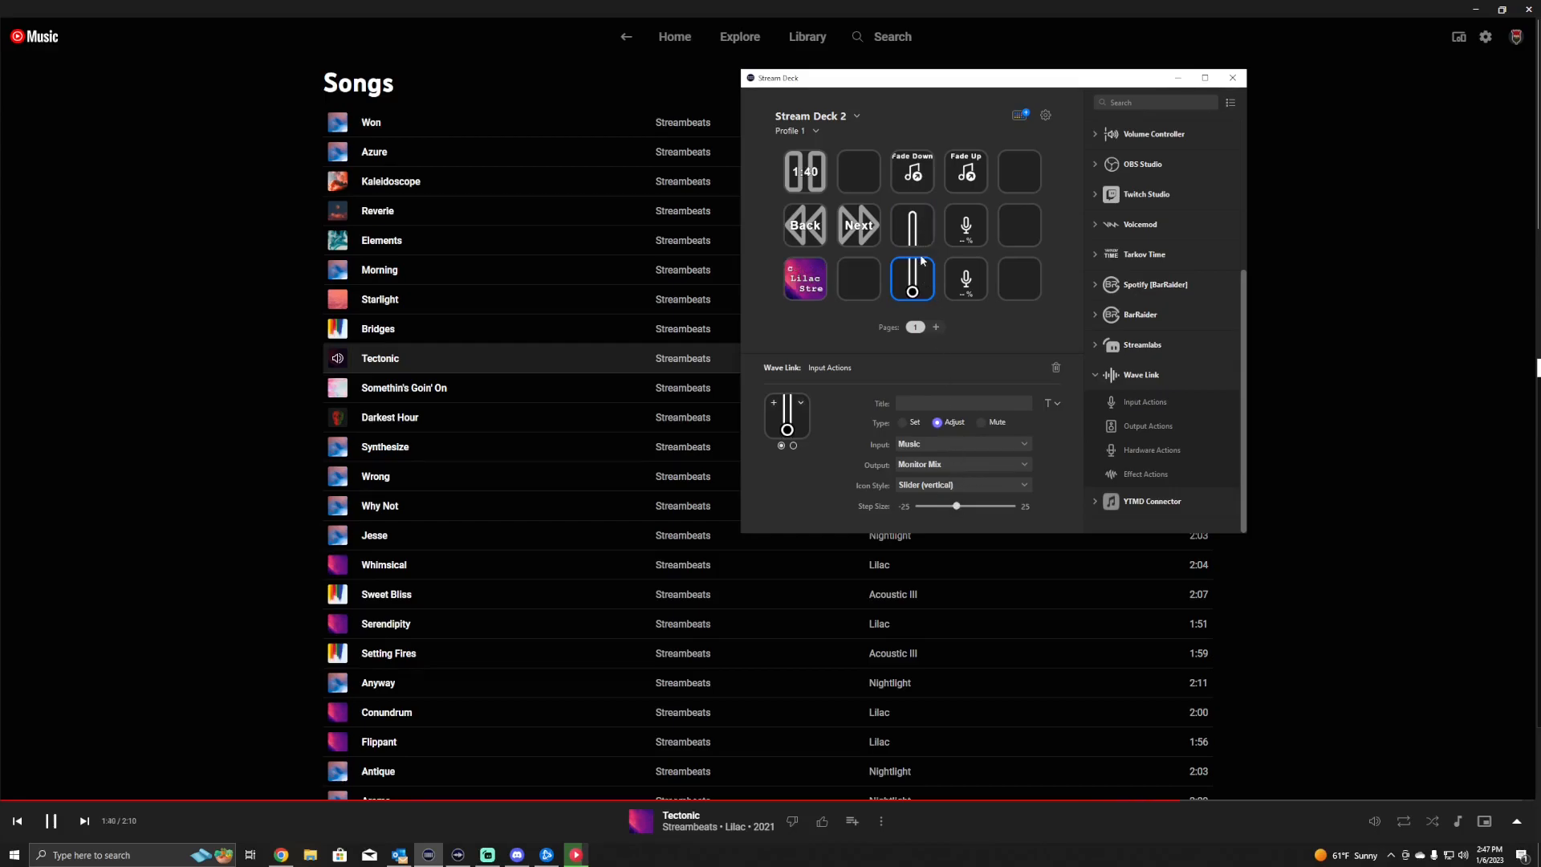
Set the right-hand and bottom-right volume keys to Music input with vertical slider icons.
left_click(965, 224)
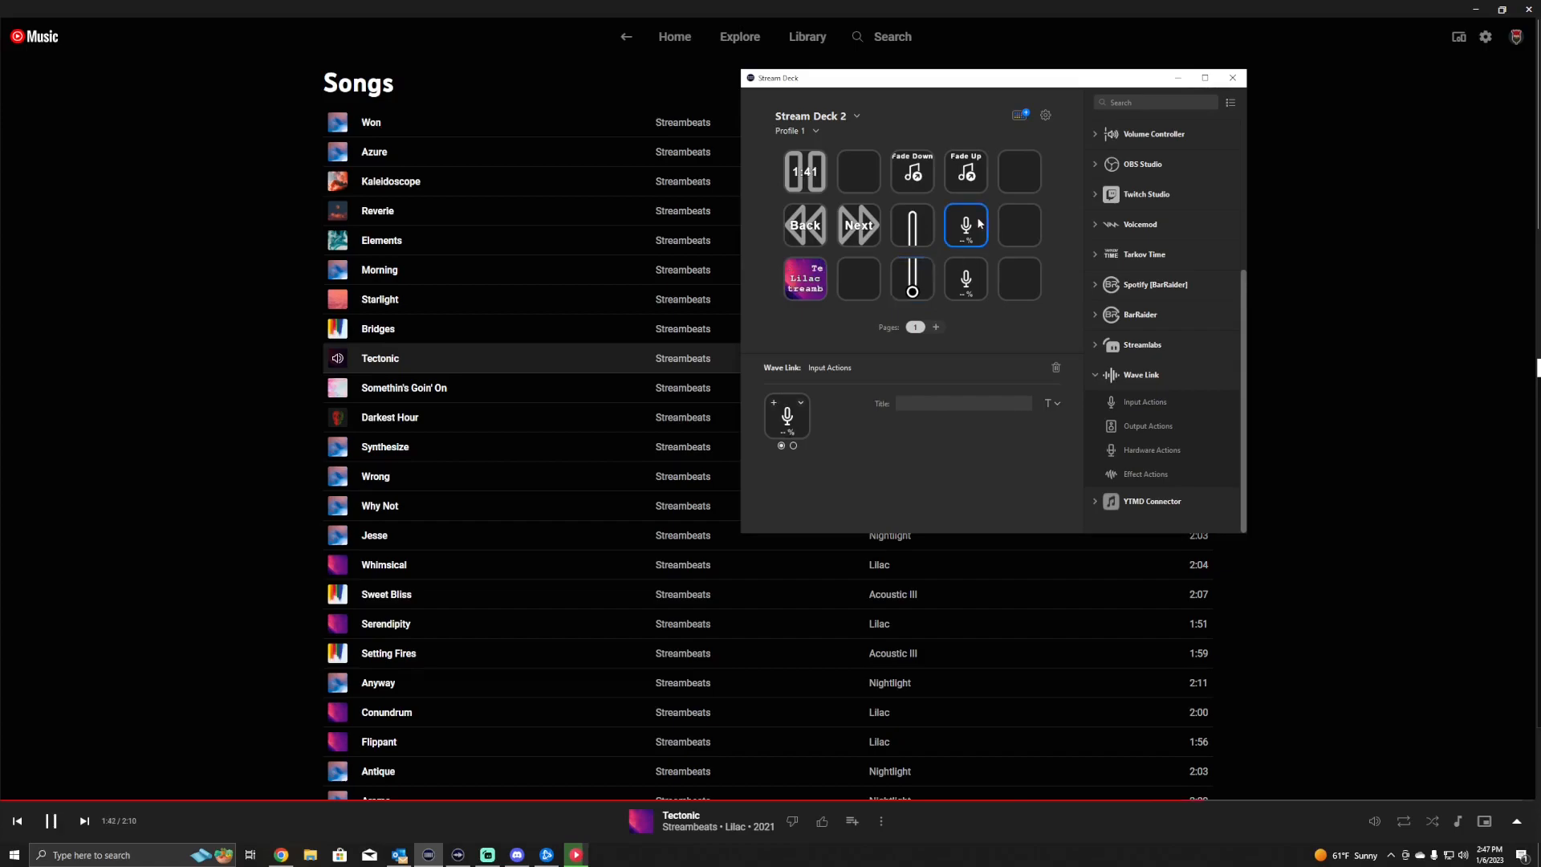
left_click(964, 224)
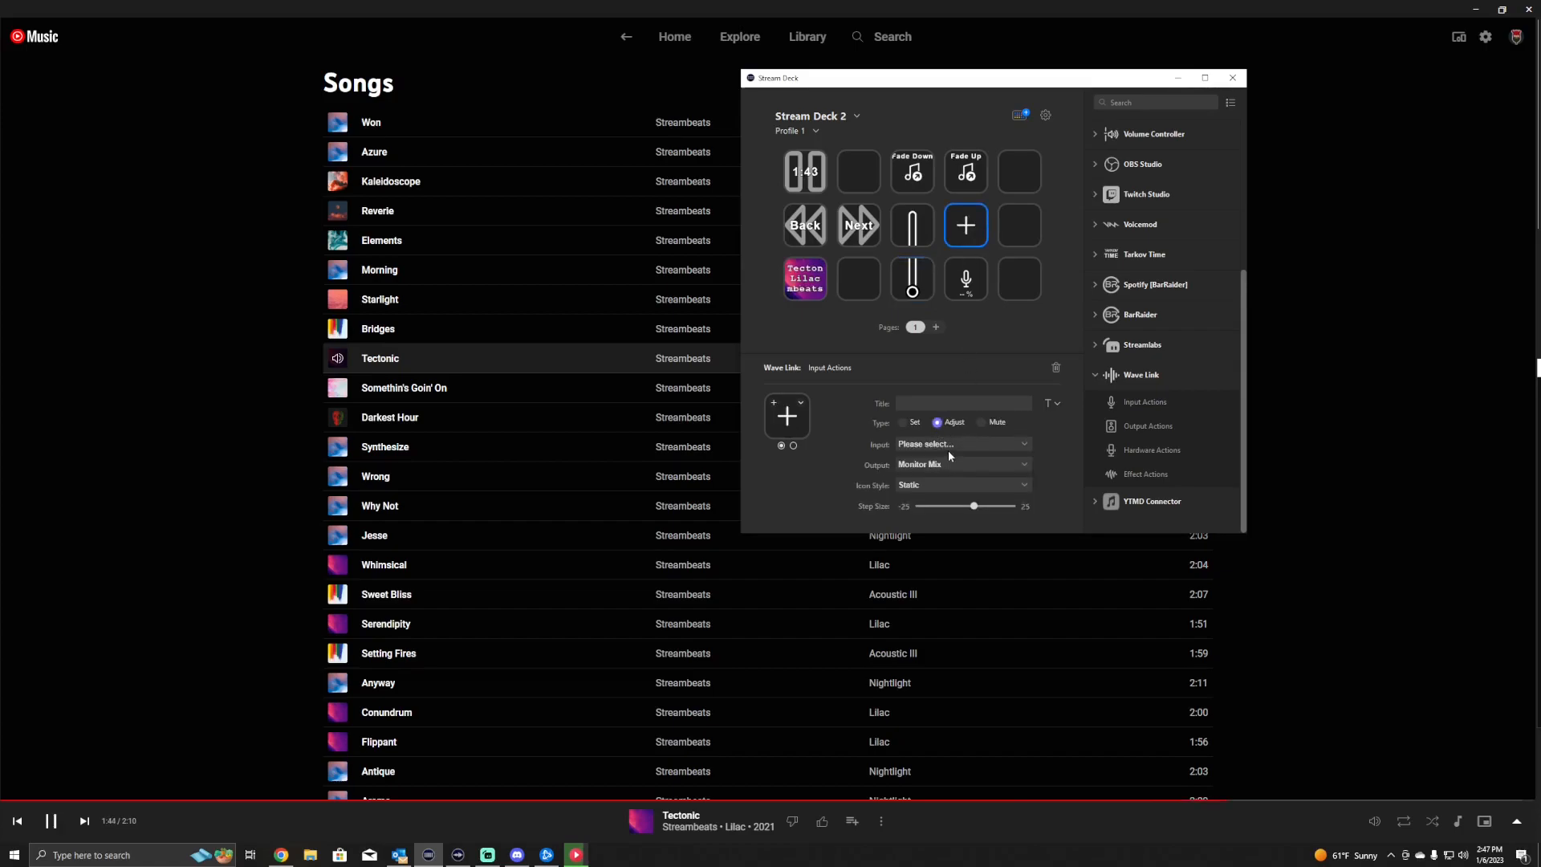
left_click(961, 443)
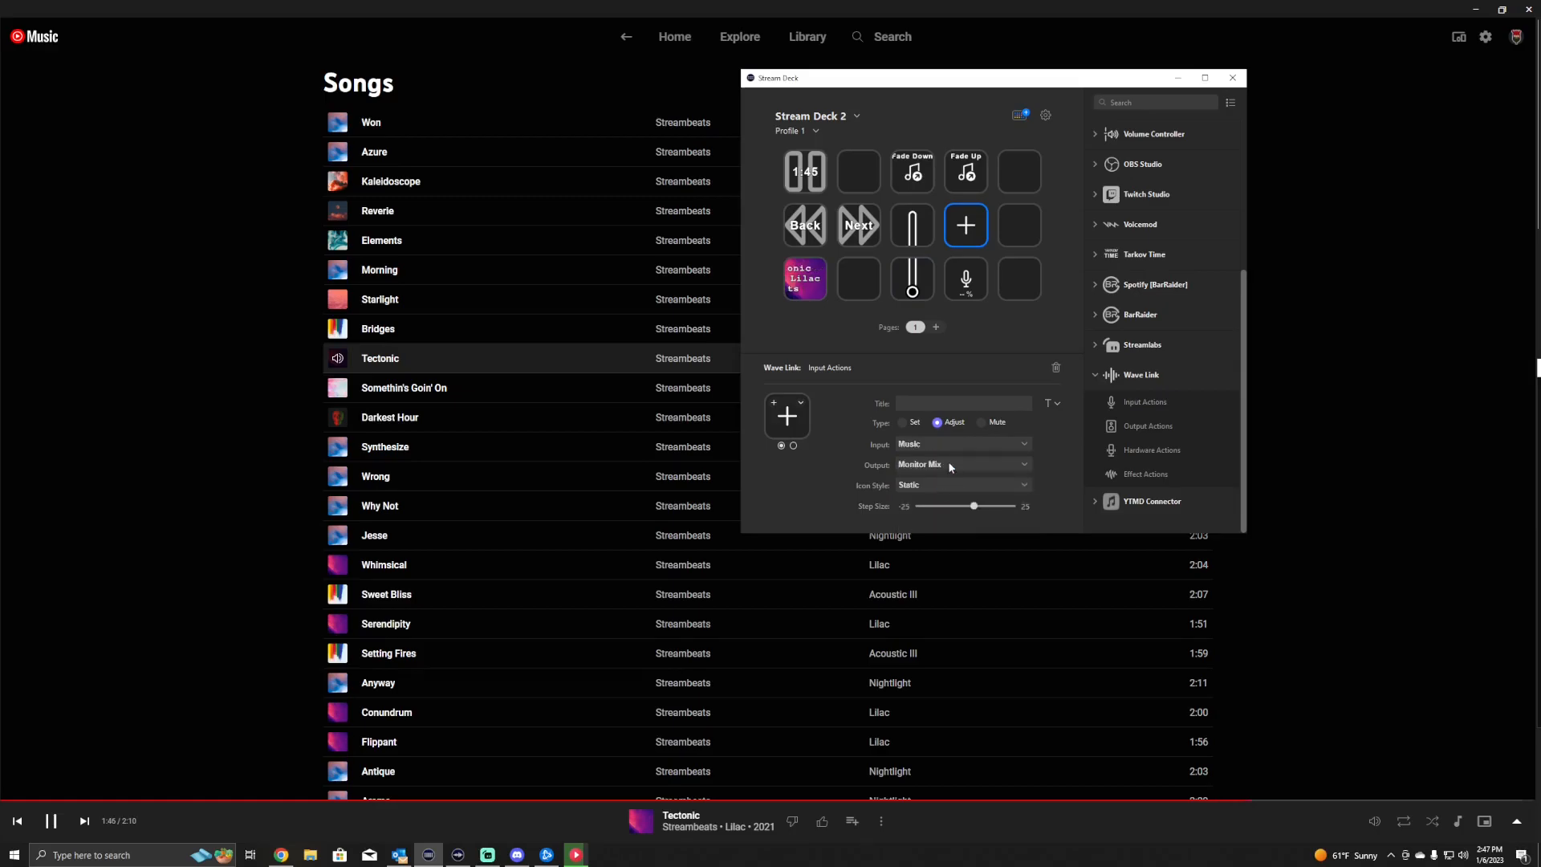
left_click(963, 485)
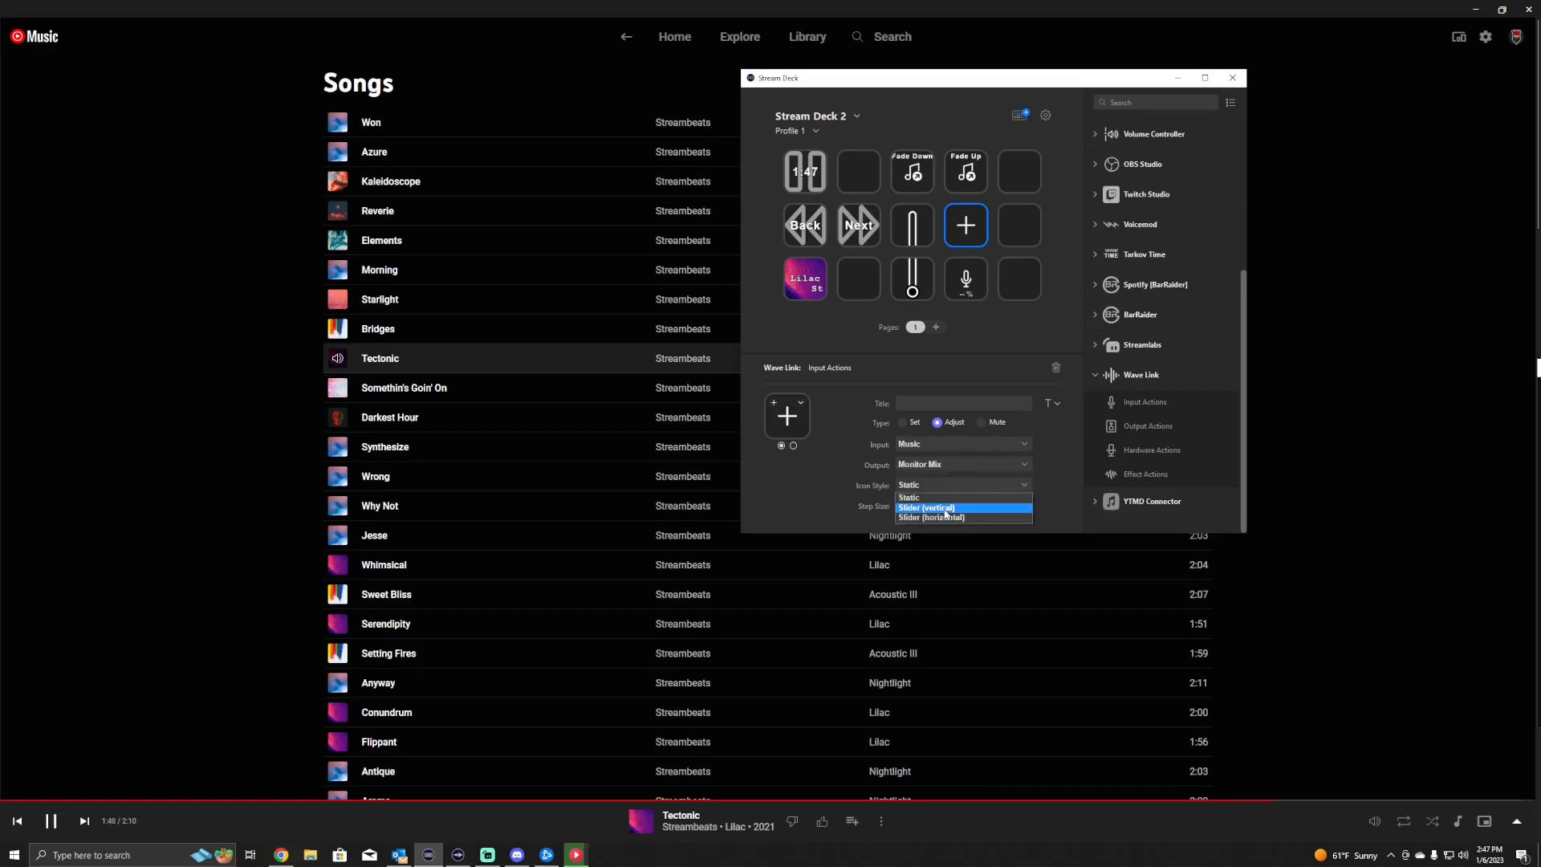
left_click(927, 509)
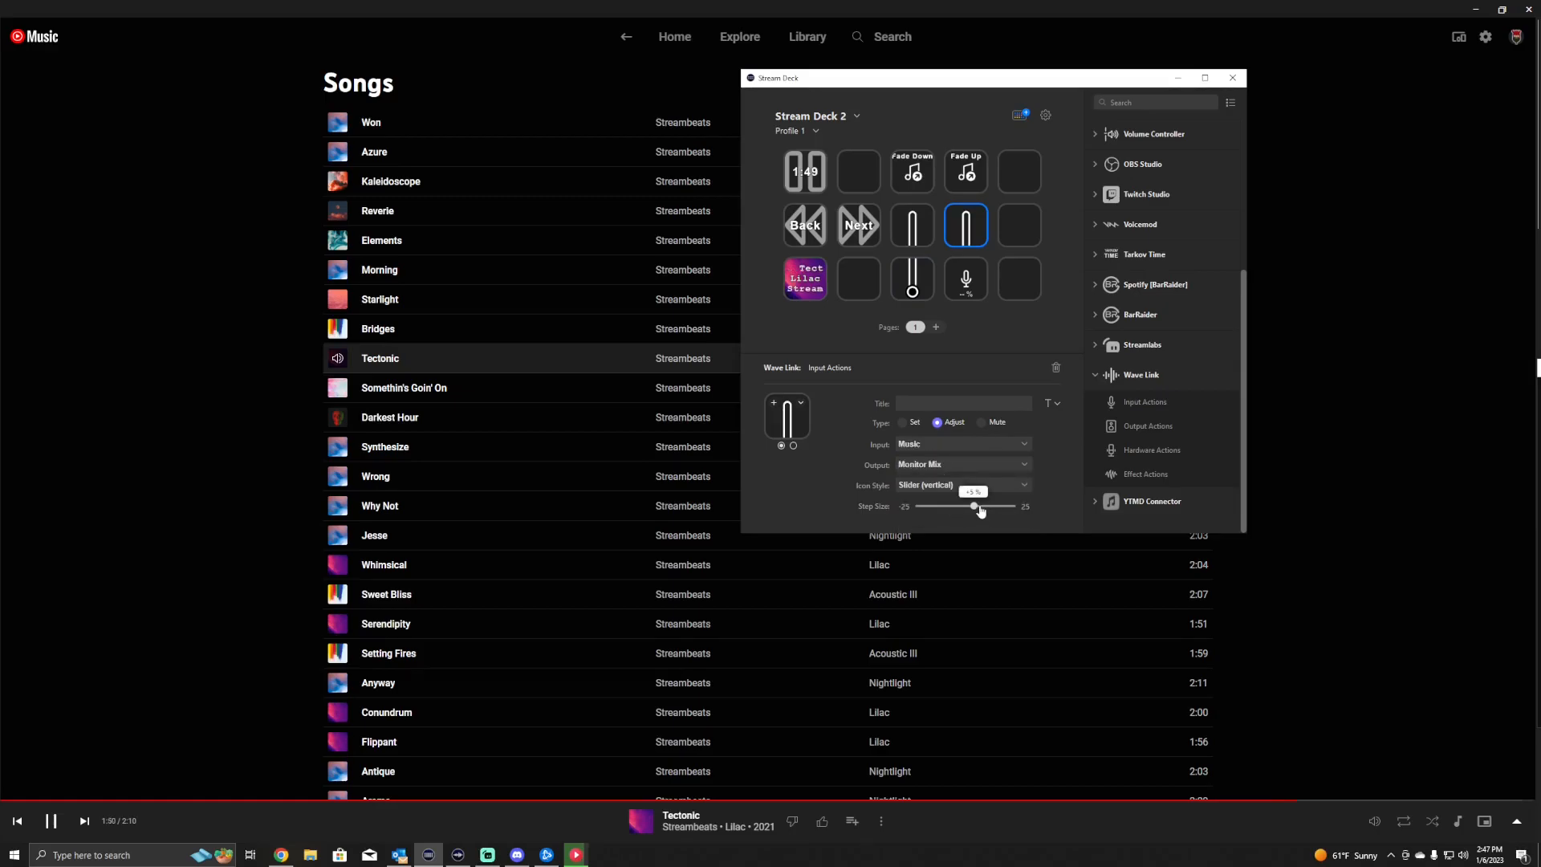
left_click(965, 279)
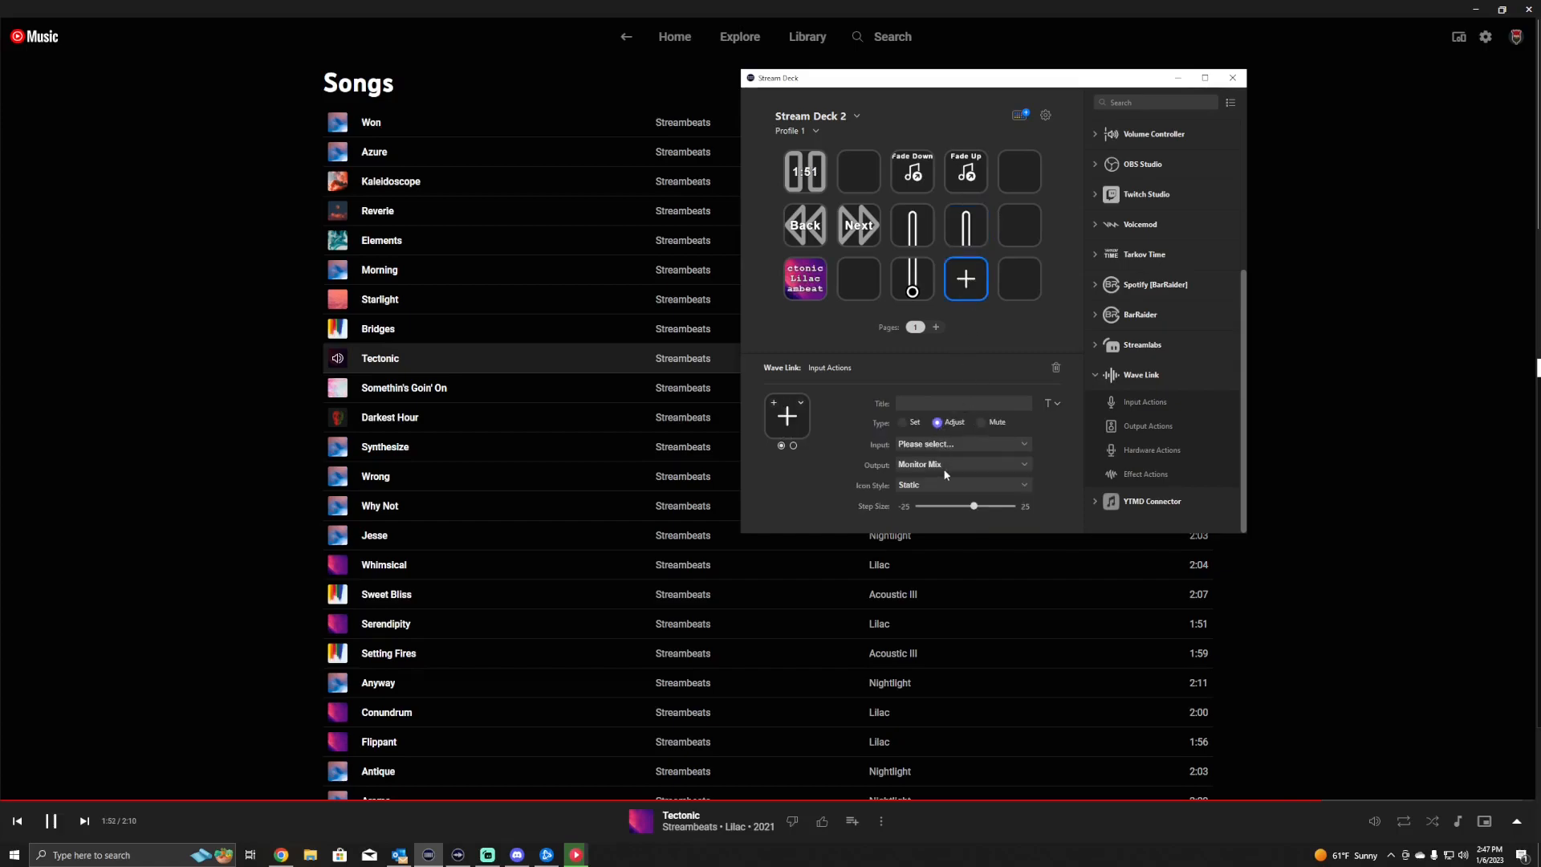
left_click(961, 443)
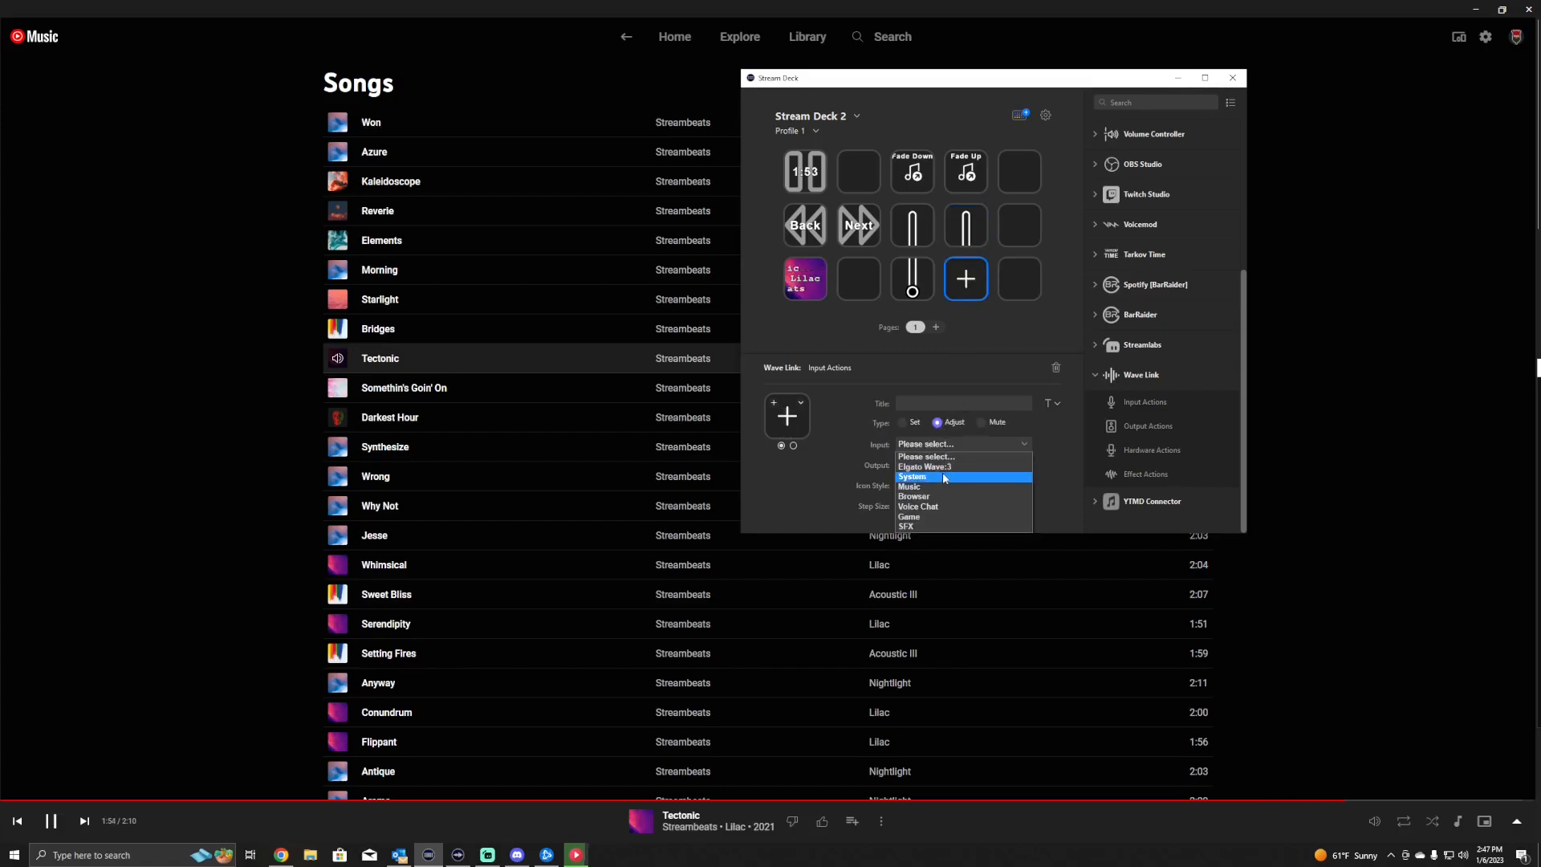
left_click(910, 487)
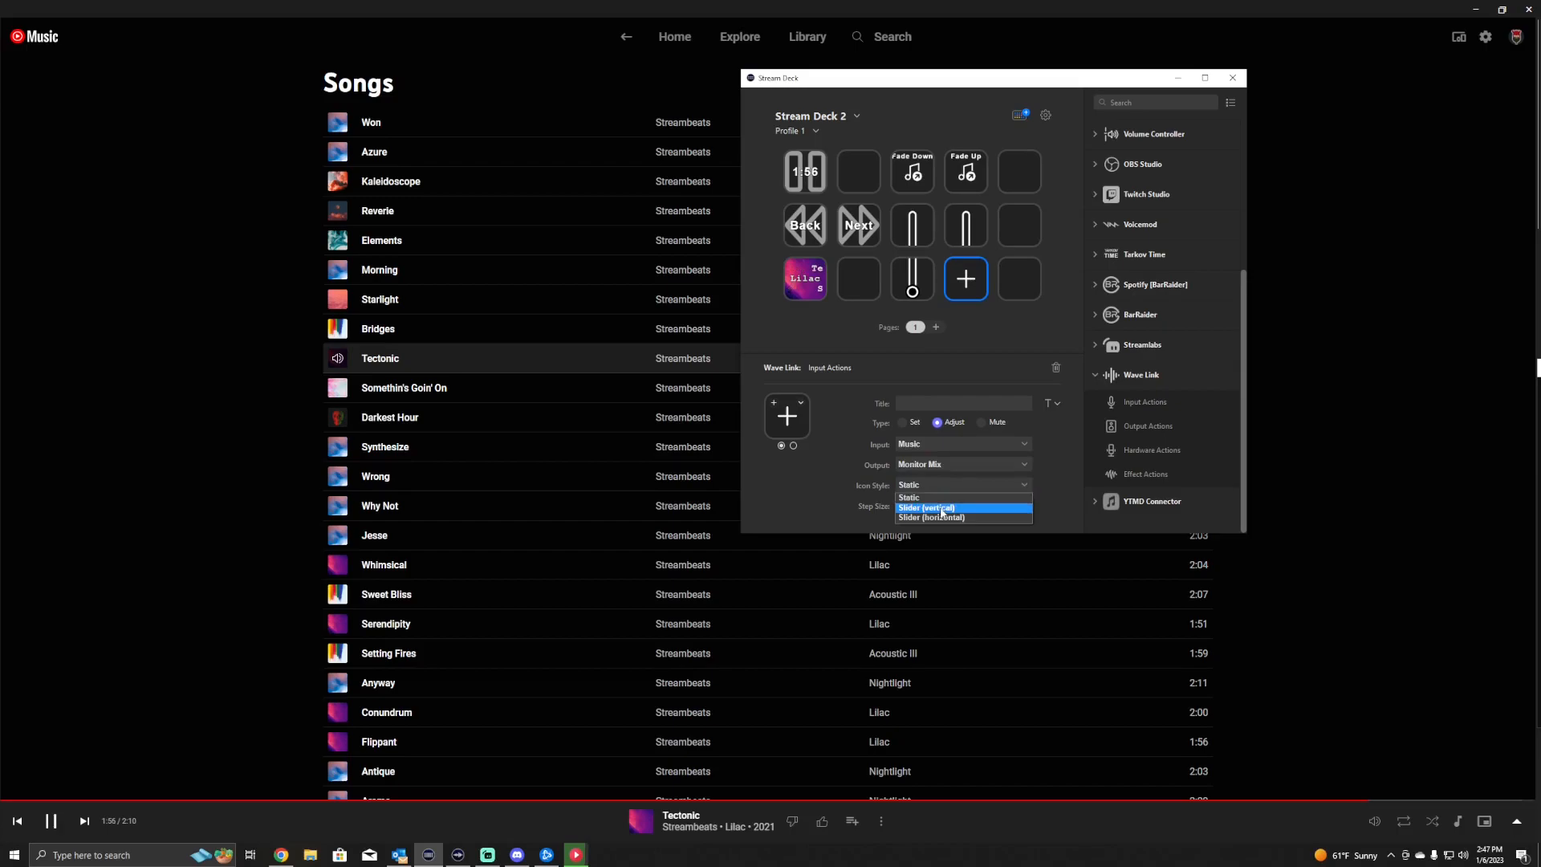
left_click(925, 508)
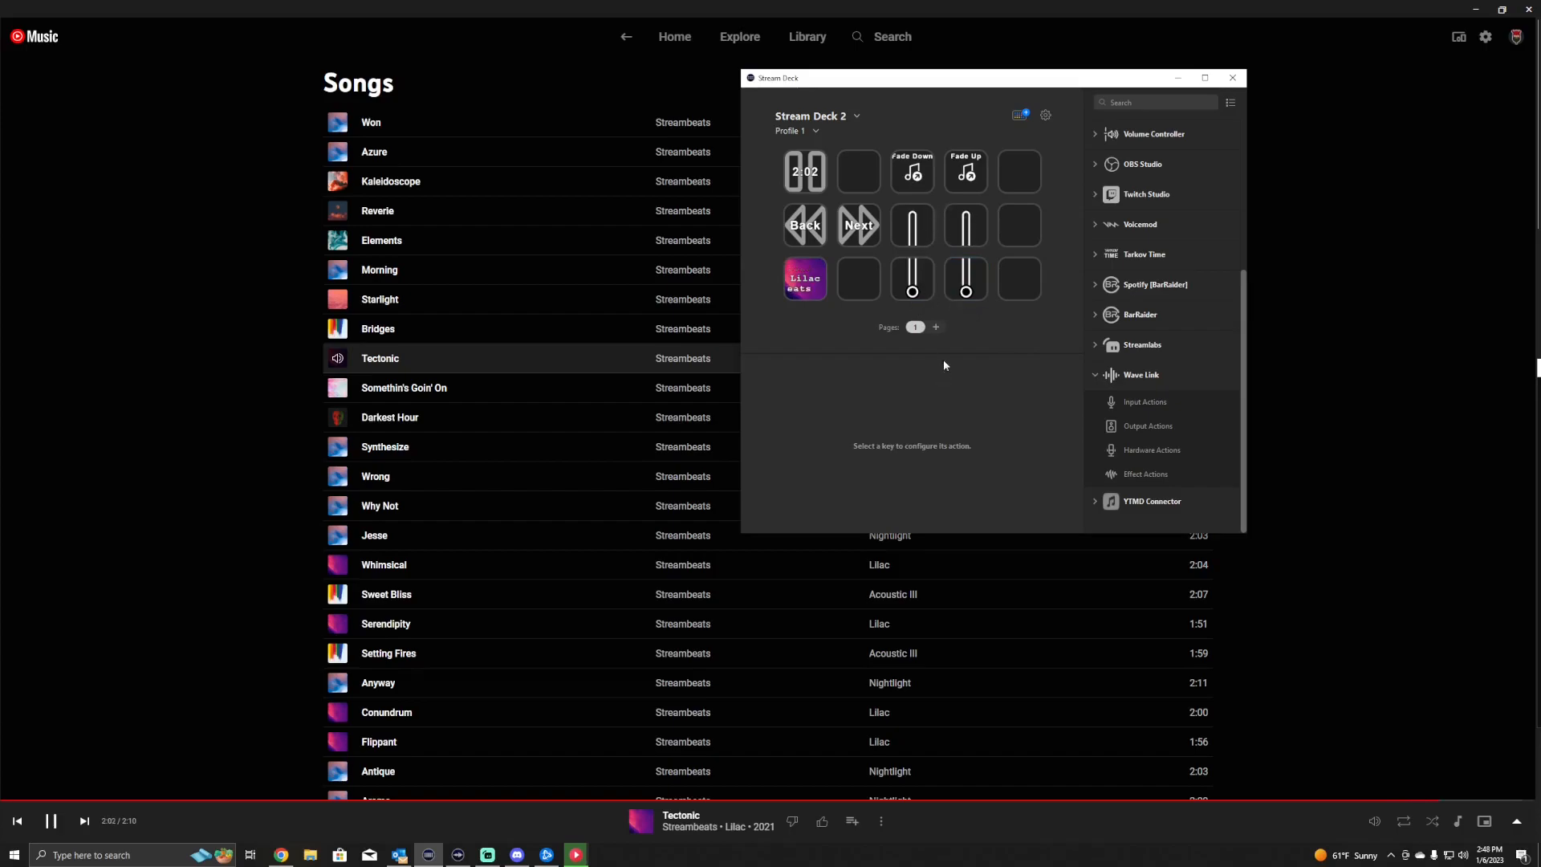
mouse_move(1233, 372)
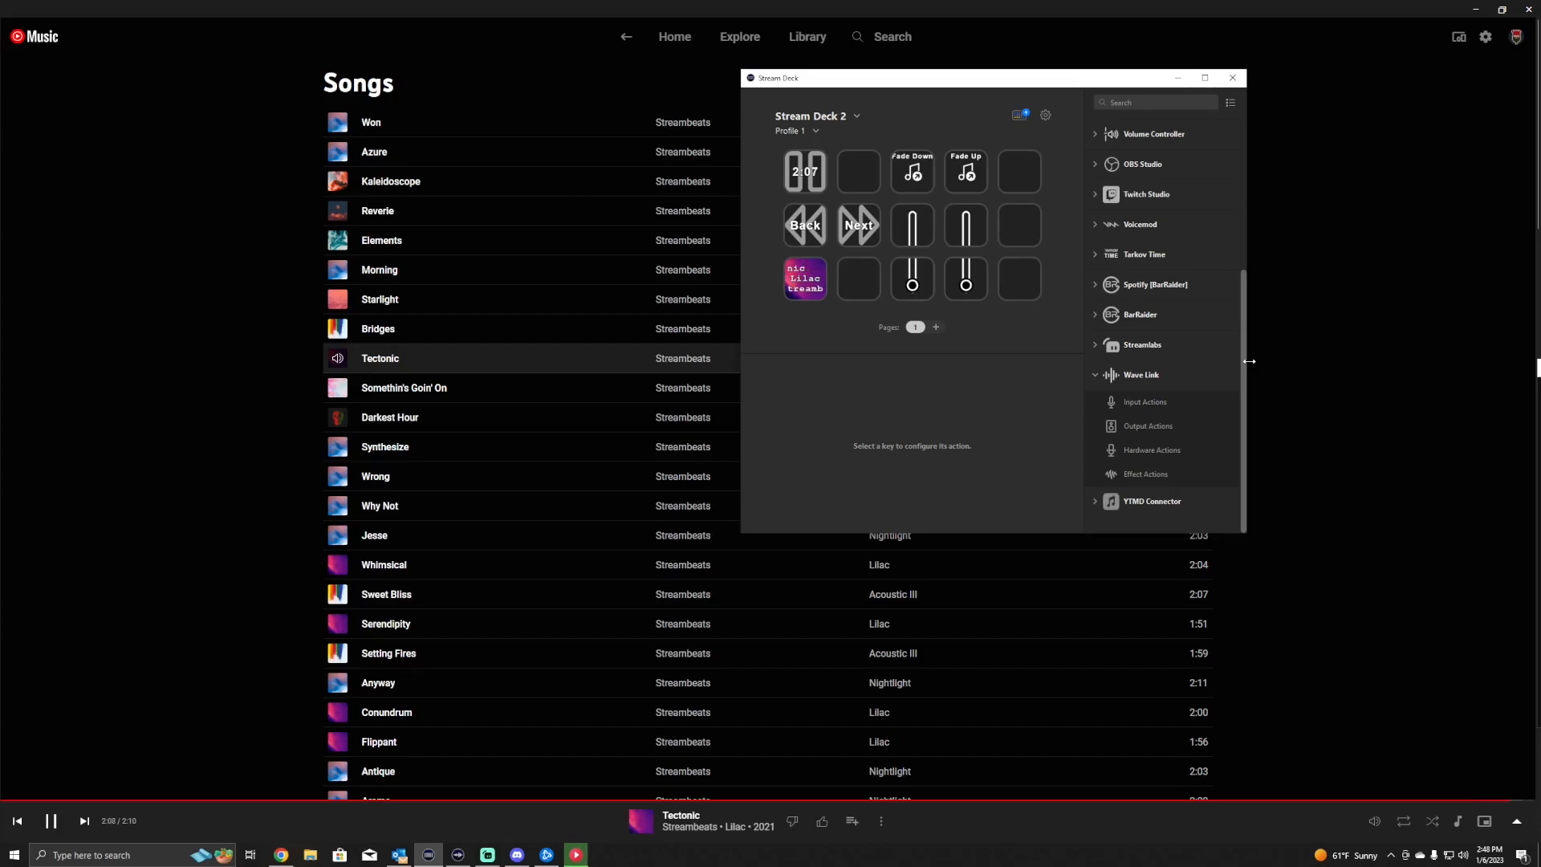
Deselect the keys and skip to the next track, Somethin' Goin' On.
left_click(858, 224)
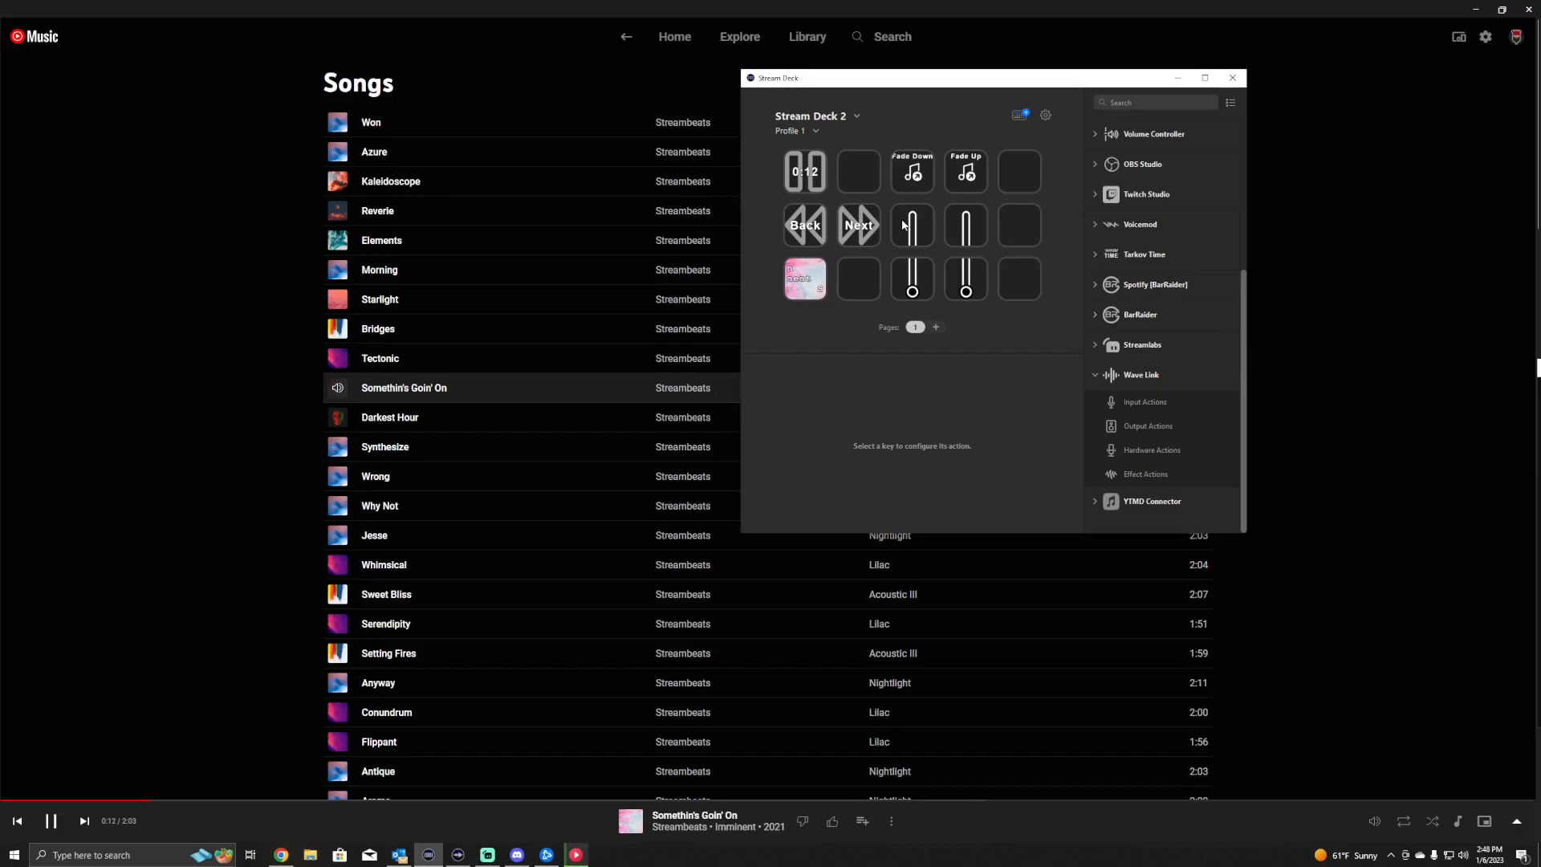
mouse_move(983, 233)
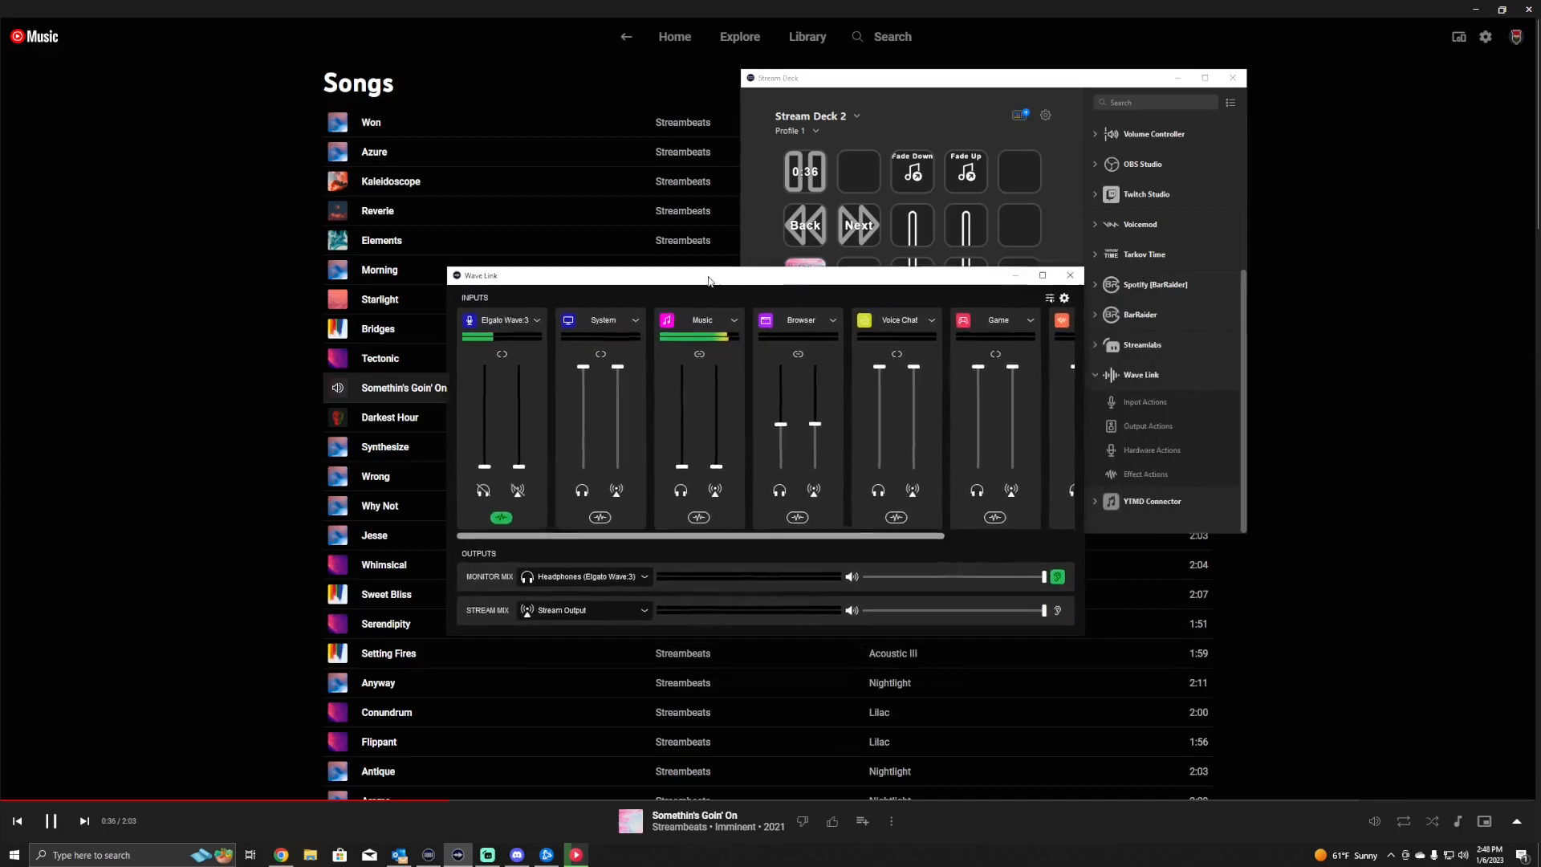
Drag the Wave Link mixer to the upper left, clear of the Stream Deck window.
left_click_drag(706, 276, 682, 268)
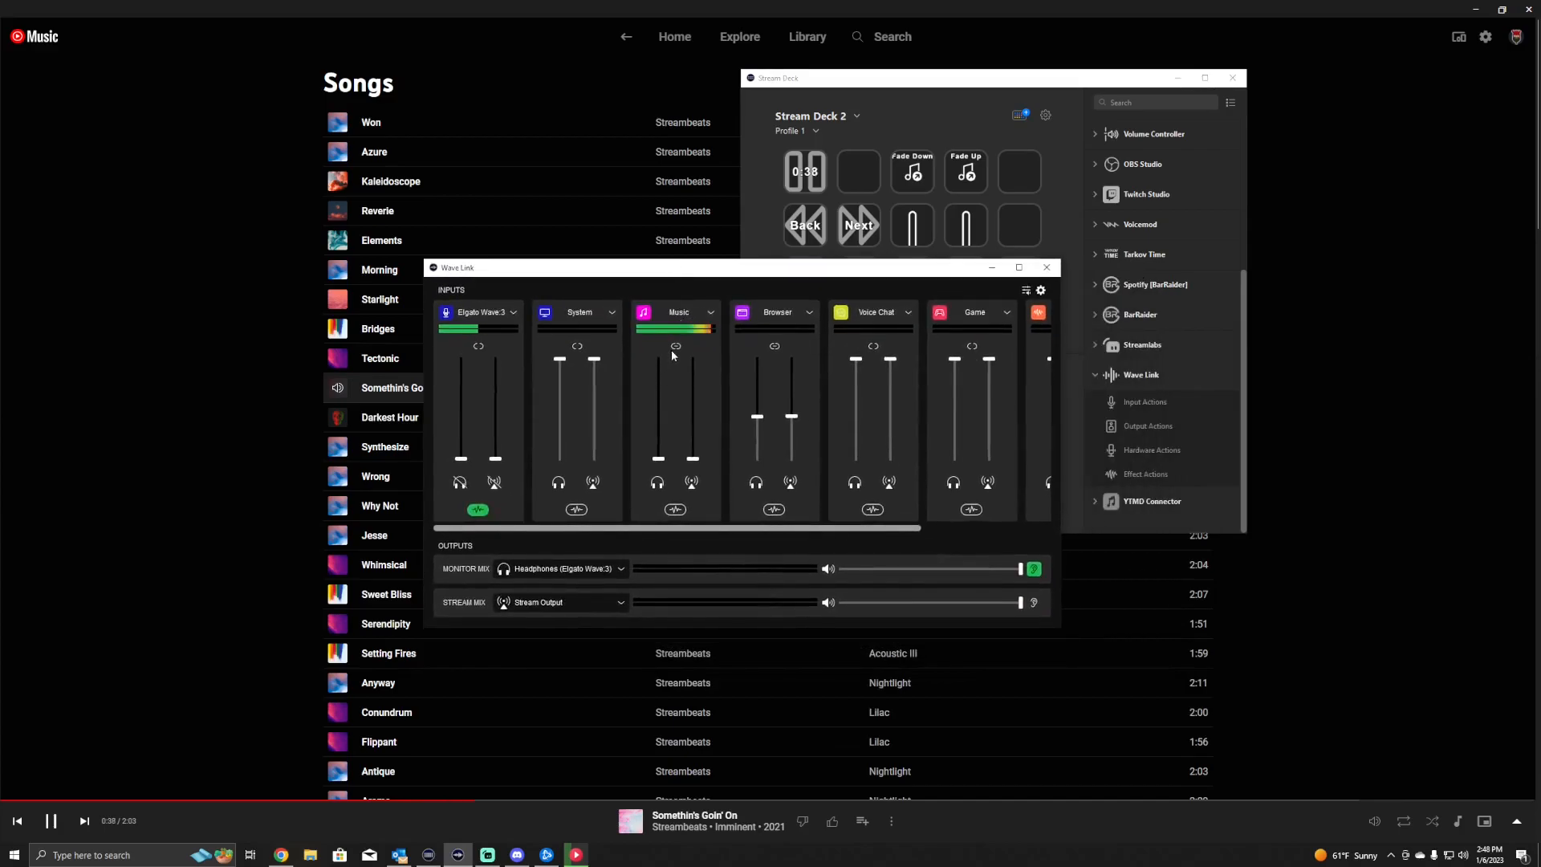
mouse_move(674, 346)
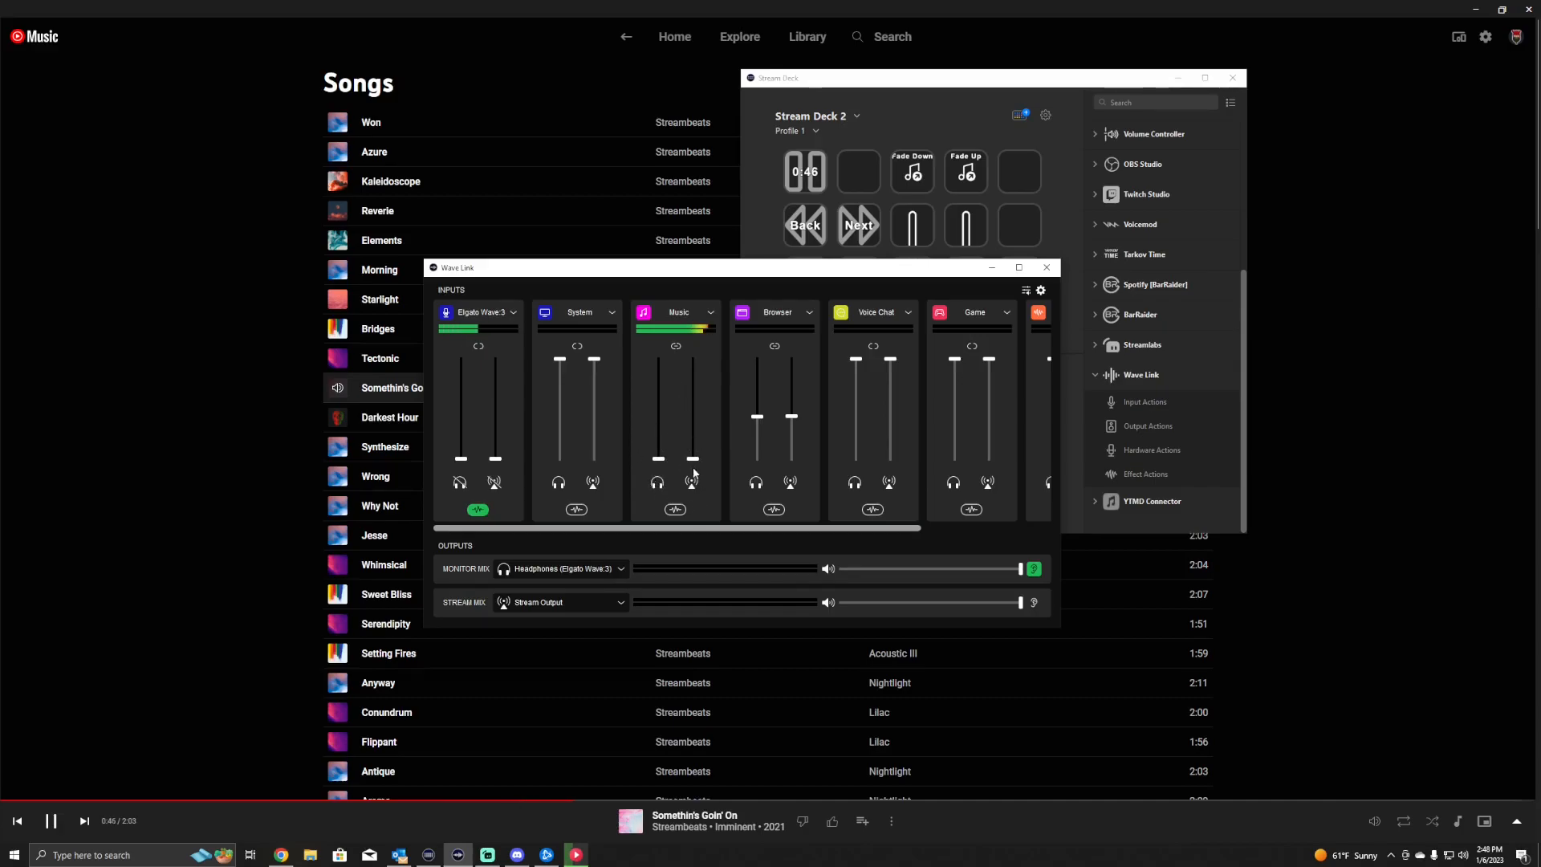
mouse_move(691, 482)
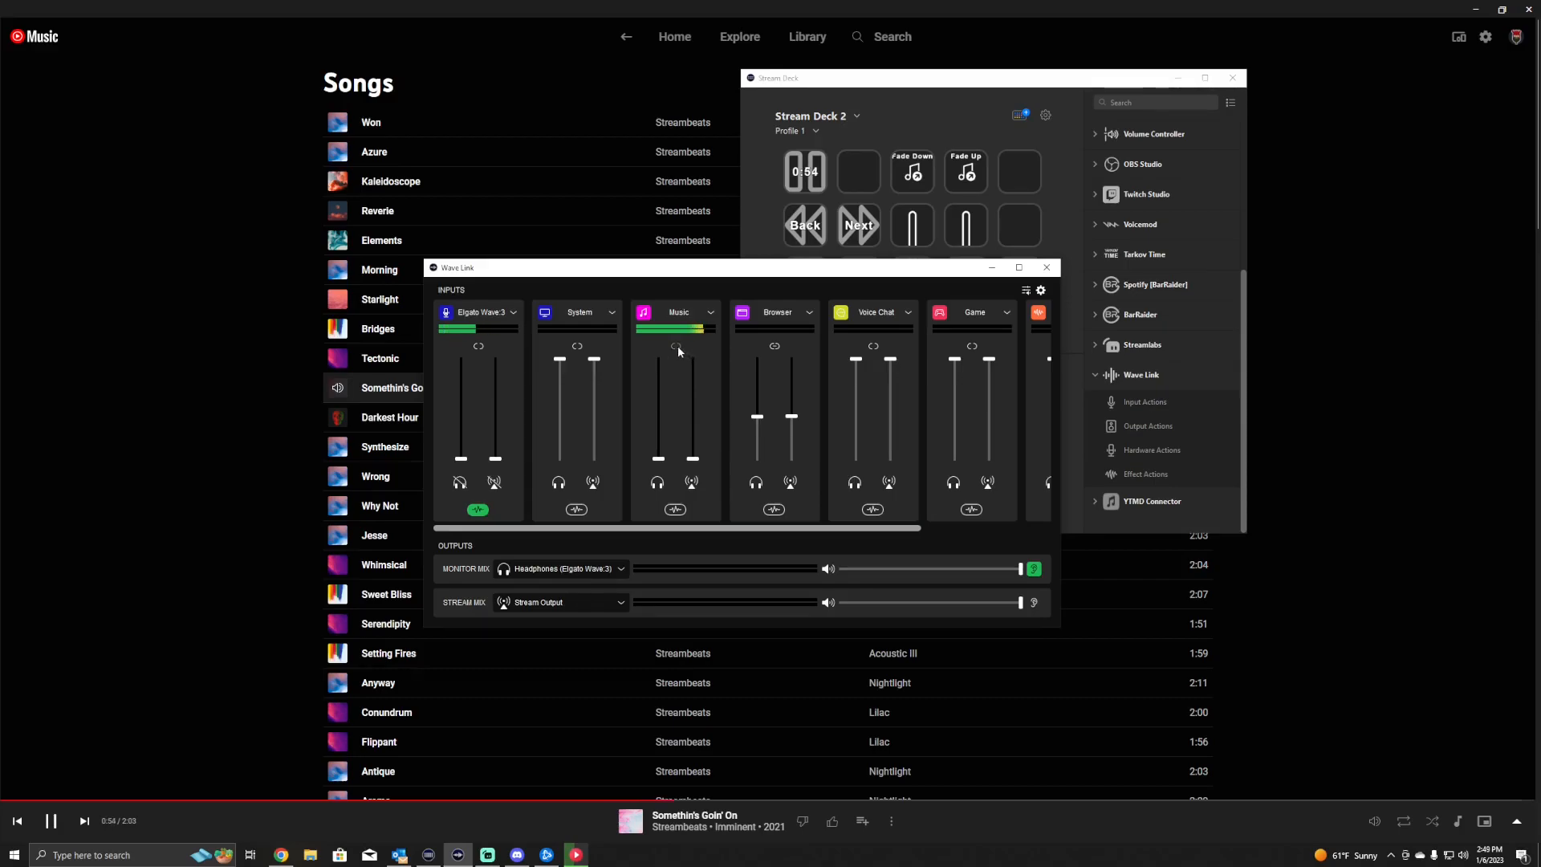
left_click_drag(731, 267, 464, 148)
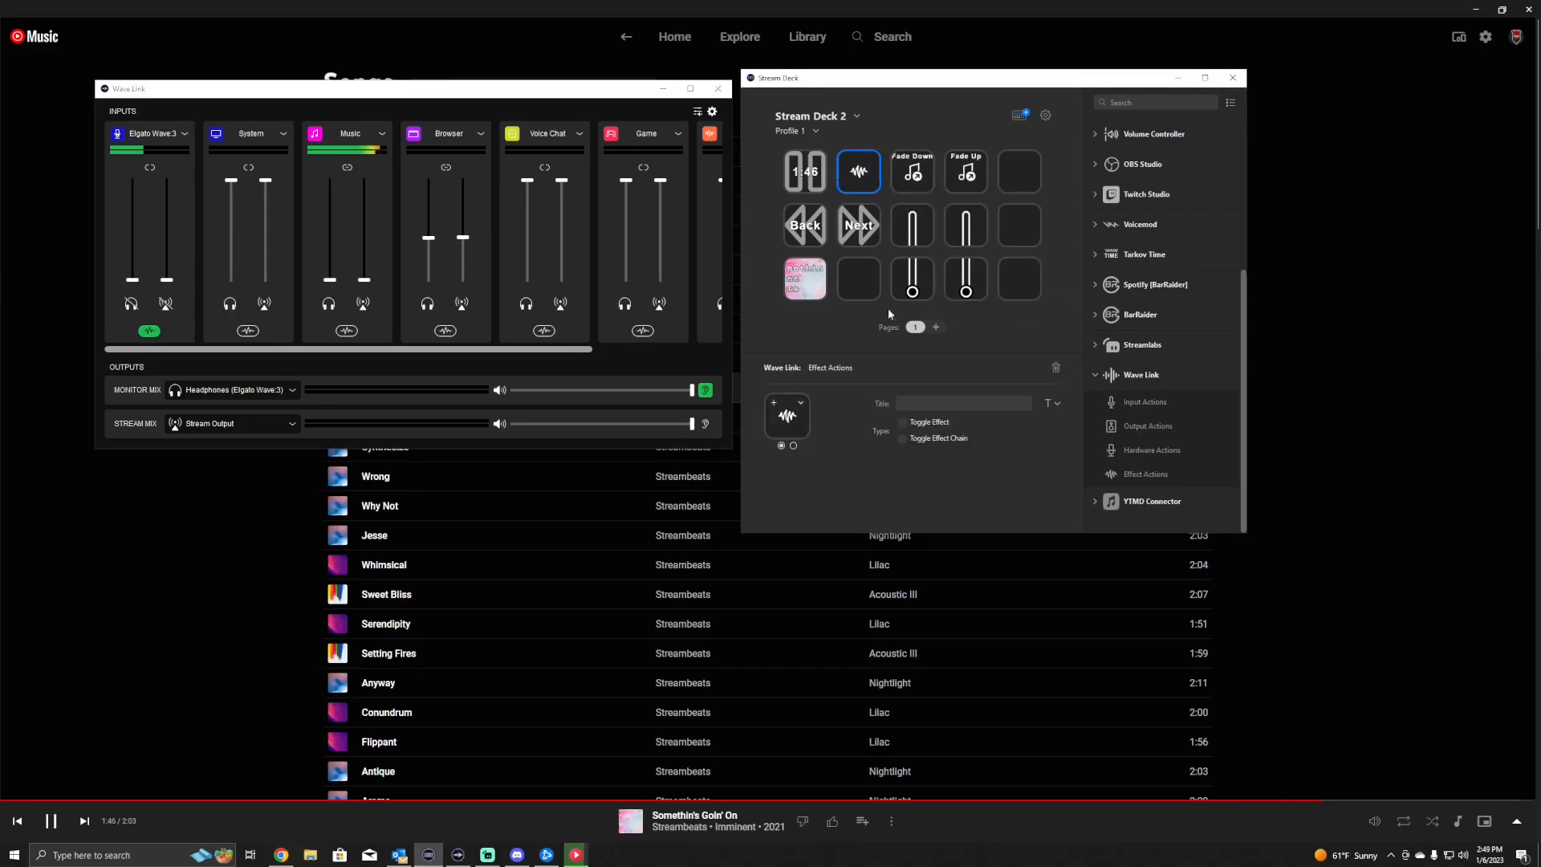
Set the key to Toggle Effect with Music as input, and check Music's available effects.
left_click(901, 422)
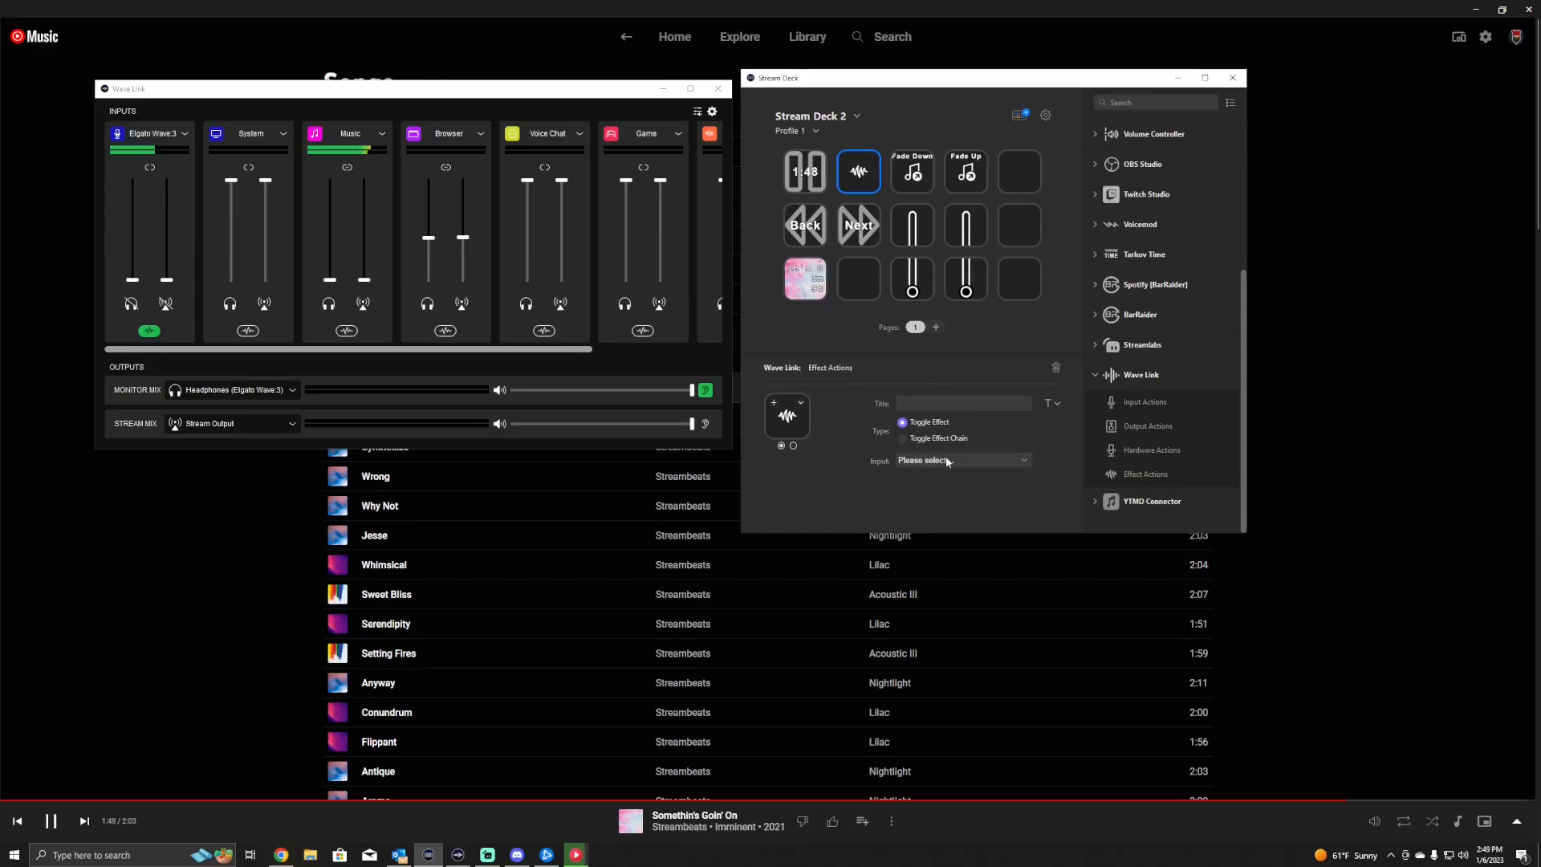
left_click(962, 460)
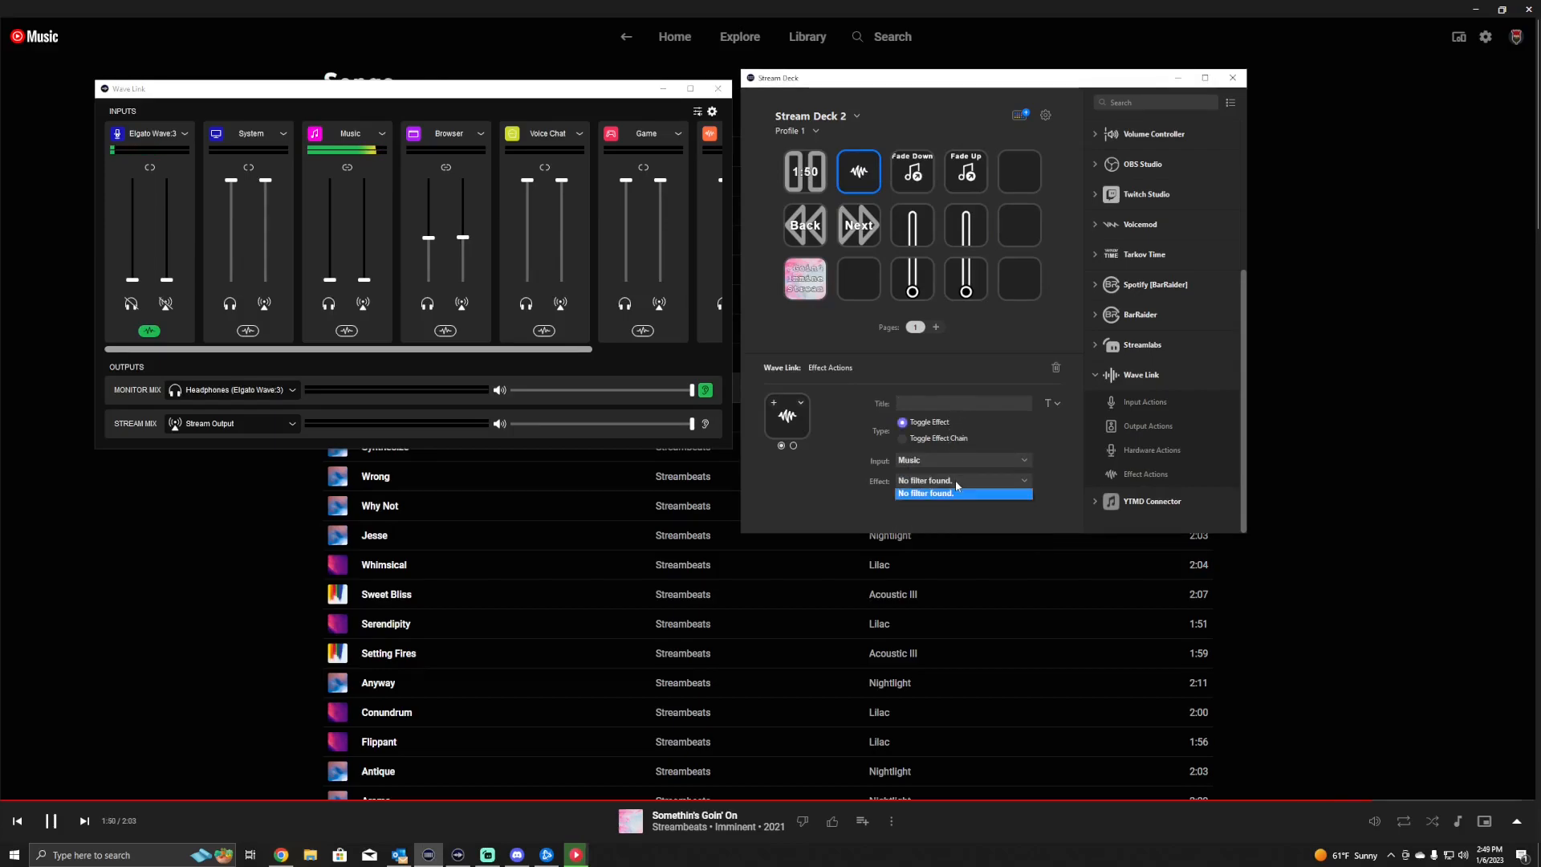
left_click(923, 492)
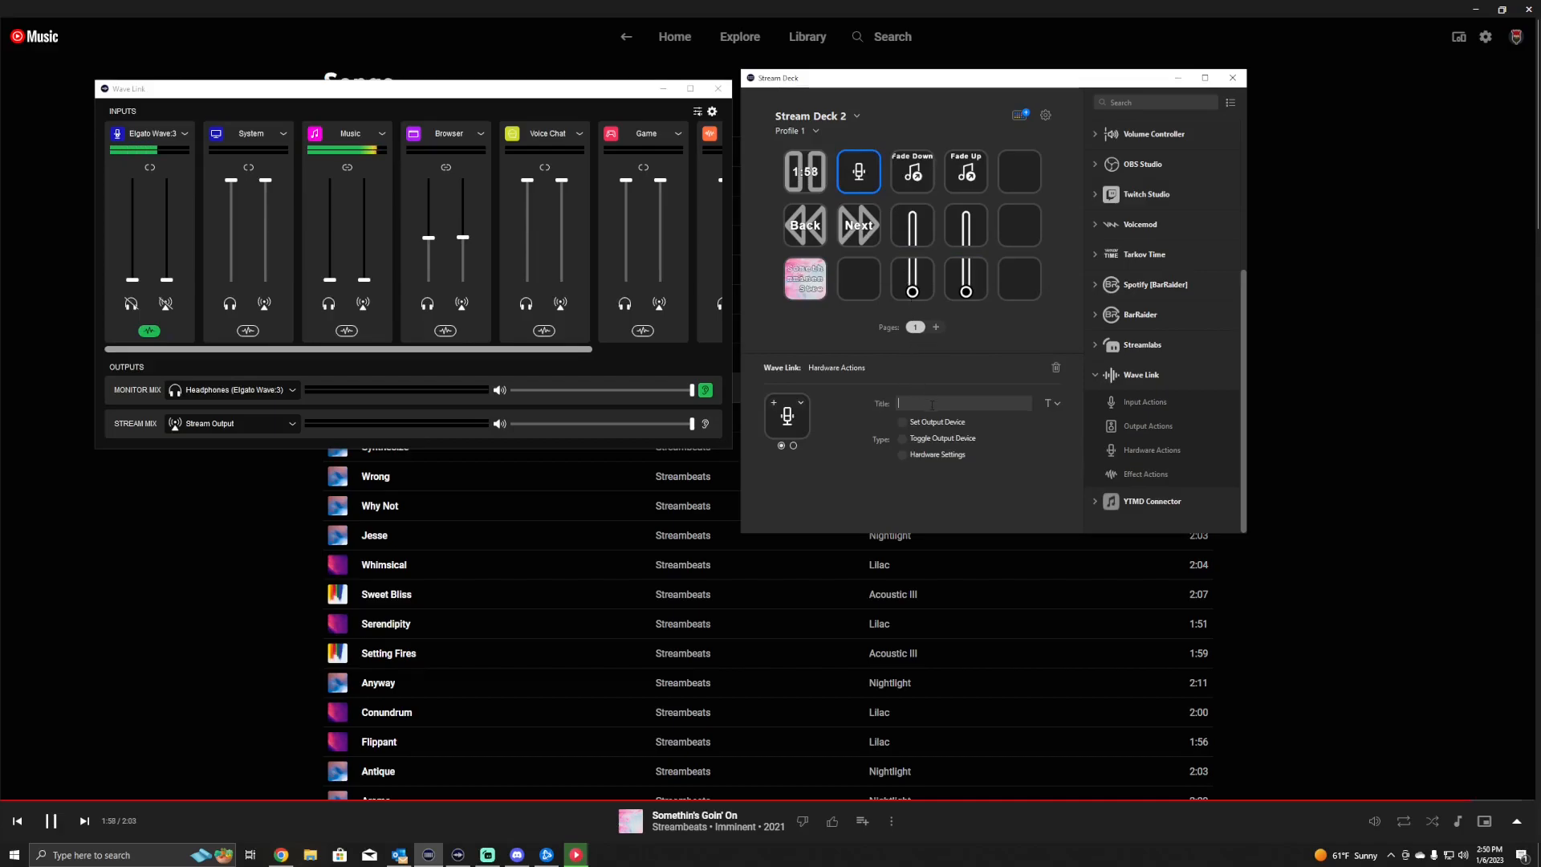
Set the Hardware Action key to Set Output Device.
left_click(901, 421)
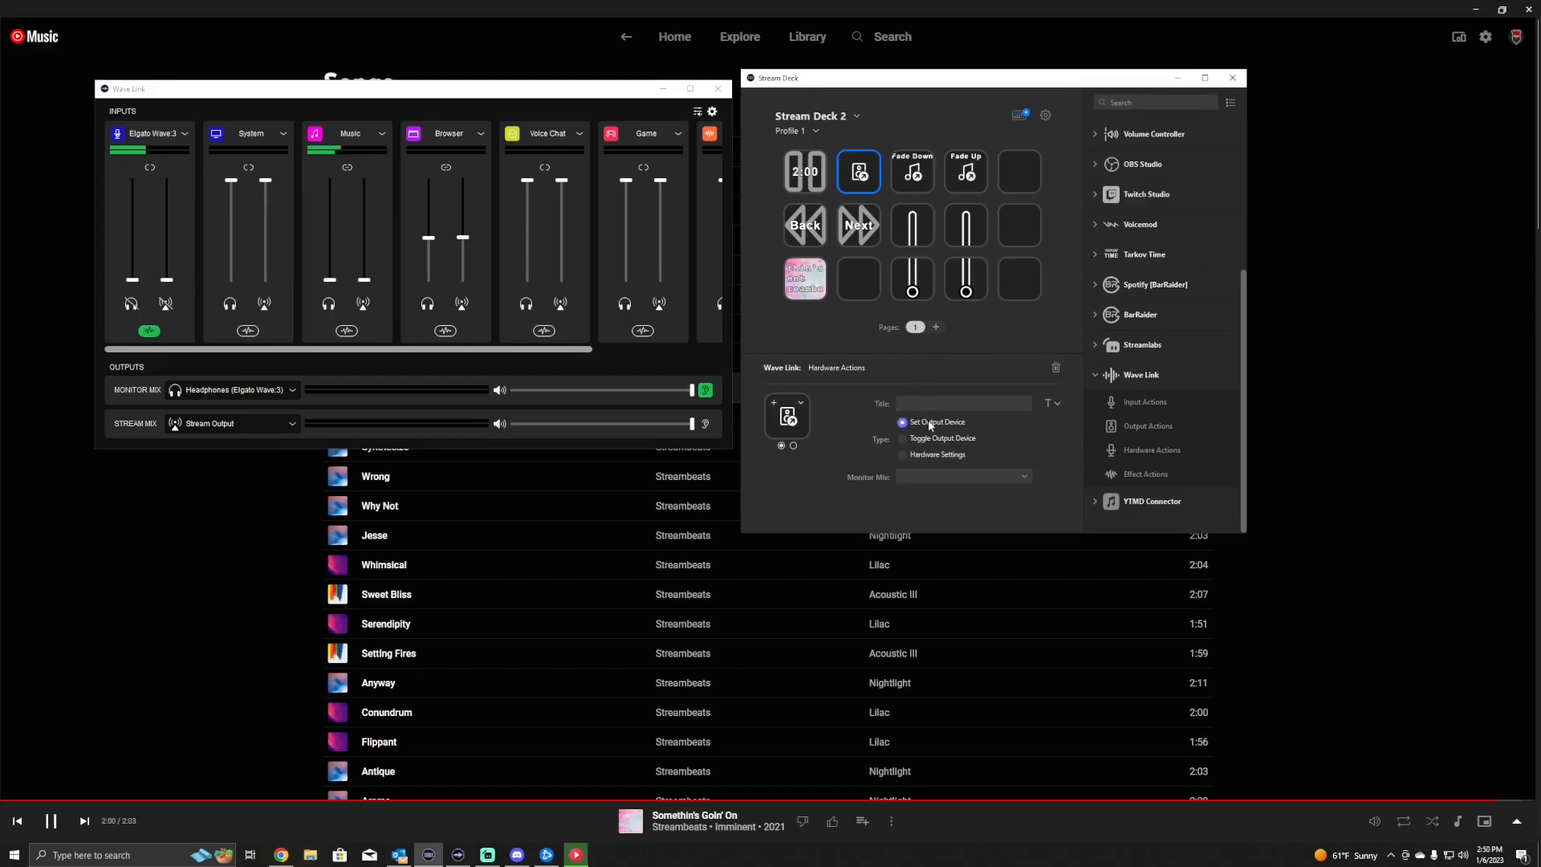